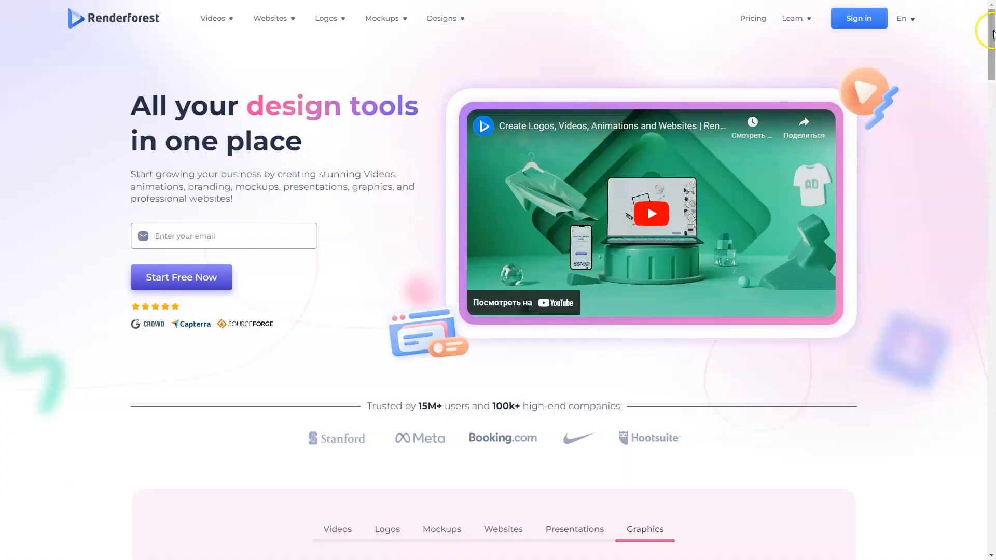
Step: Browse the Websites and Logos template collections in the homepage showcase
scroll("down", 3)
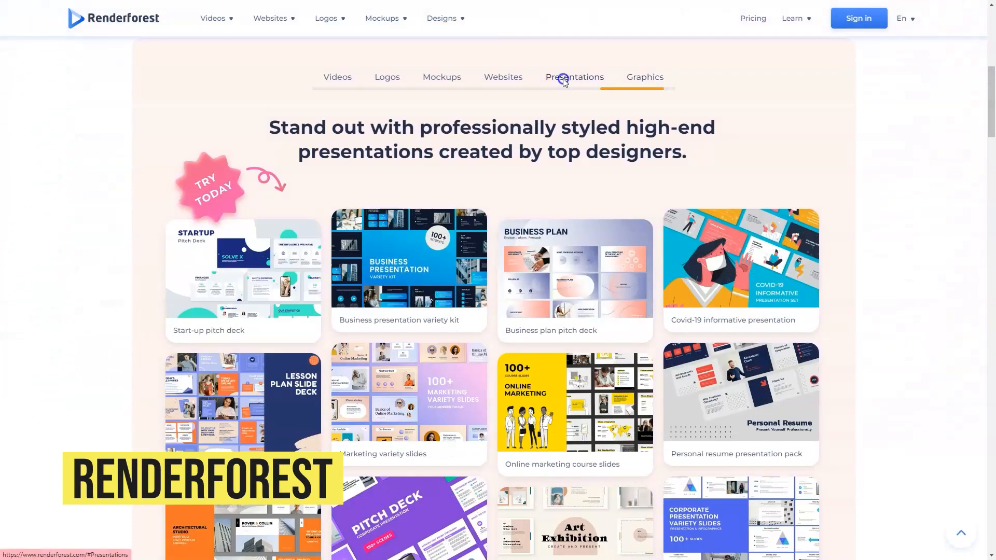
left_click(503, 76)
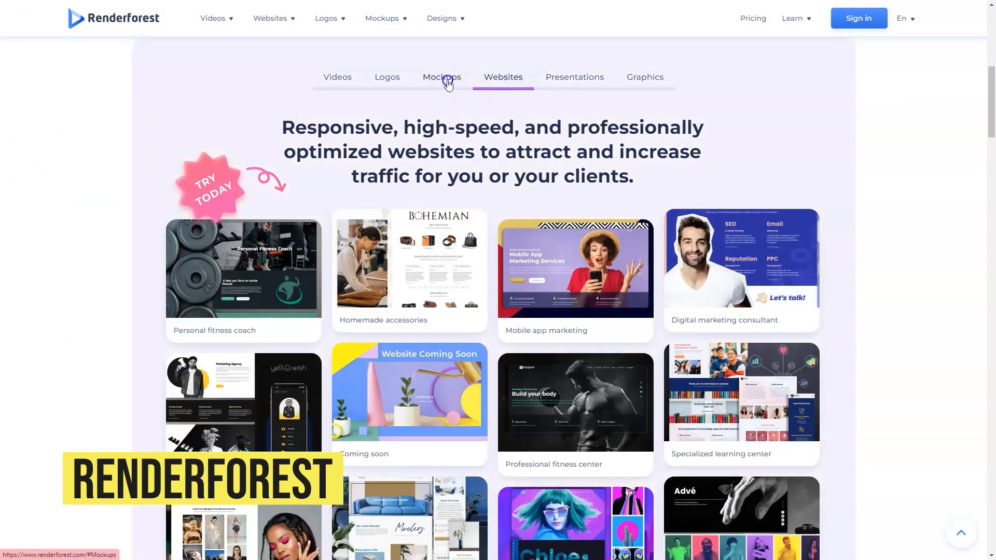
left_click(386, 76)
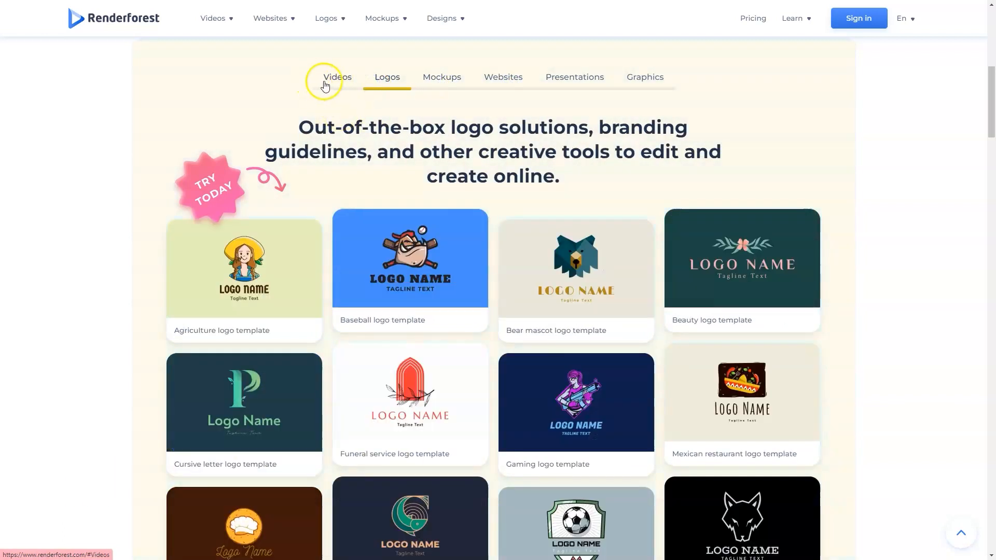
Step: Scroll down to the Design Creation feature and the use cases section
scroll("down", 3)
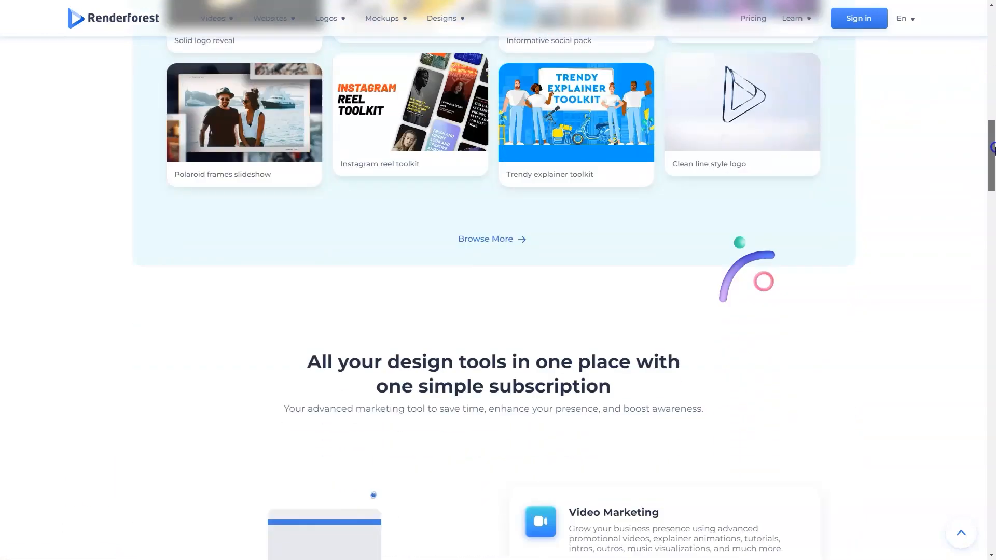
scroll("down", 3)
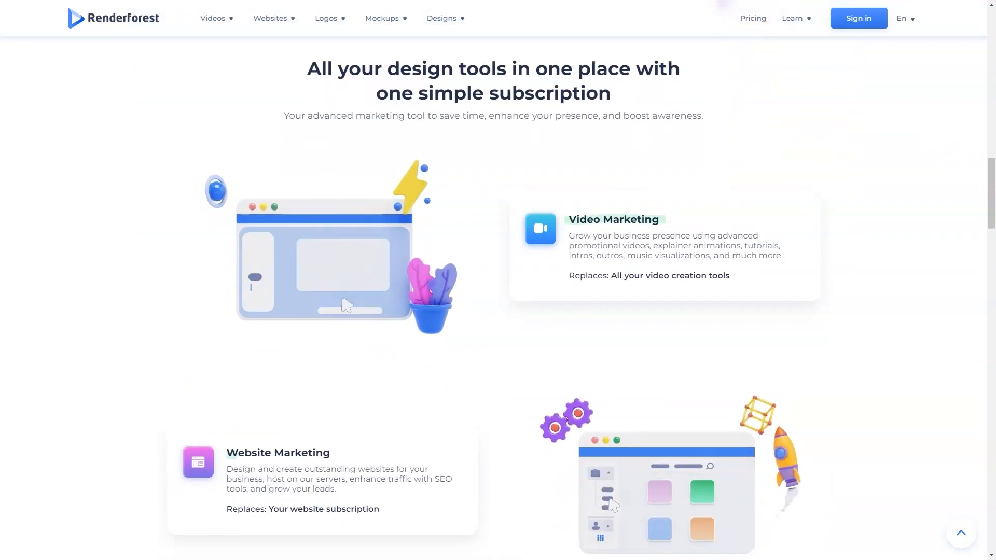
mouse_move(586, 392)
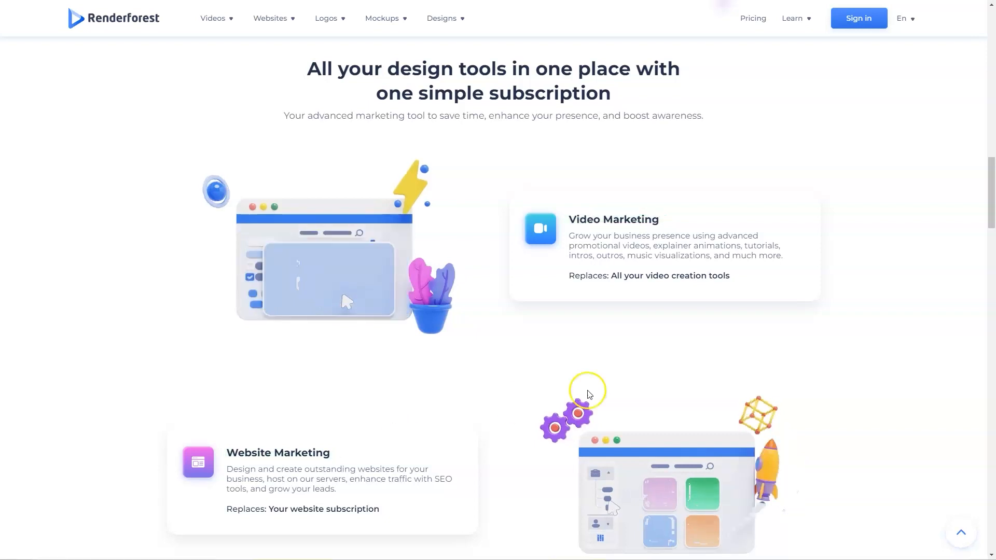
scroll("down", 3)
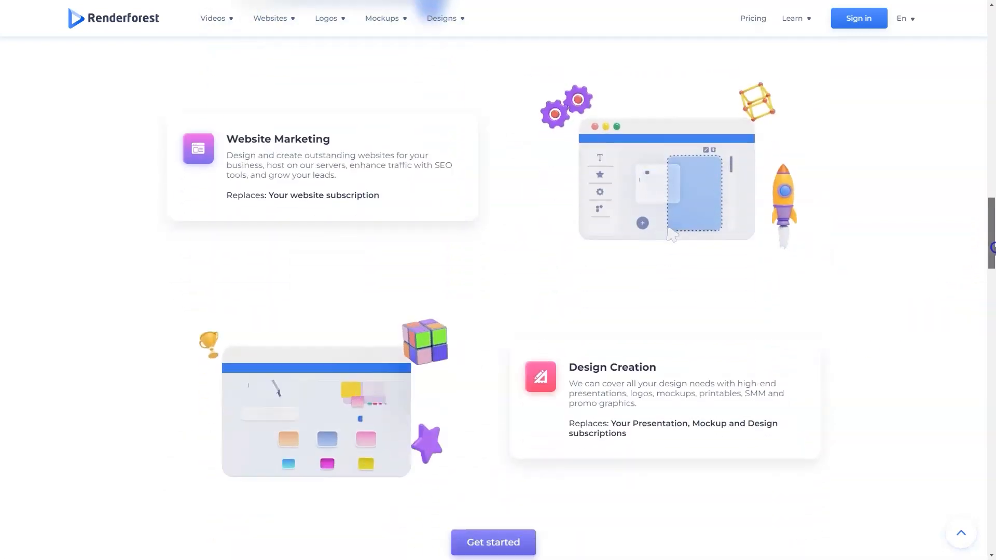
scroll("down", 3)
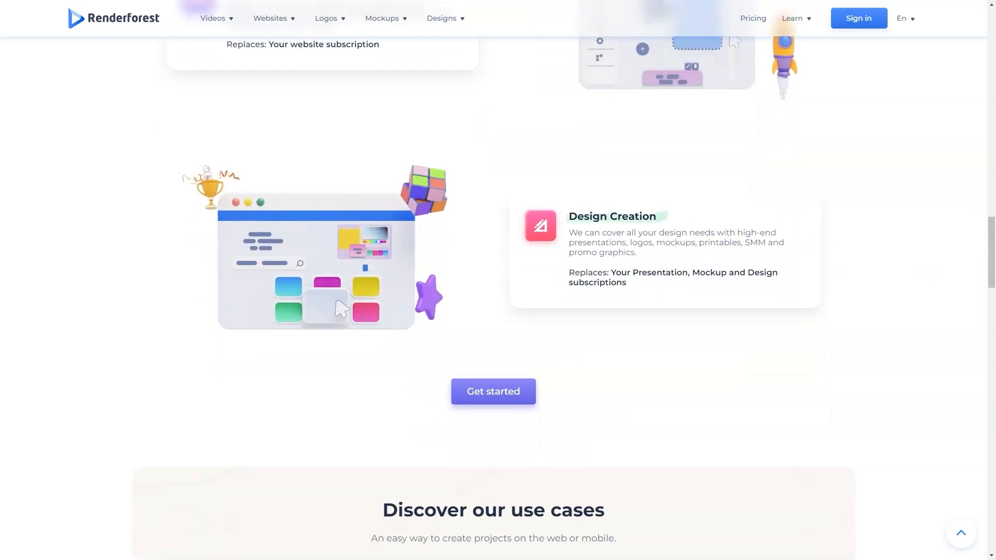
scroll("down", 3)
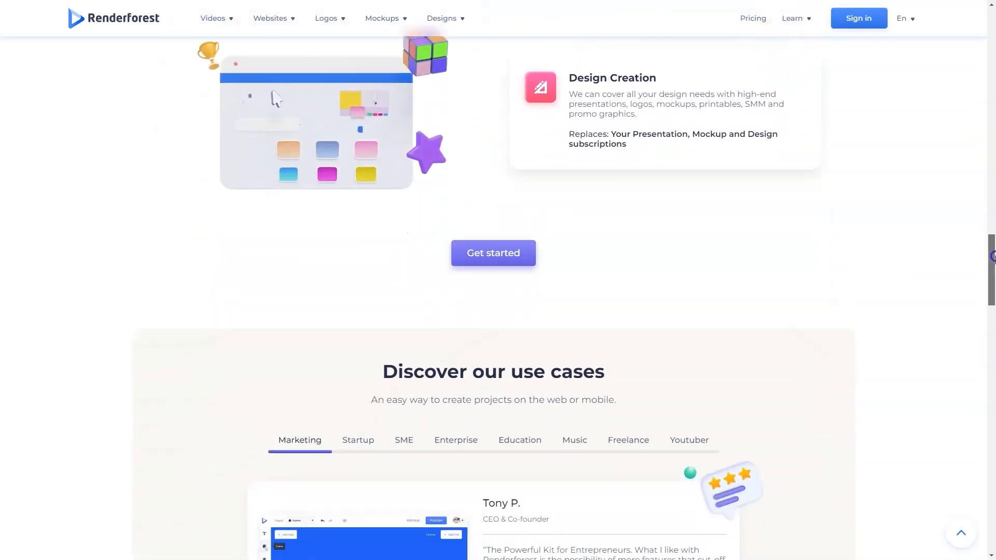
Step: View the Enterprise, Music and Youtuber use-case testimonials
left_click(358, 178)
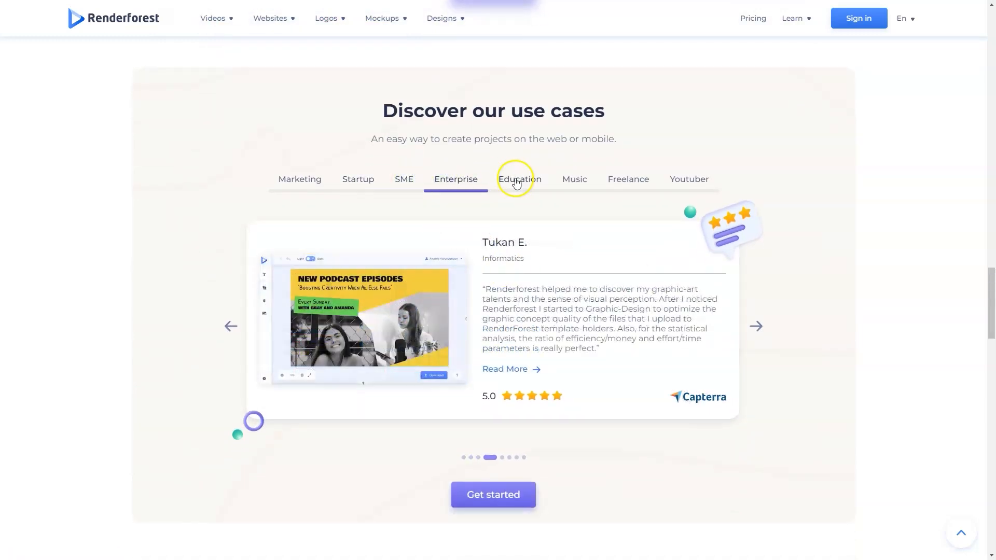
left_click(574, 180)
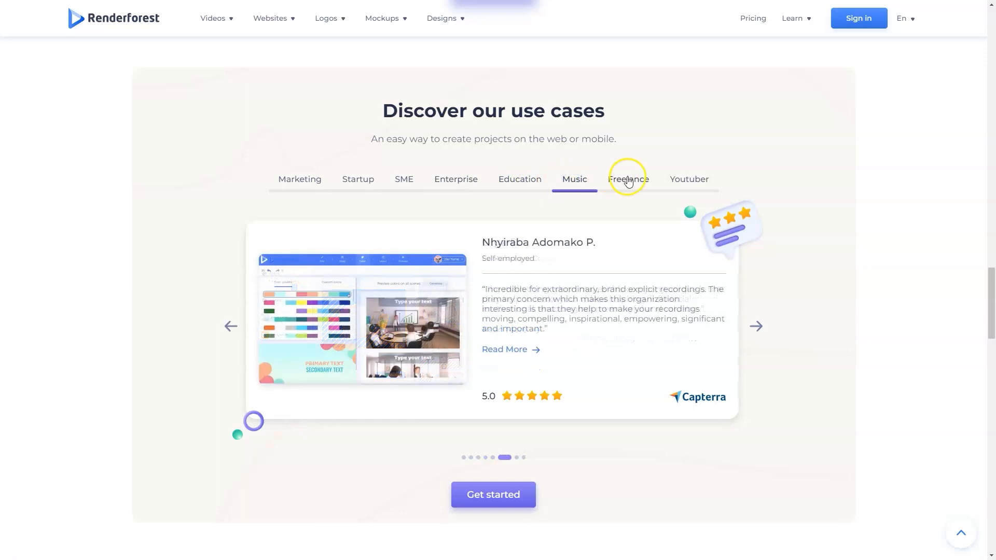
left_click(687, 179)
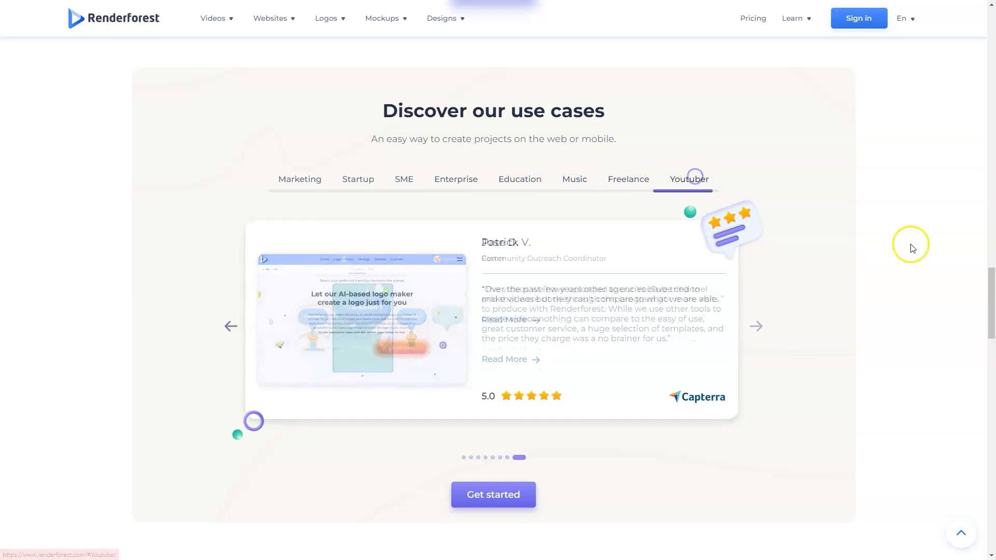
Step: Scroll through the problem-solution section, stats and newsletter to the footer
scroll("down", 3)
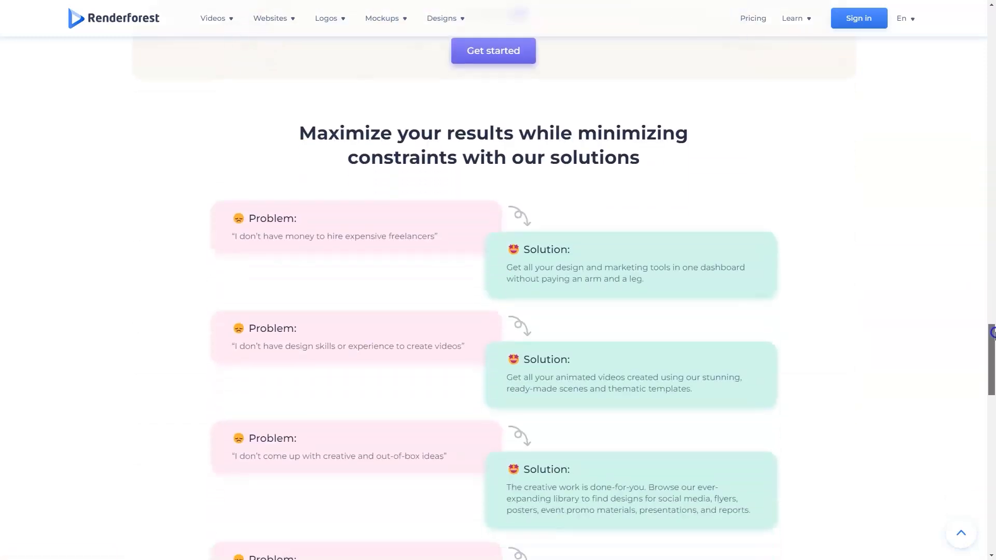
scroll("down", 3)
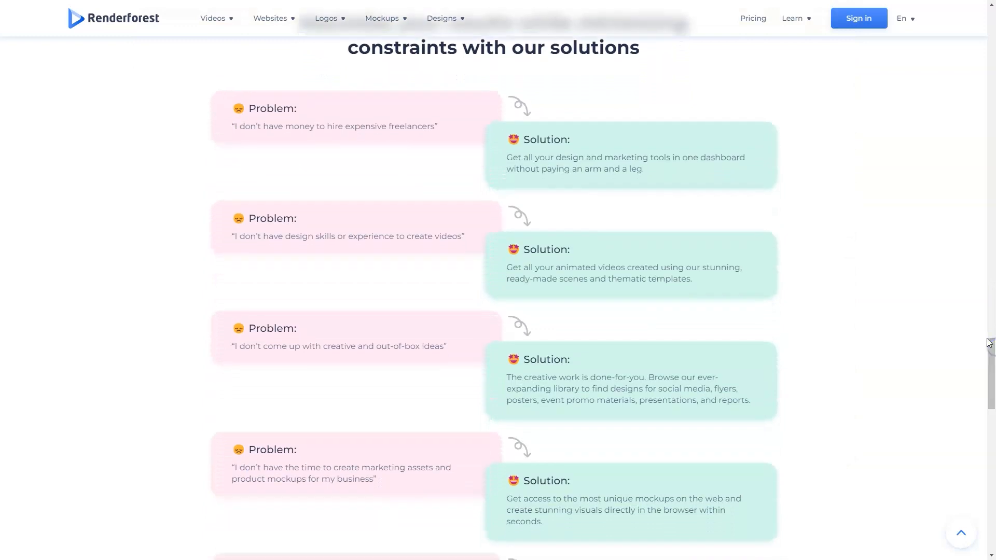
scroll("down", 3)
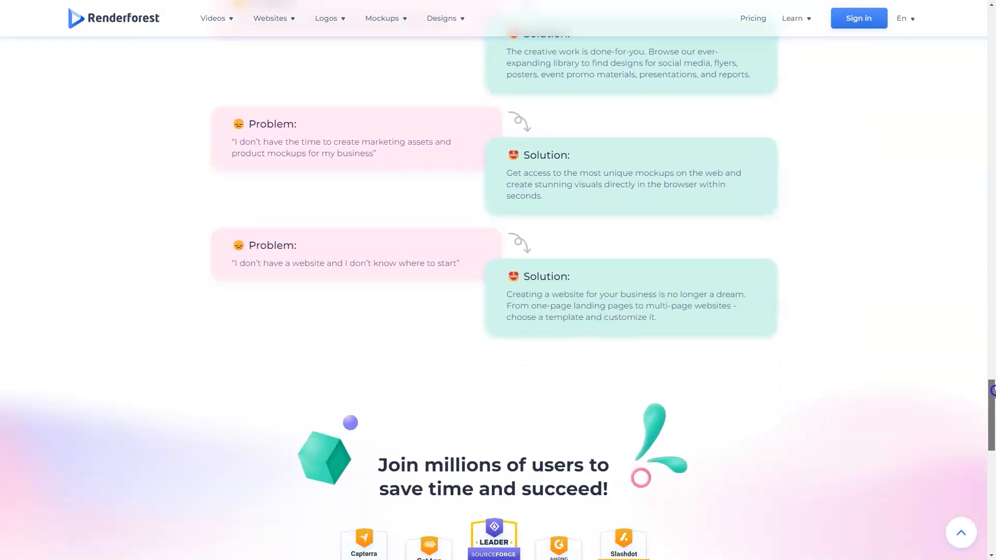
scroll("down", 3)
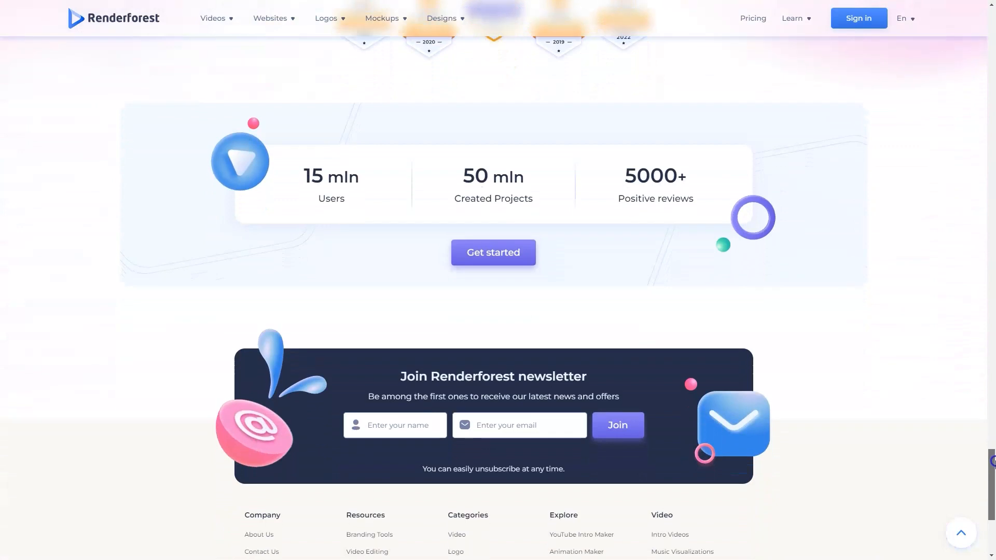
scroll("down", 3)
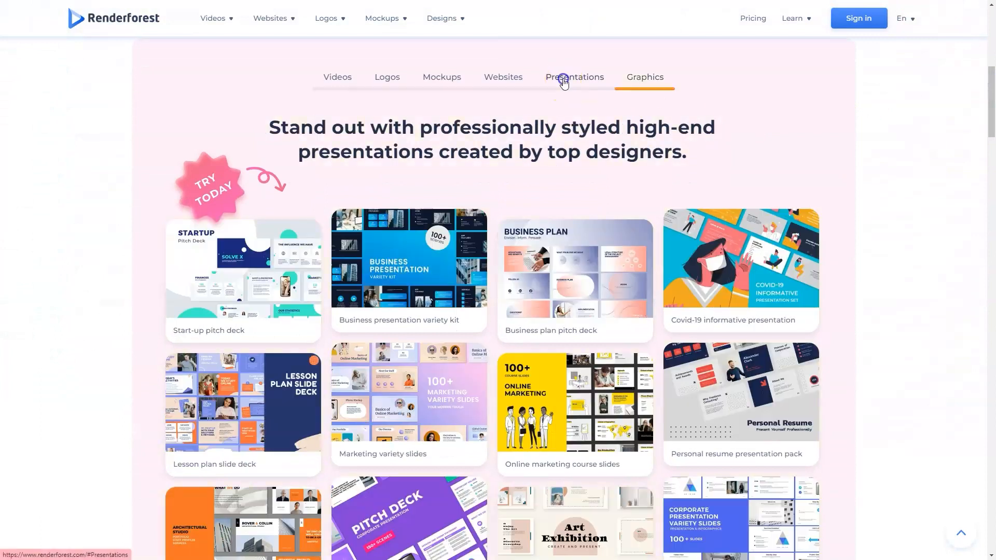
Step: Browse the Websites and Logos templates again and scroll past the feature cards
left_click(502, 77)
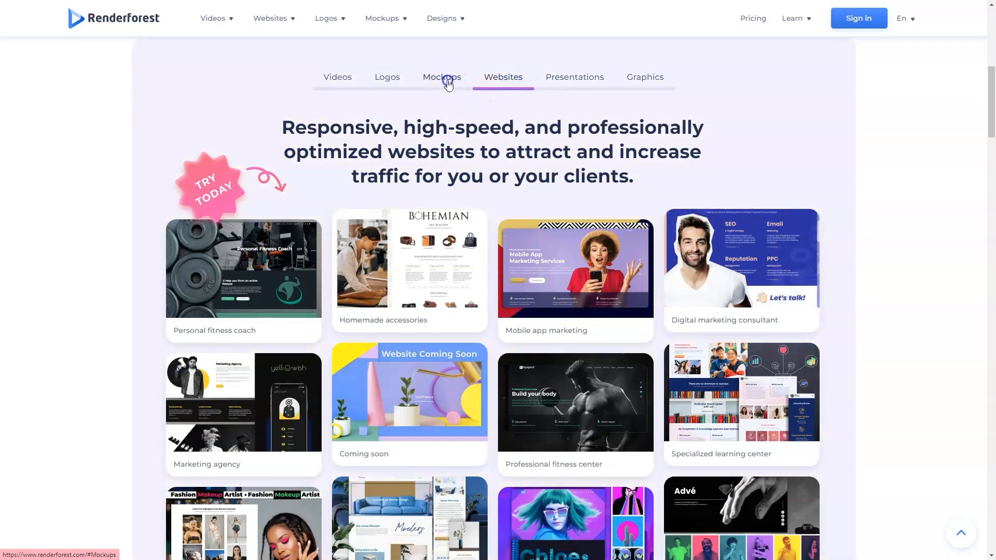
left_click(387, 77)
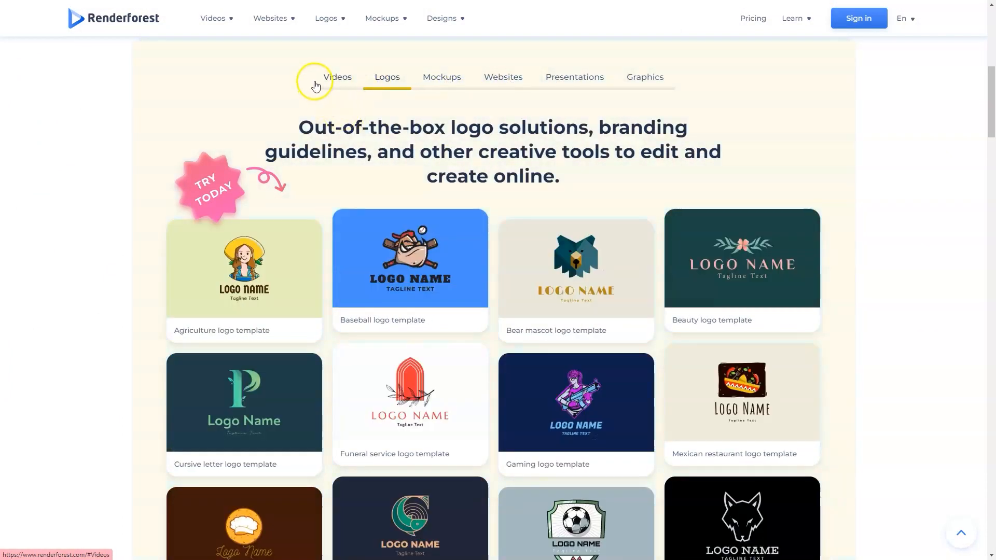
scroll("down", 3)
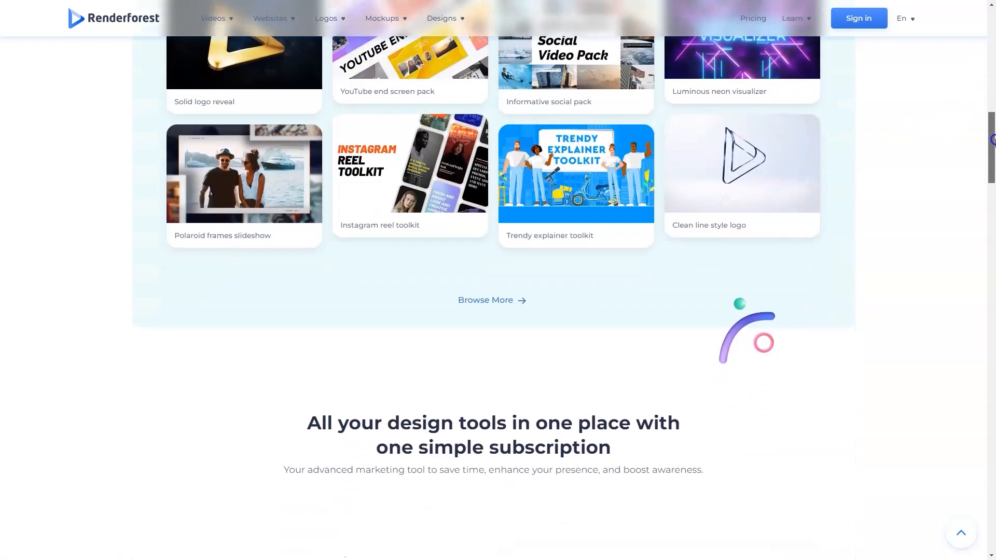
scroll("down", 3)
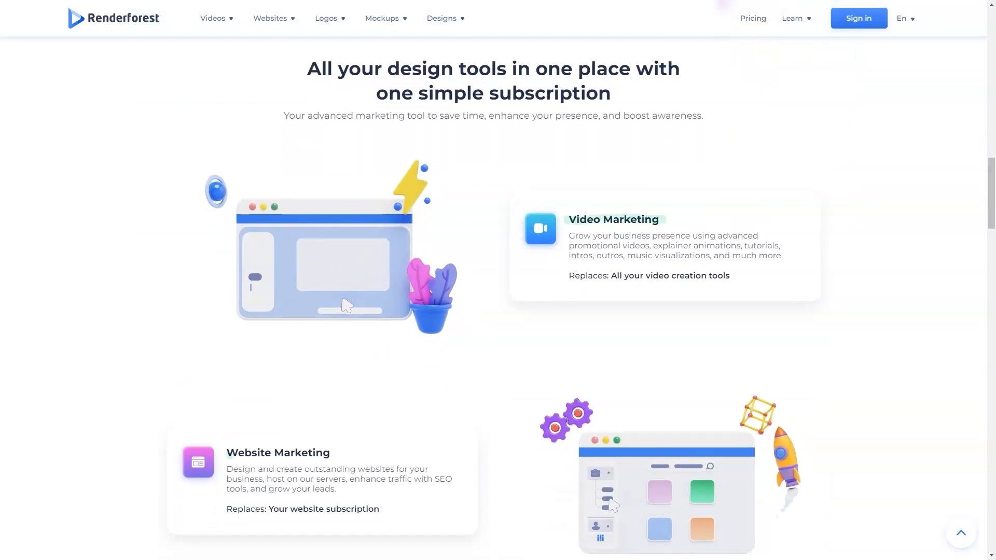
mouse_move(400, 436)
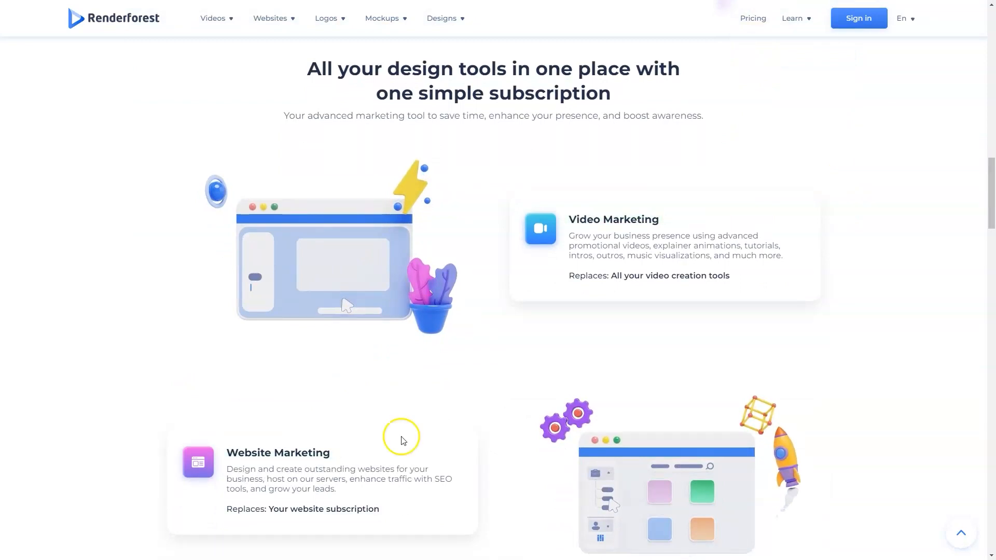
Step: Scroll down to the use cases section and show the Youtuber testimonial
scroll("down", 3)
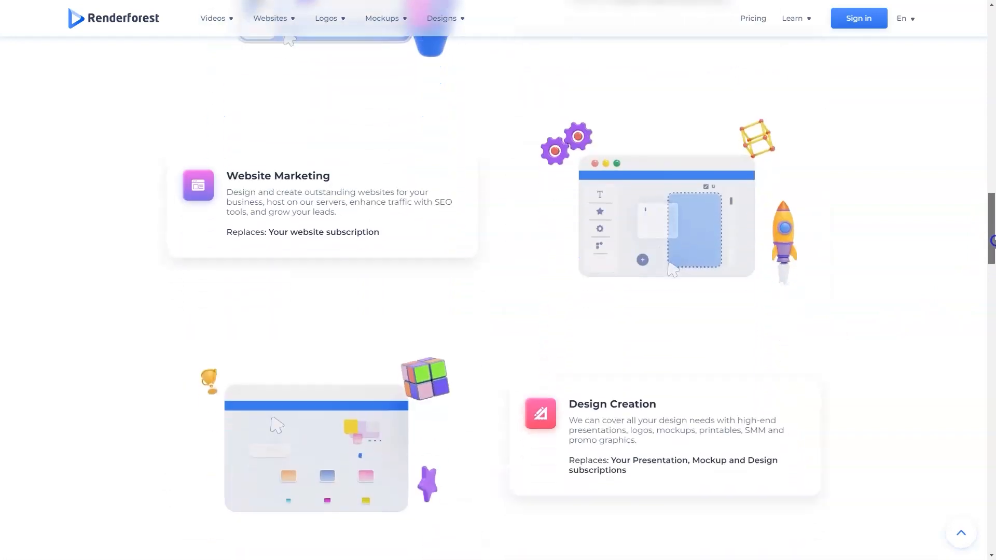
scroll("down", 3)
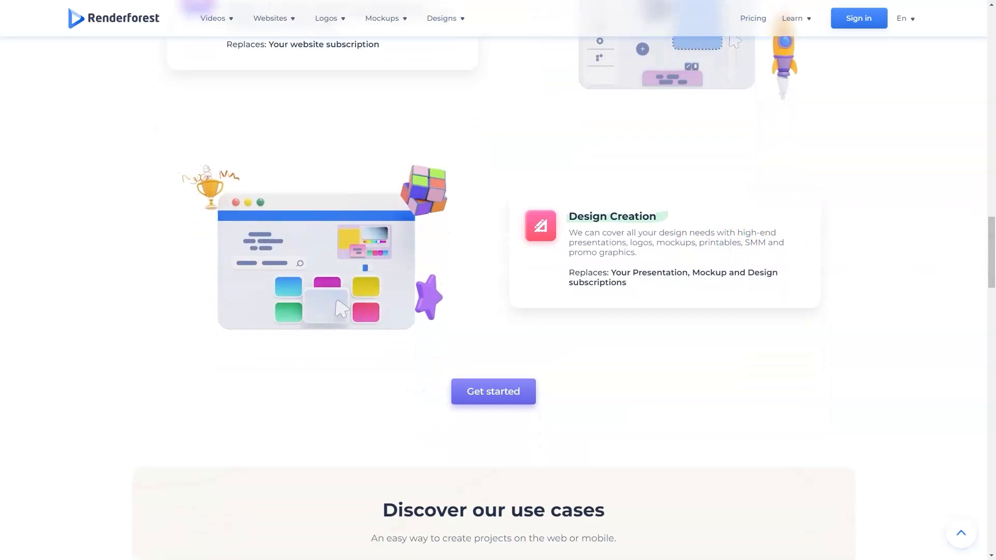
scroll("down", 3)
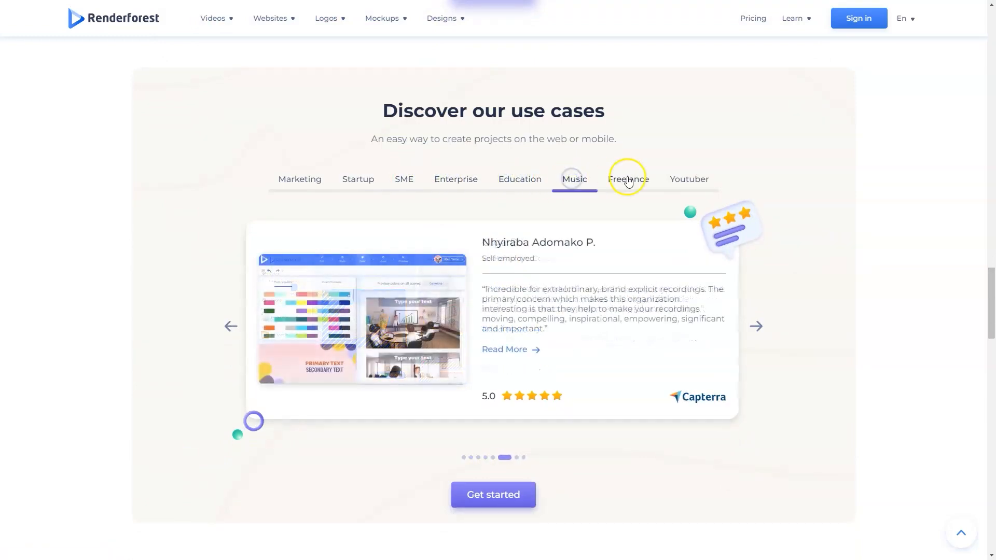
left_click(688, 179)
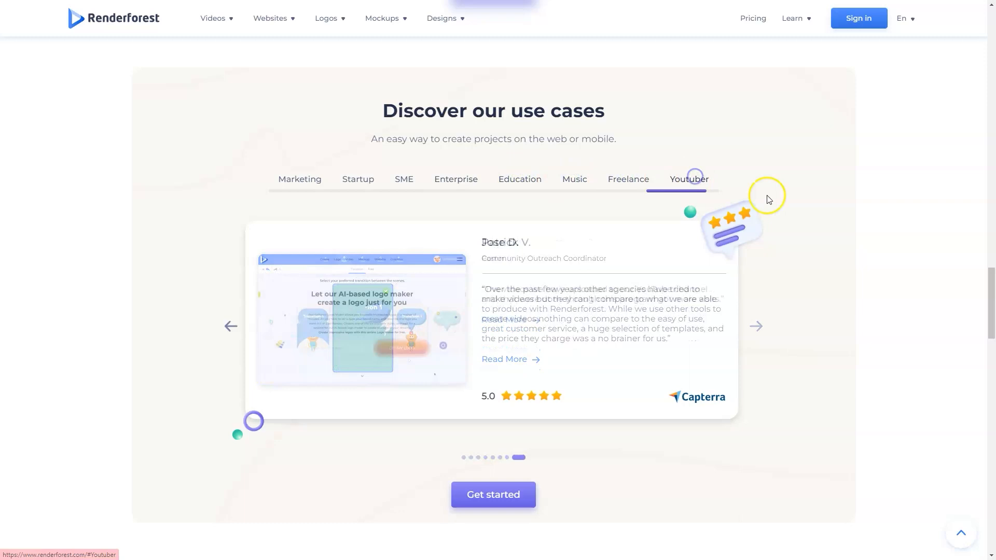
Step: Scroll past the problem-solution section, user stats and newsletter to the Graphics templates showcase
scroll("down", 3)
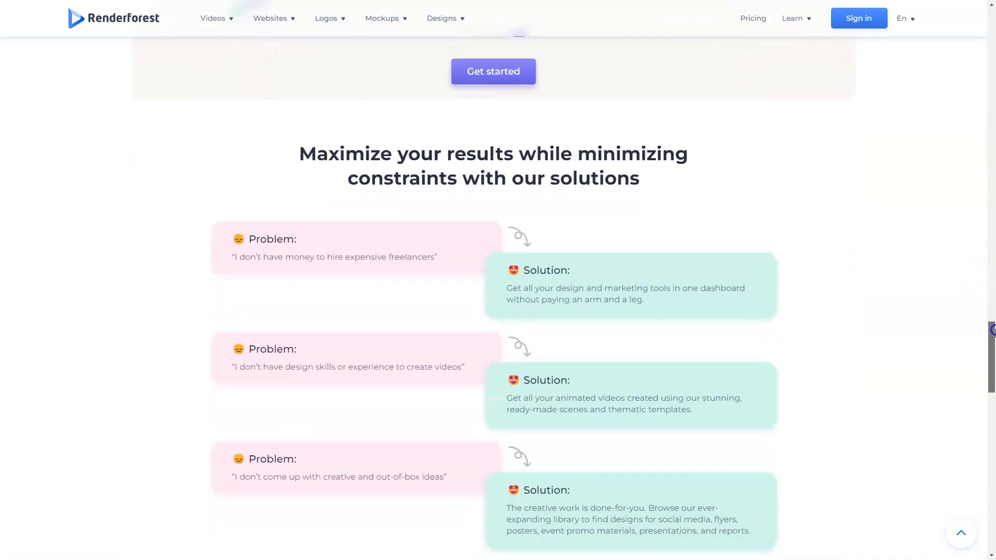
scroll("down", 3)
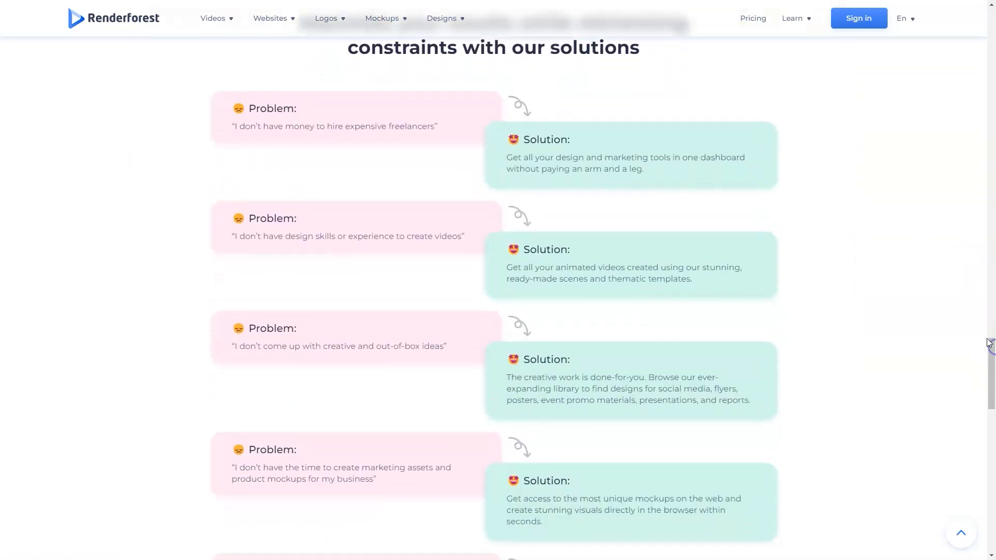
scroll("down", 3)
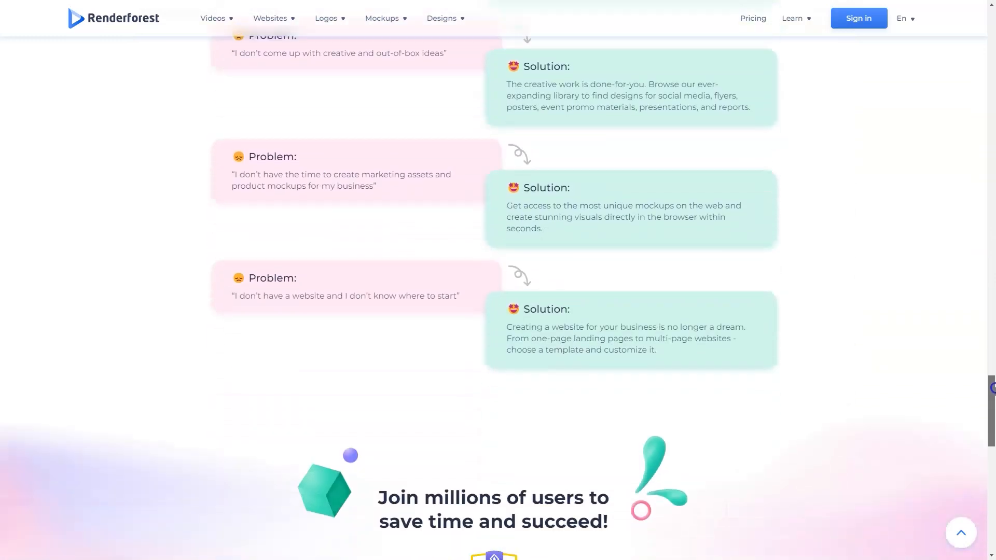
scroll("down", 3)
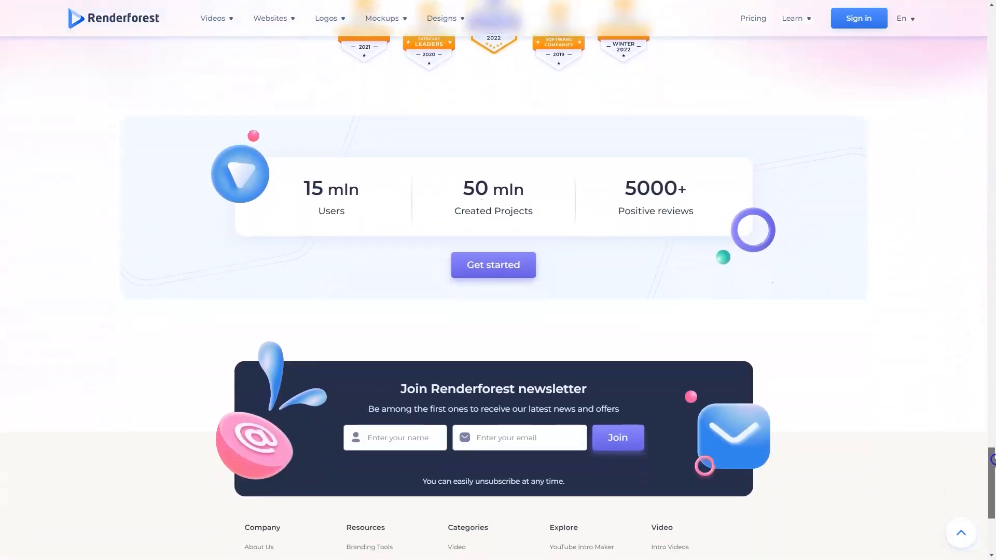
scroll("down", 3)
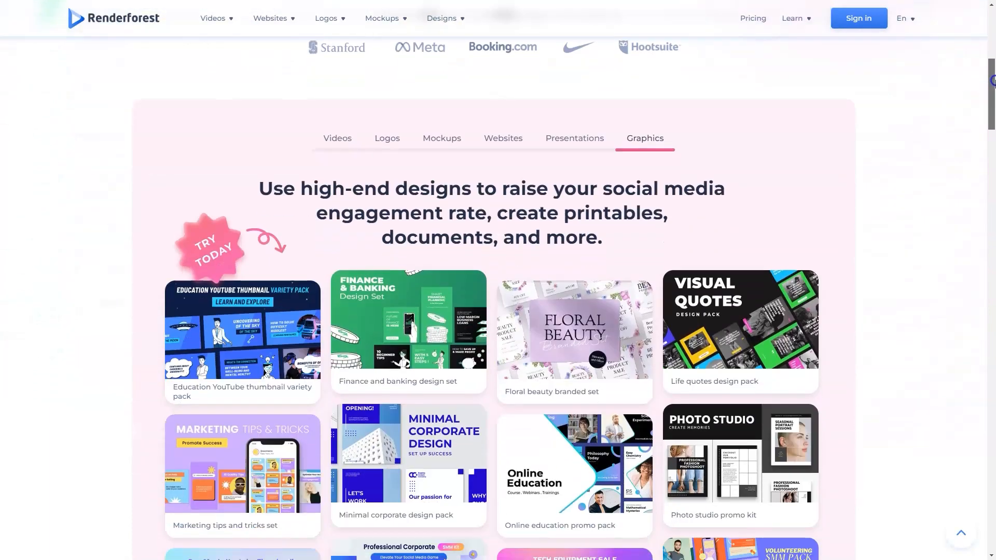
Step: Browse the Websites and Logos templates, then scroll down through the design tools overview
left_click(502, 77)
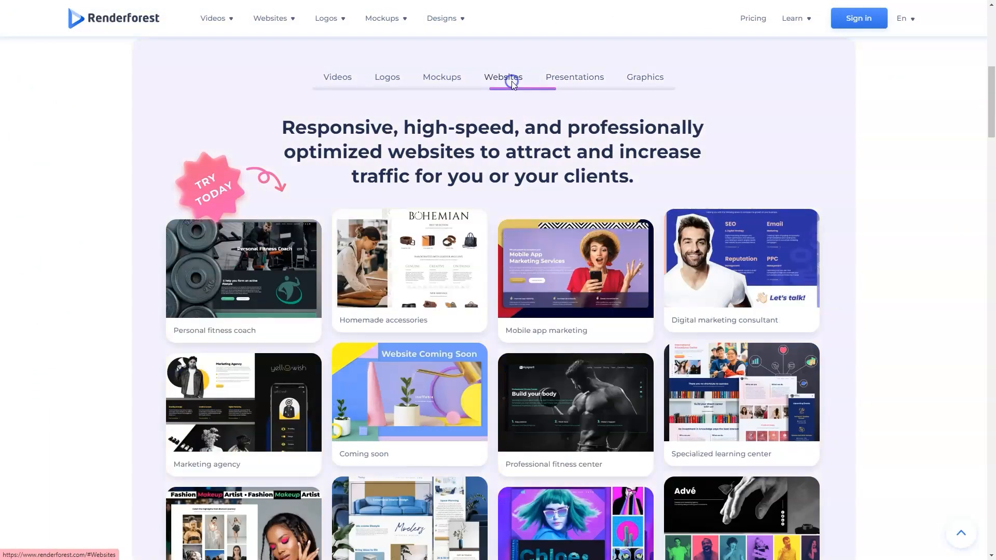
left_click(386, 76)
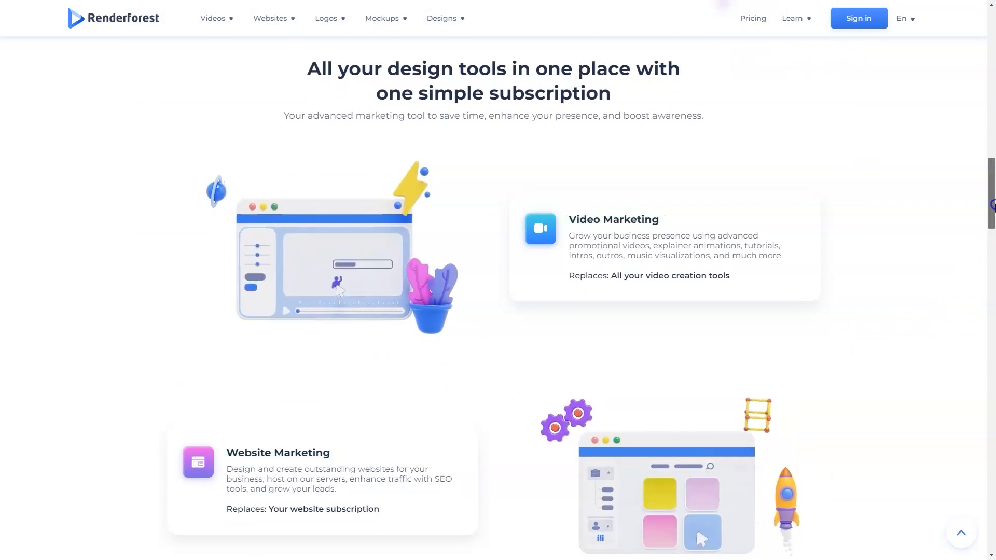
scroll("down", 3)
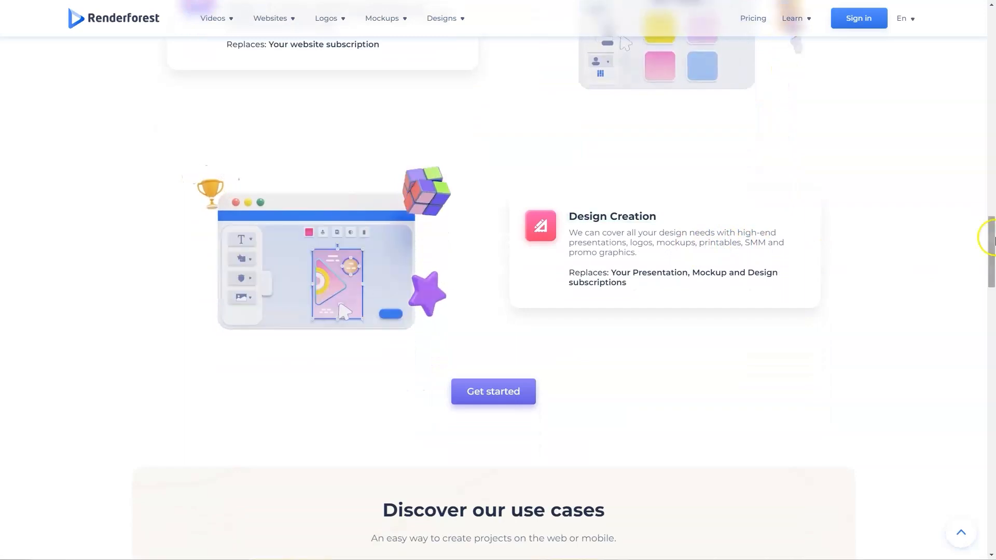
scroll("down", 3)
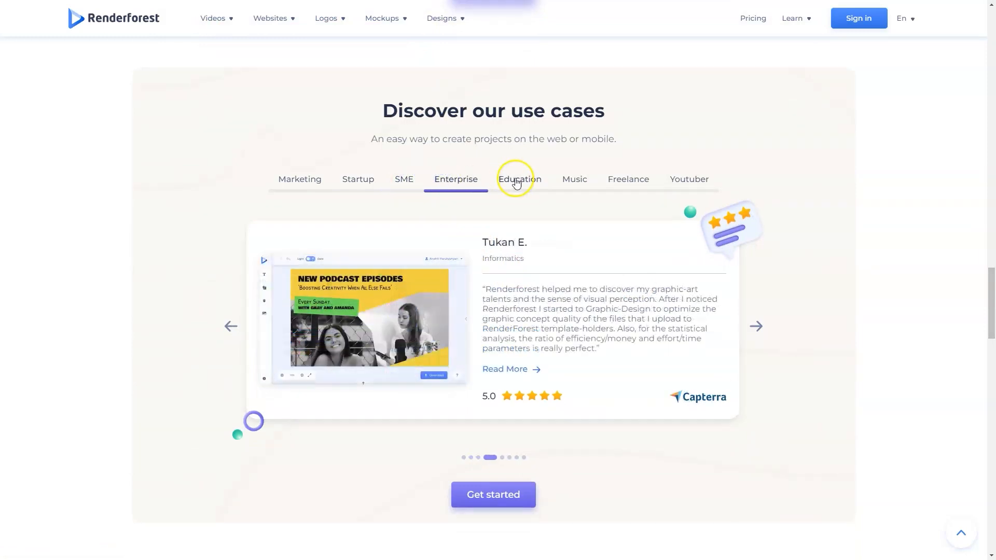
Step: View a use-case testimonial and scroll through the problem-solution section to the user stats
left_click(627, 179)
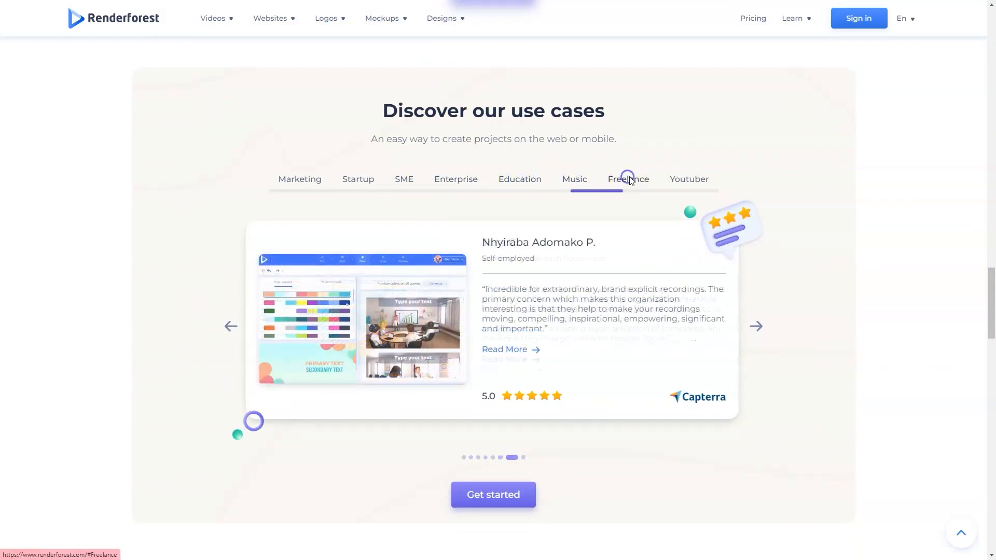
scroll("down", 3)
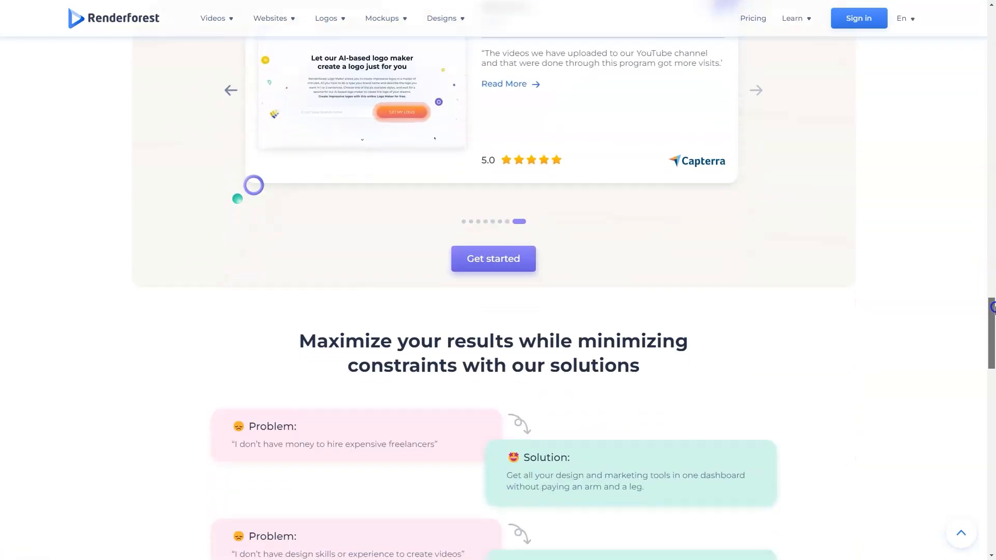
scroll("down", 3)
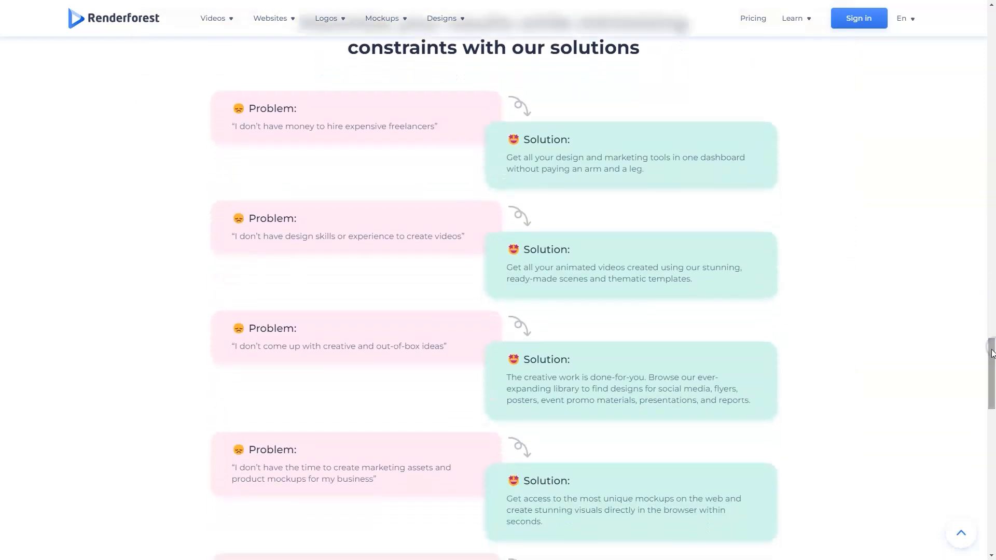
scroll("down", 3)
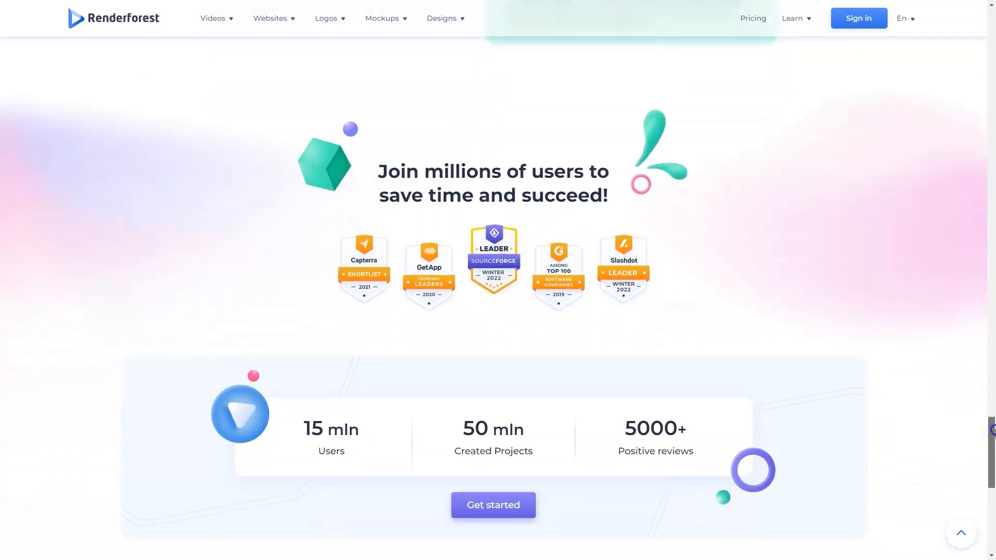
scroll("down", 3)
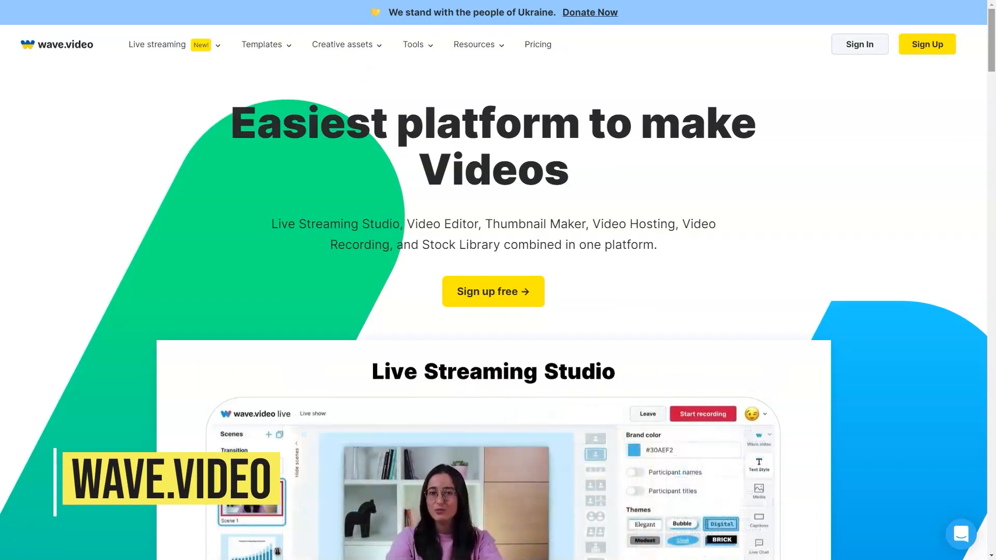
Step: Scroll the wave.video homepage past the Live Streaming Studio preview to product links and reviews
scroll("down", 3)
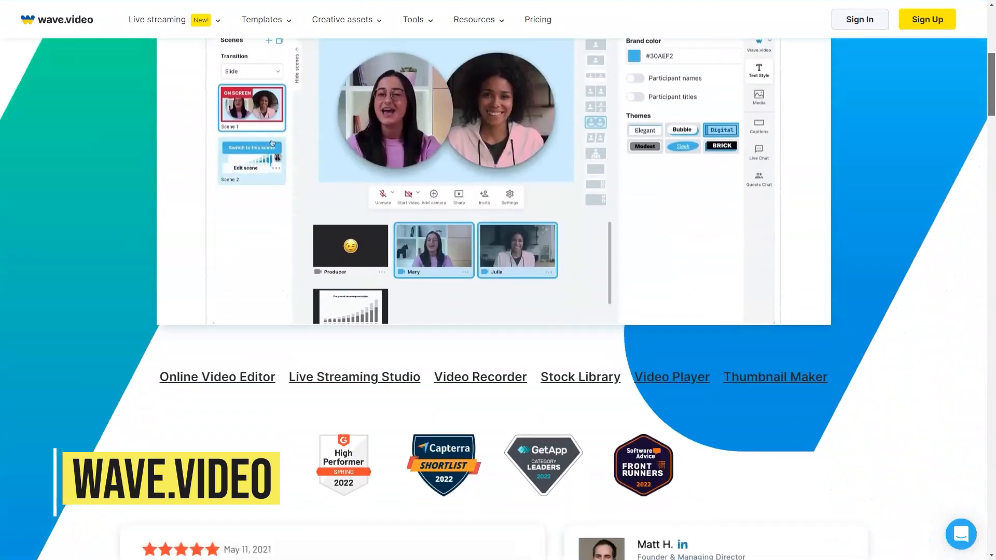
scroll("down", 3)
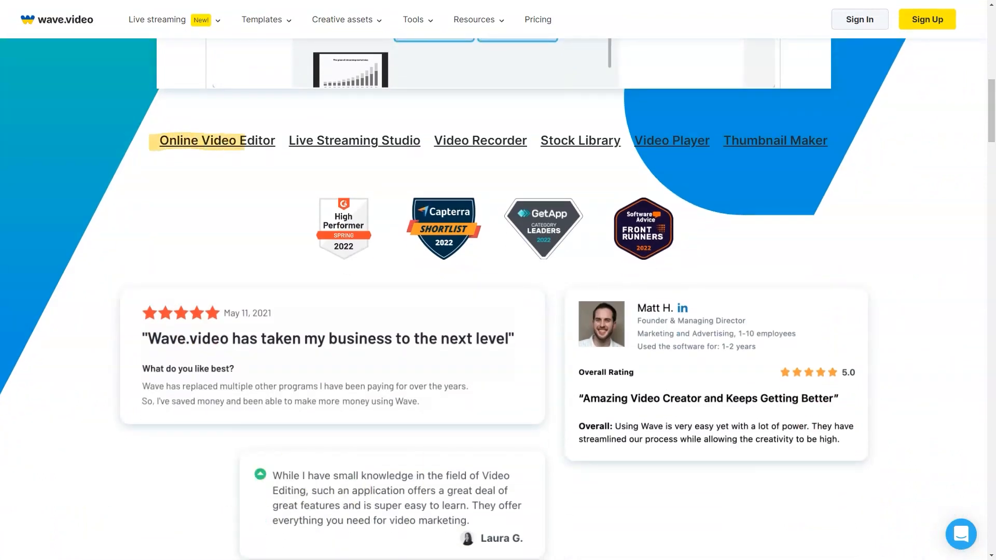
left_click(354, 140)
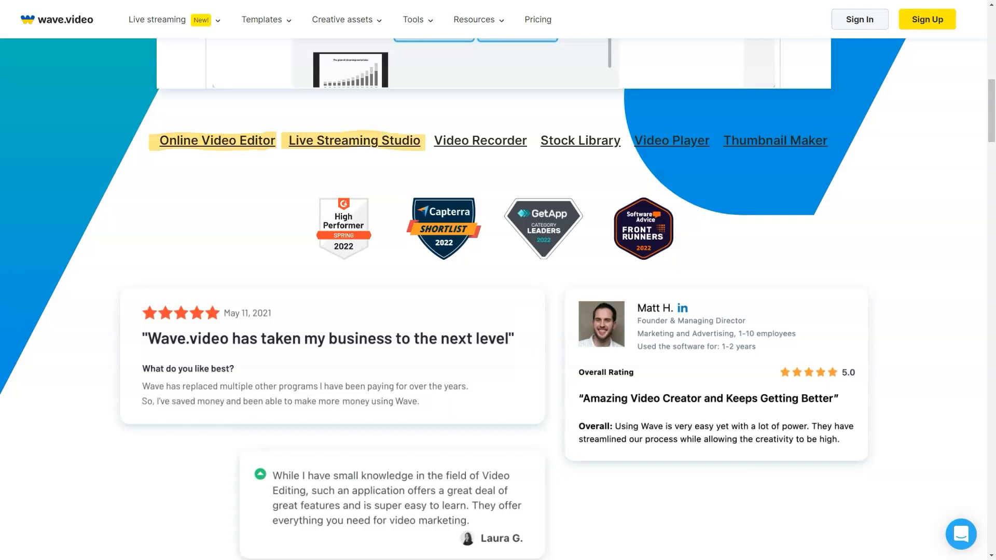
mouse_move(479, 140)
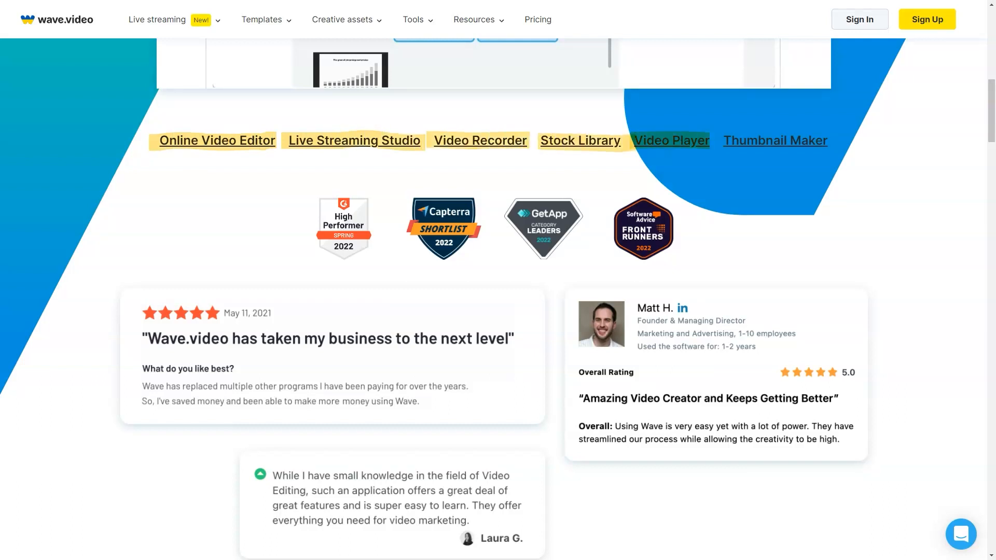
mouse_move(773, 140)
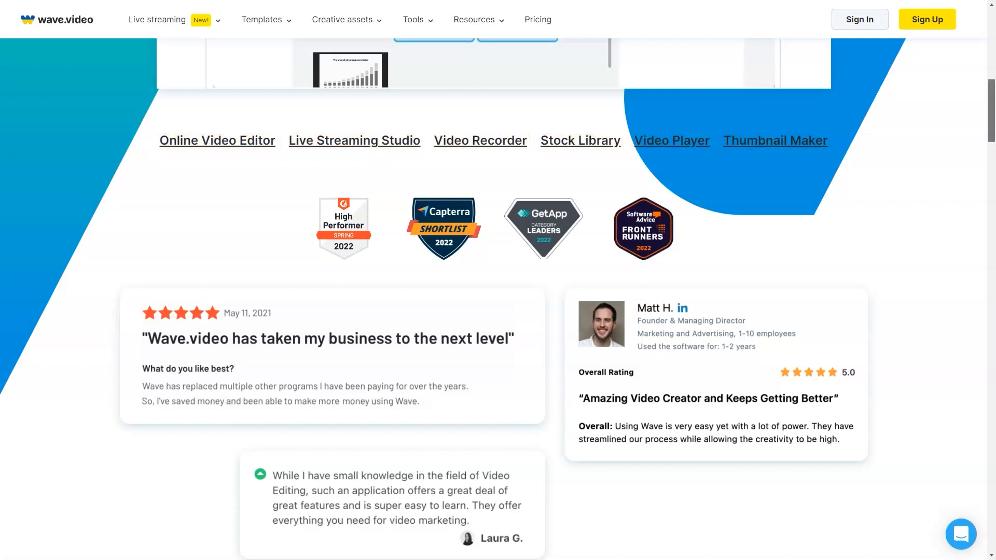
scroll("up", 3)
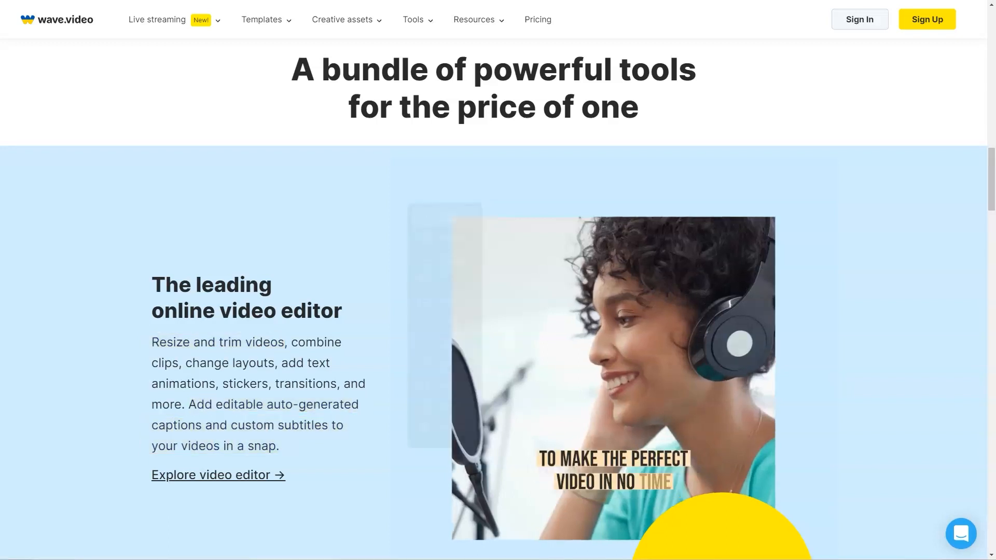
Step: Scroll through the online video editor, live streaming studio and free thumbnail maker sections
scroll("down", 3)
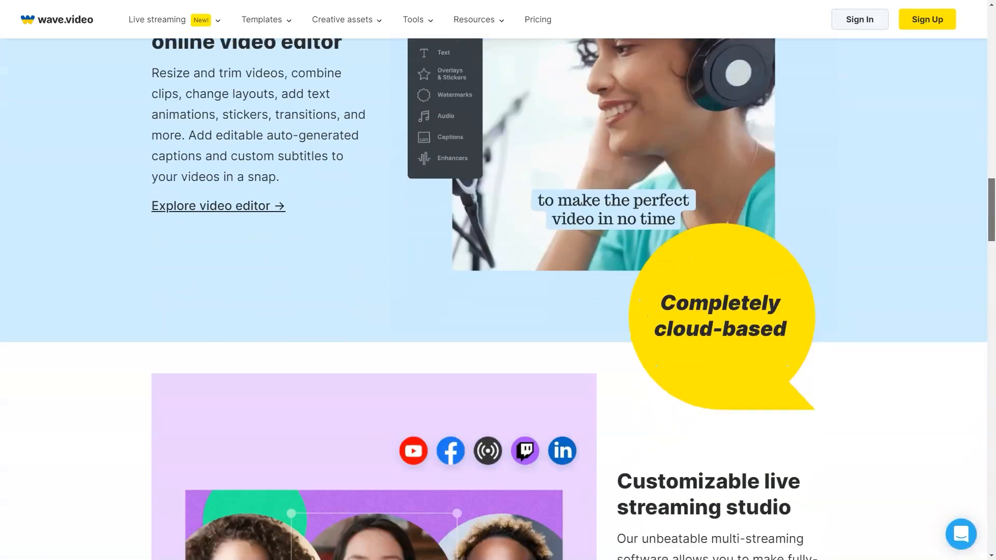
scroll("down", 3)
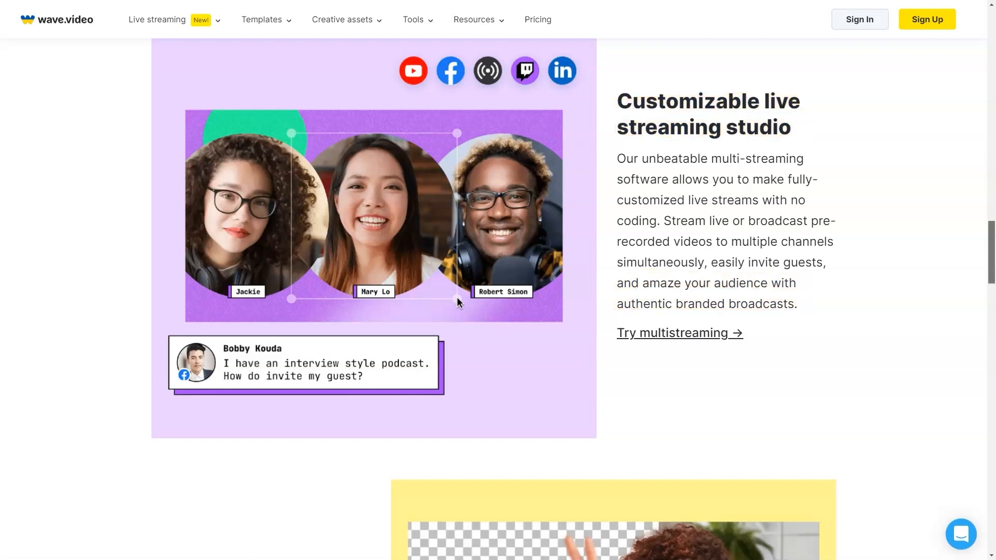
scroll("down", 3)
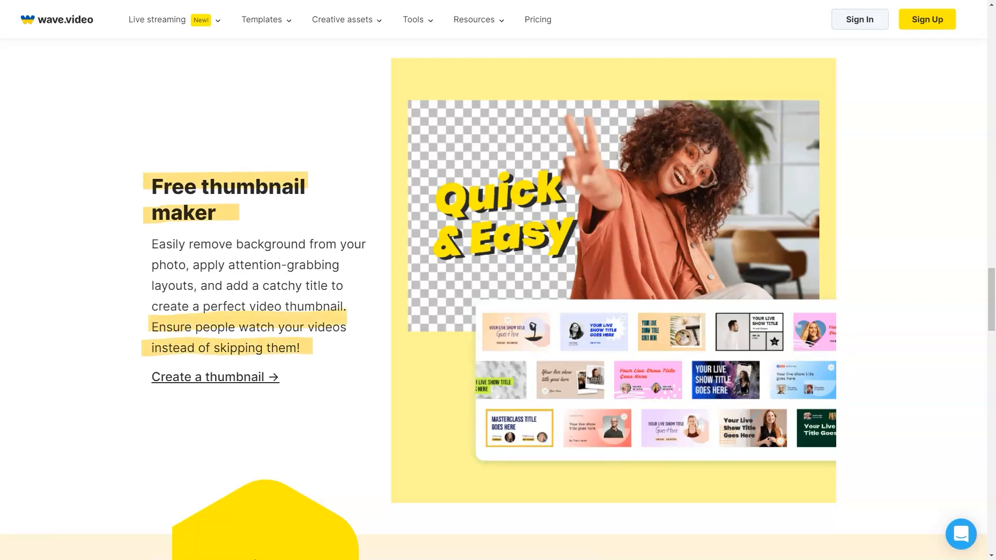
Step: Scroll down to the secure video hosting and reliable video recording sections
scroll("down", 3)
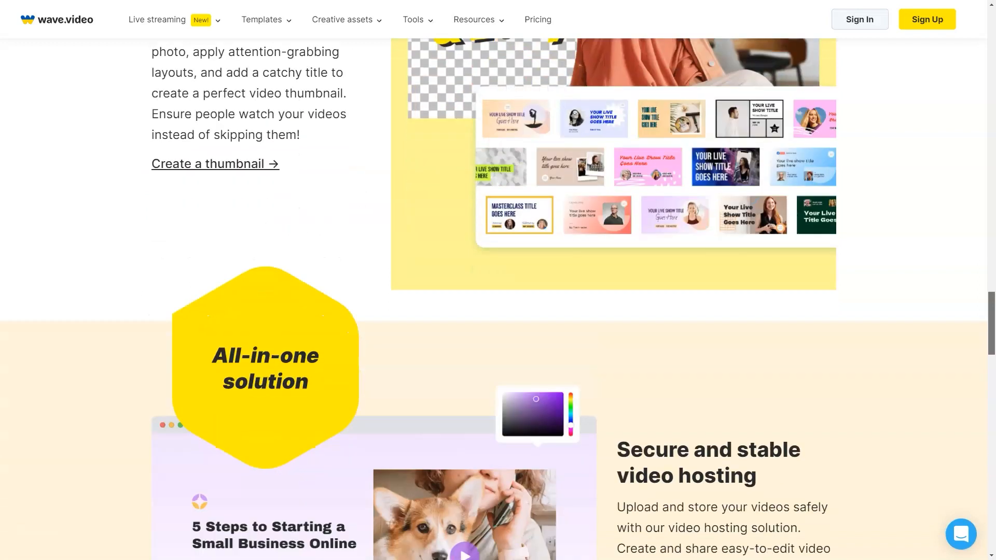
scroll("down", 3)
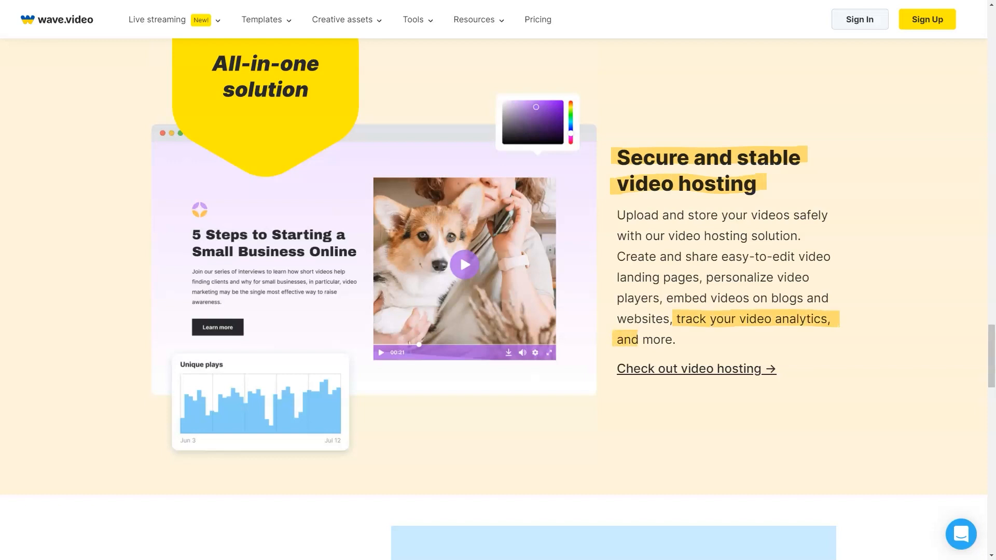
scroll("down", 3)
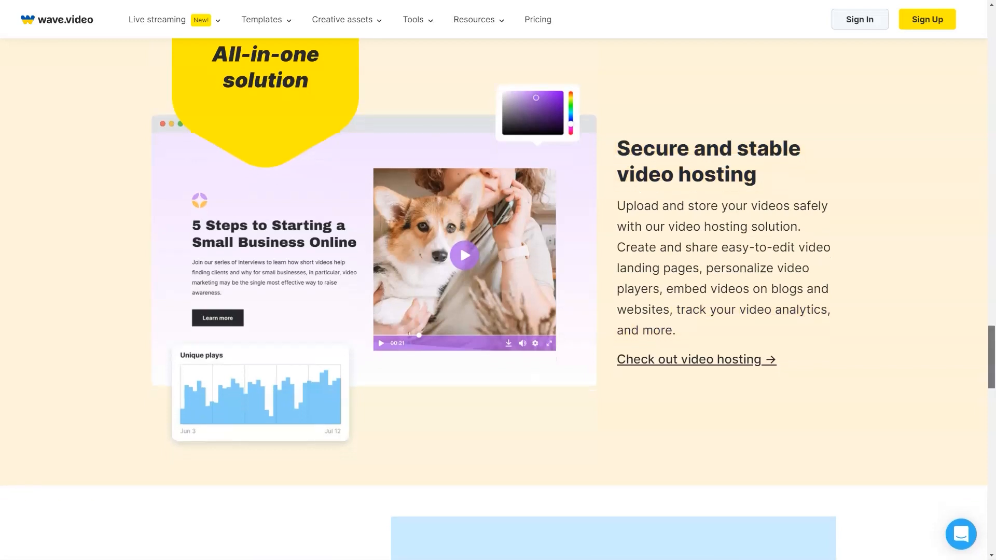
scroll("down", 3)
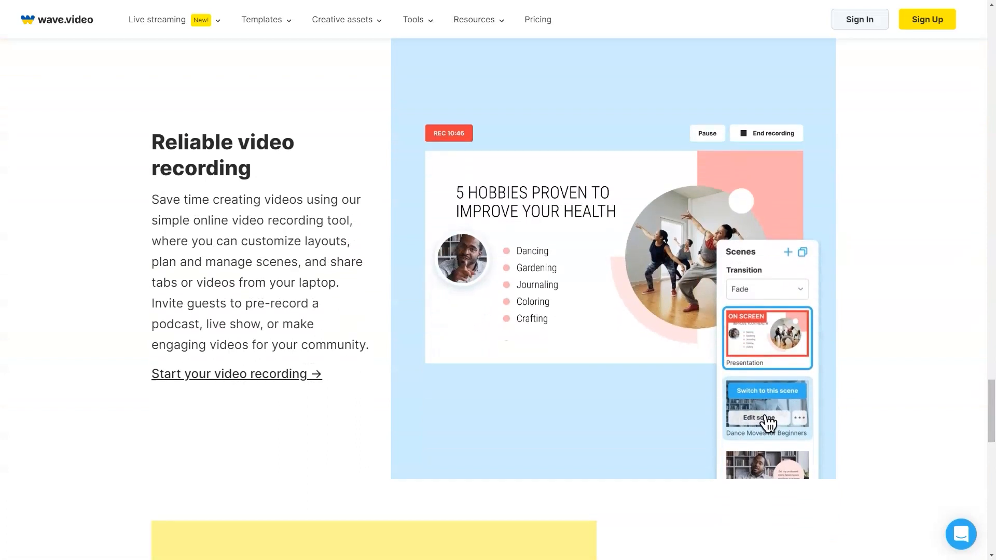
Step: Interact with the video recording section content and continue toward the stock library section
left_click(765, 391)
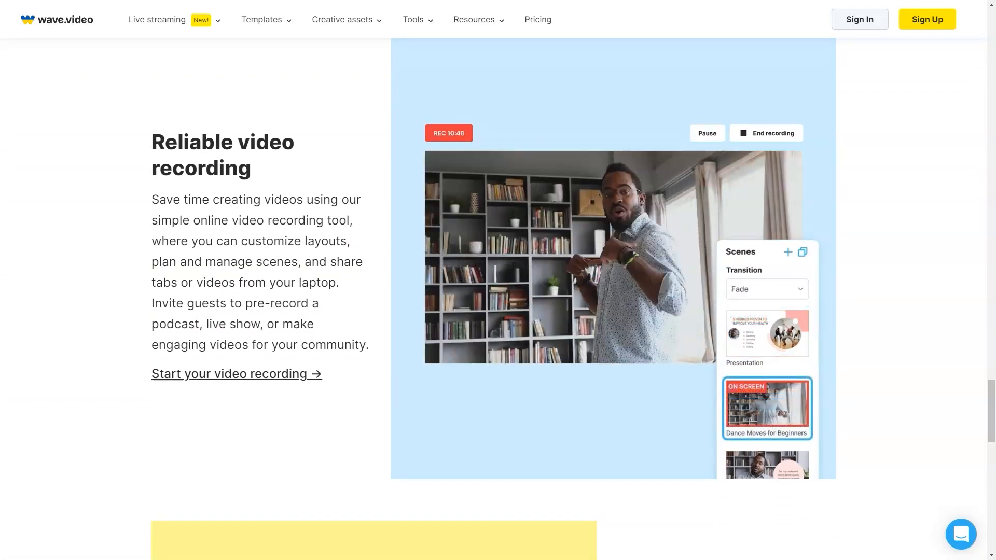
double_click(221, 142)
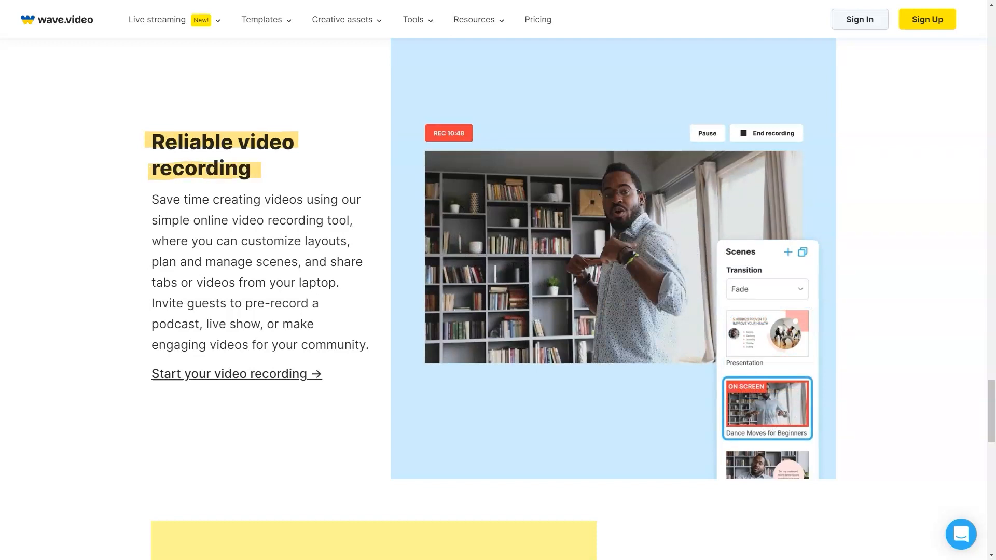
double_click(230, 324)
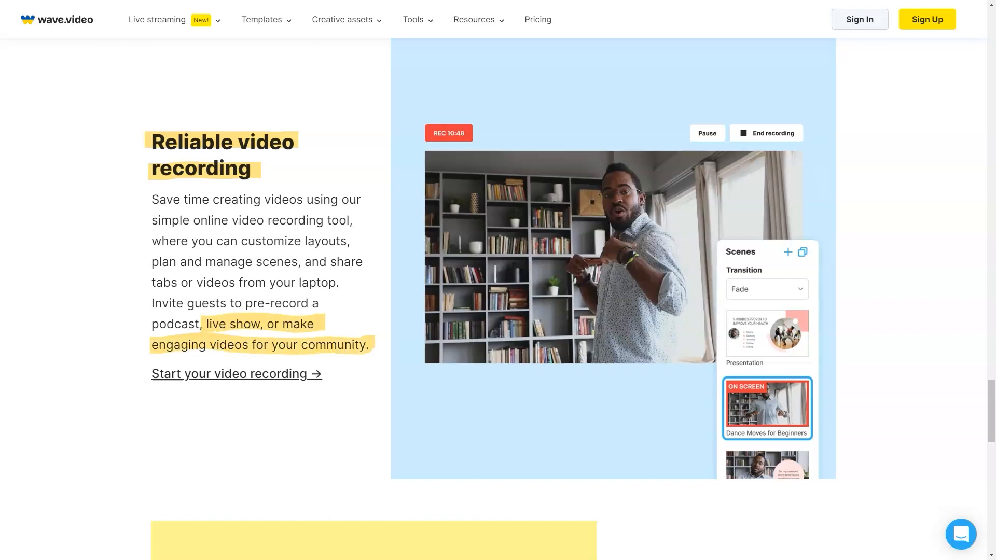
scroll("down", 3)
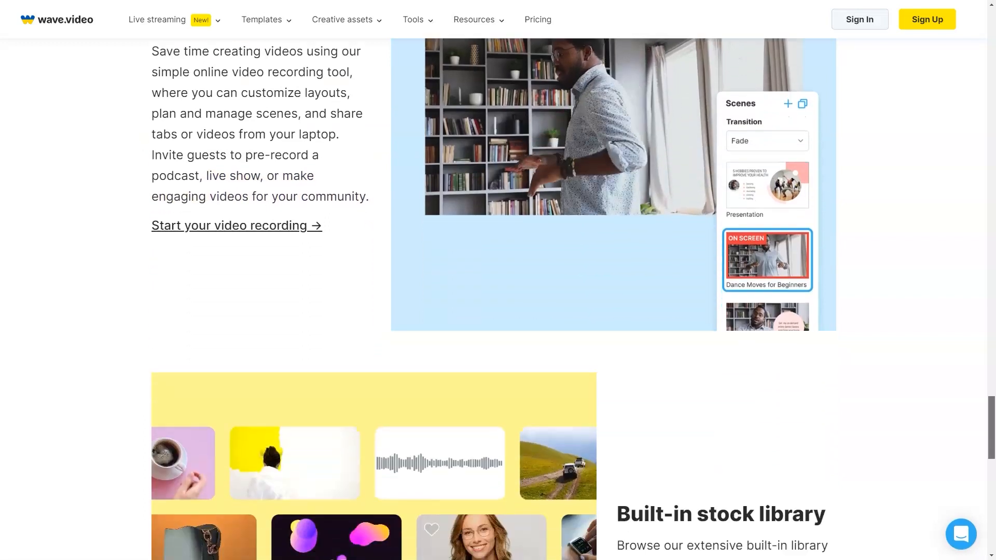
Step: Scroll past the built-in stock library to the 'Join fellow creators' banner and footer
scroll("down", 3)
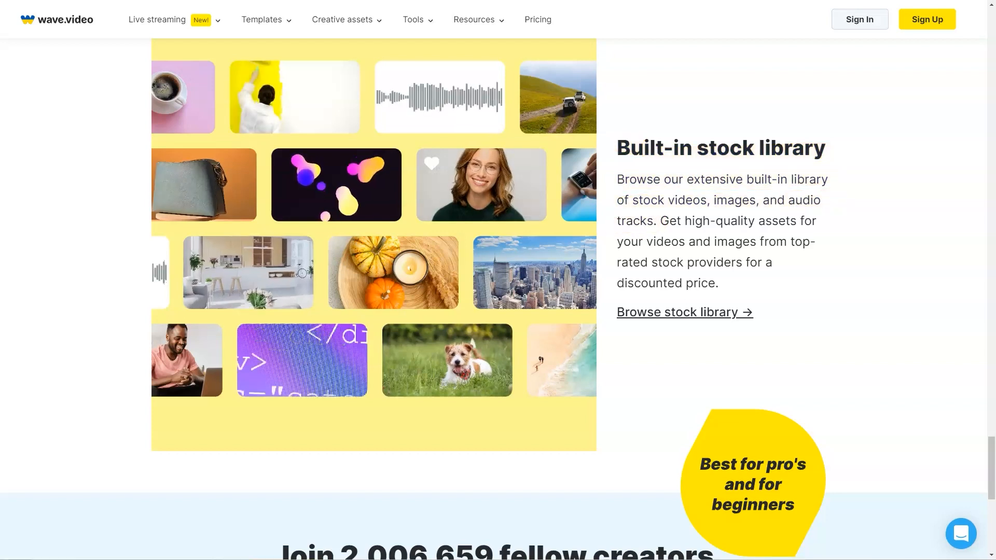
scroll("down", 3)
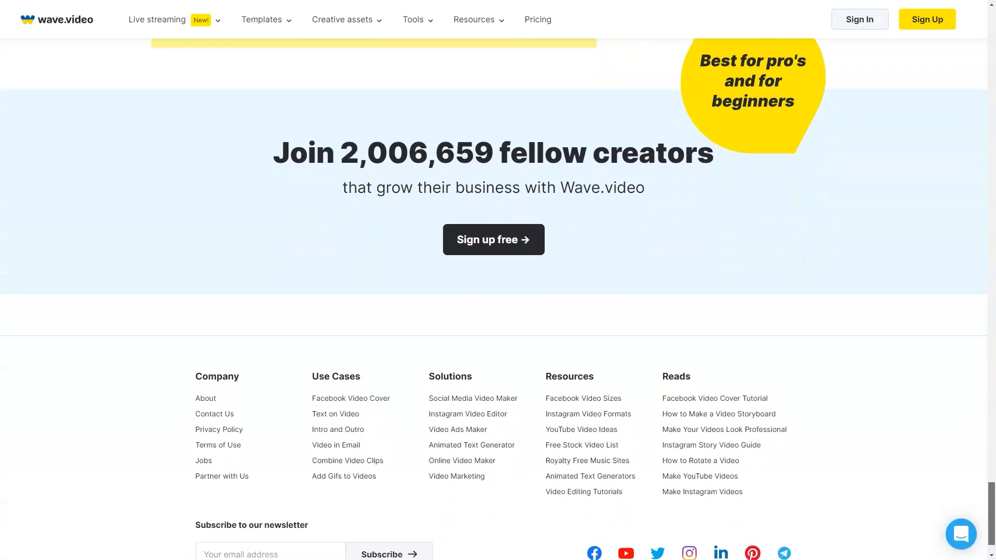
scroll("up", 3)
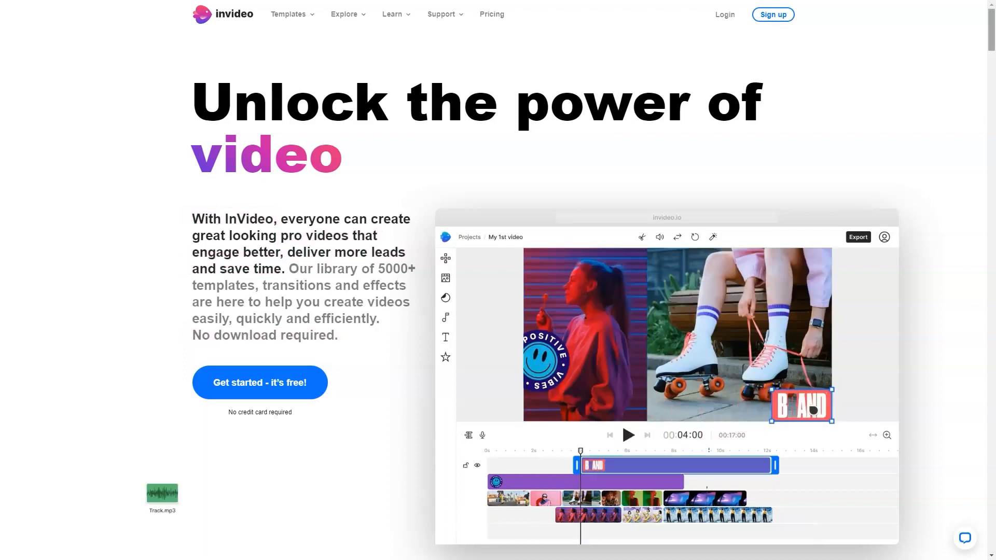
Step: Scroll the InVideo homepage through templates, stock media and editing features to Edit audio
scroll("down", 3)
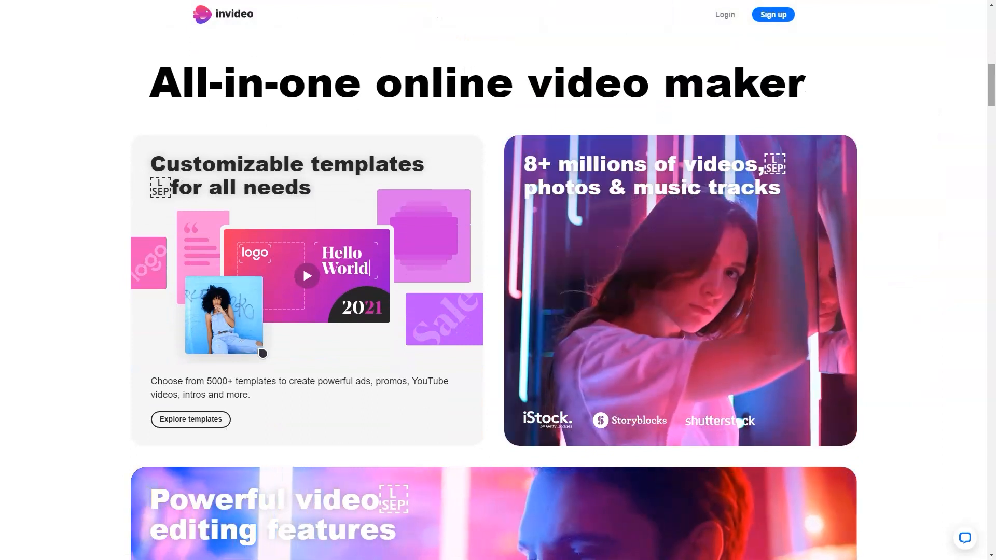
scroll("down", 3)
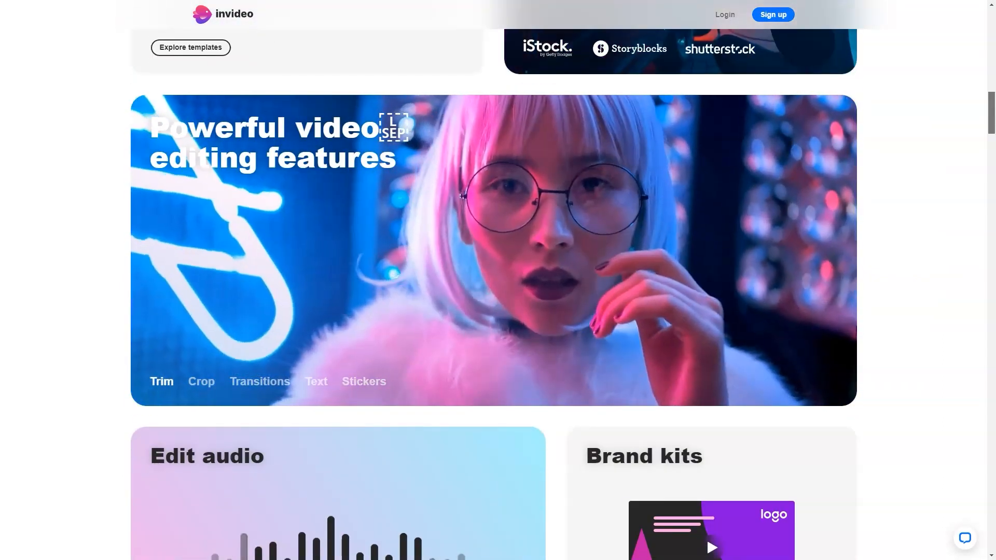
scroll("down", 3)
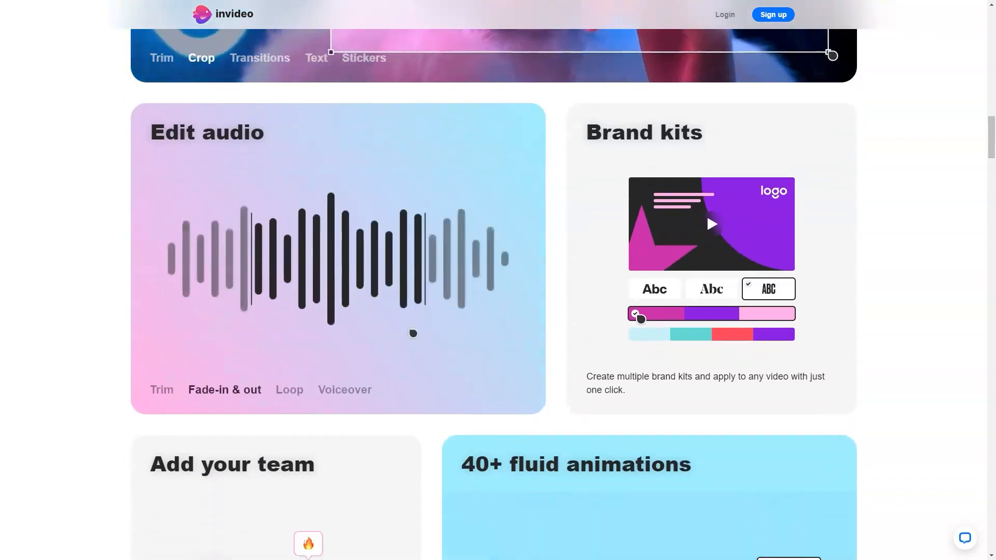
Step: Preview the audio Trim and Voiceover demos, then continue to the Add your team section
left_click(260, 58)
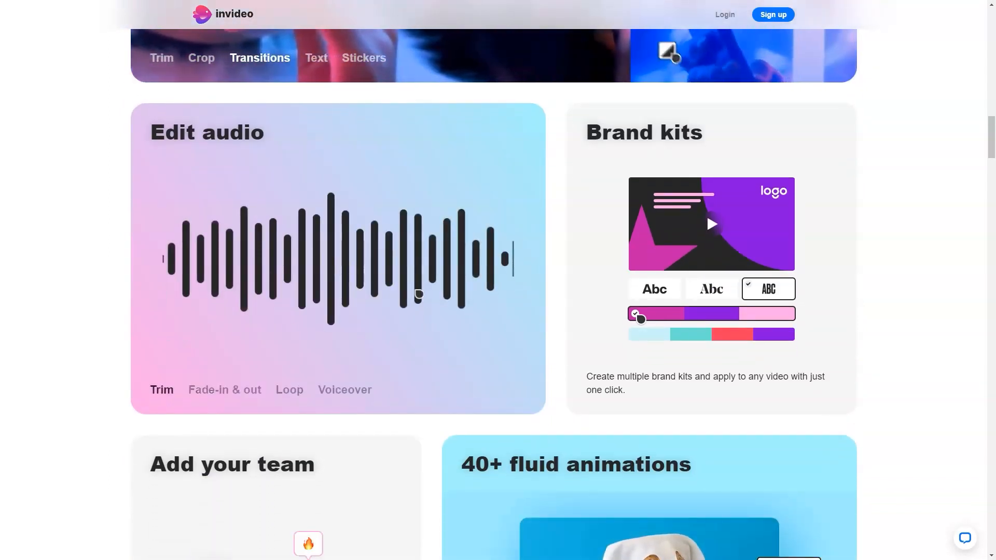
left_click(344, 389)
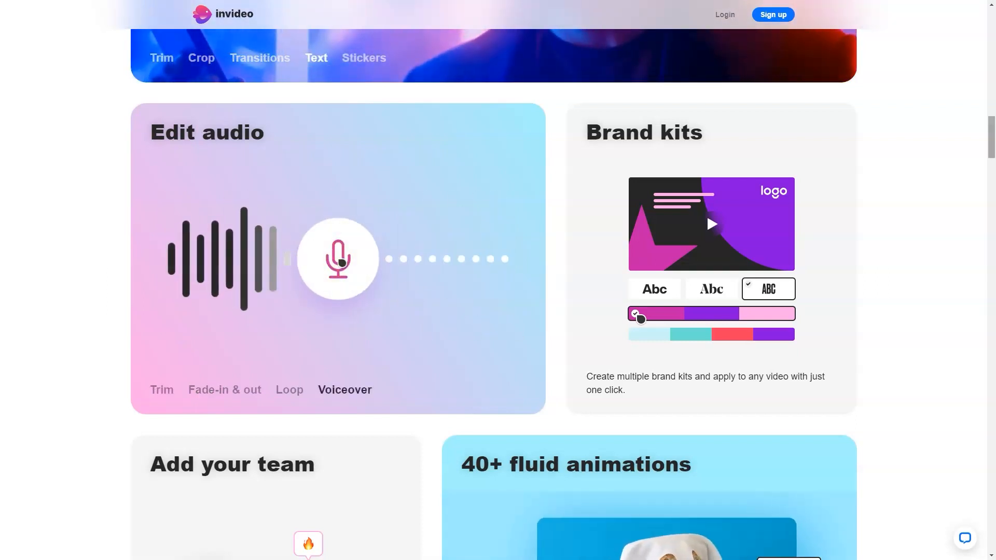
scroll("down", 3)
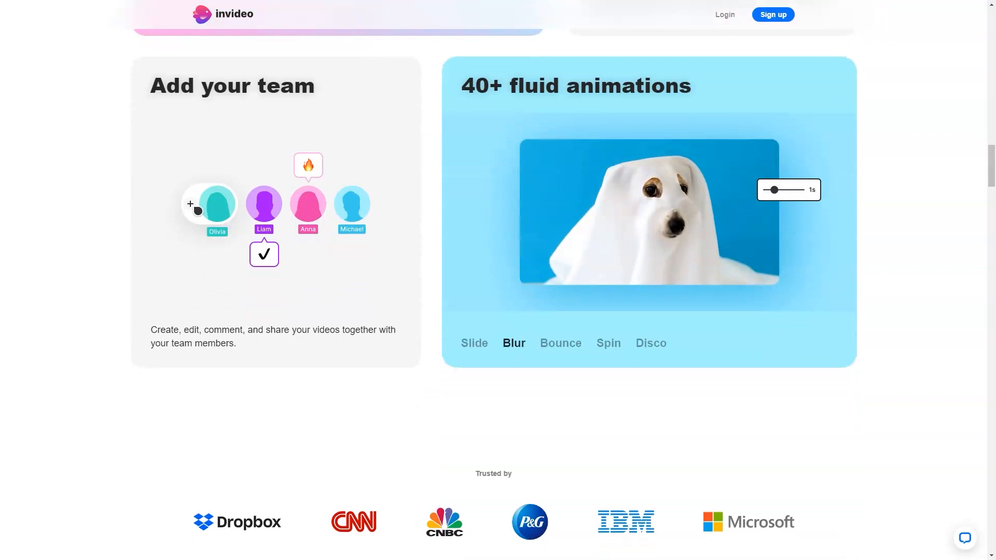
Step: Preview the Slide, Bounce, Spin and Disco styles in the 40+ fluid animations card
left_click(474, 344)
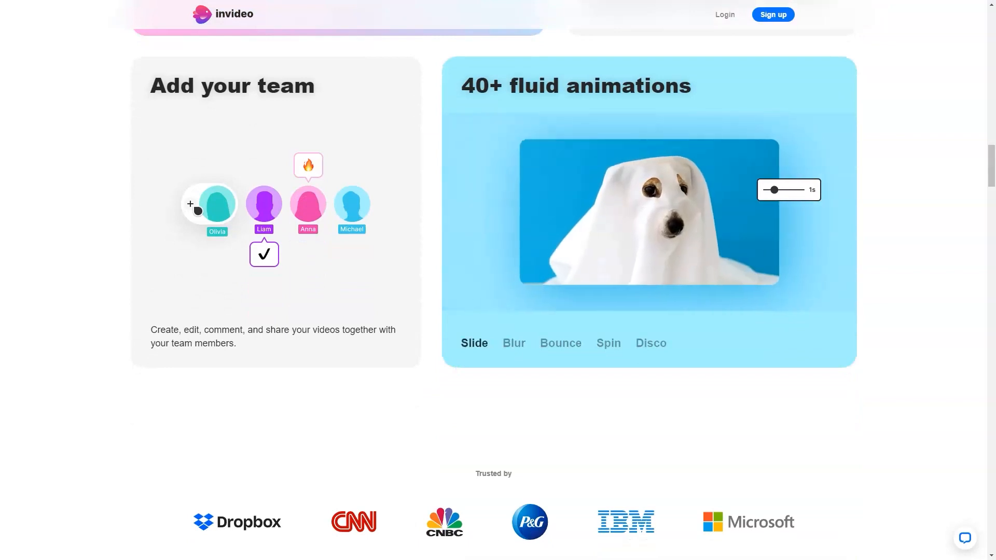
left_click(560, 344)
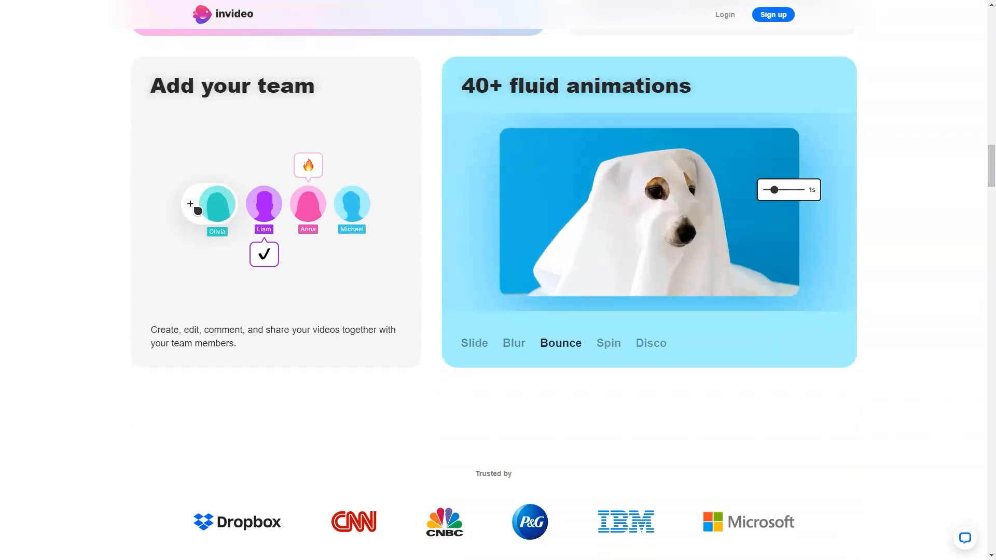
left_click(607, 343)
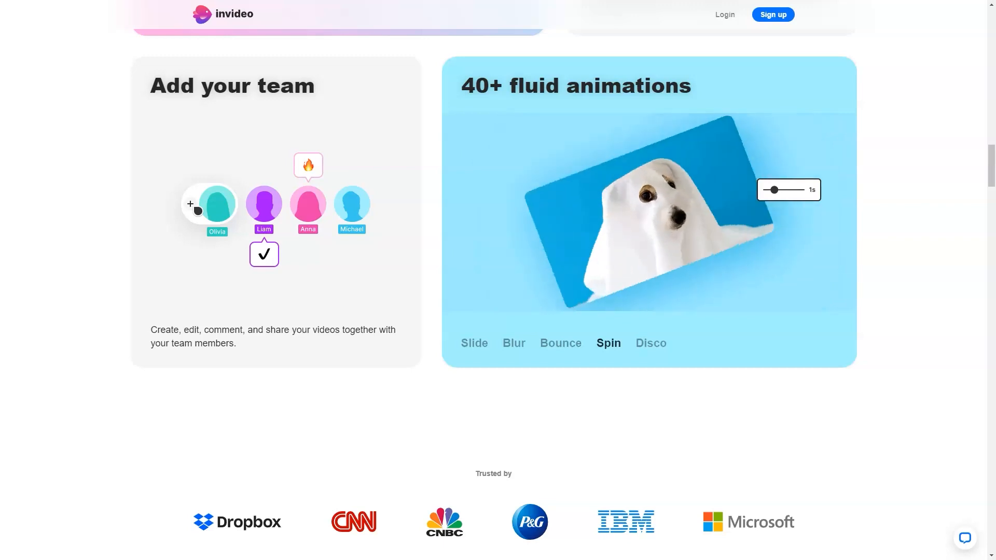
left_click(650, 343)
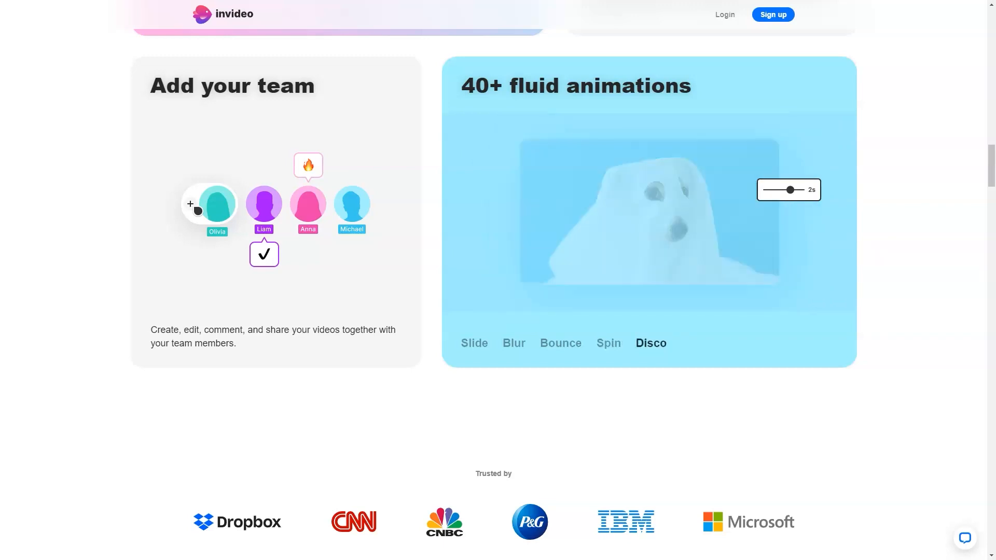
Step: Move down past the three ways to start and text-to-video to the template showcase
scroll("down", 3)
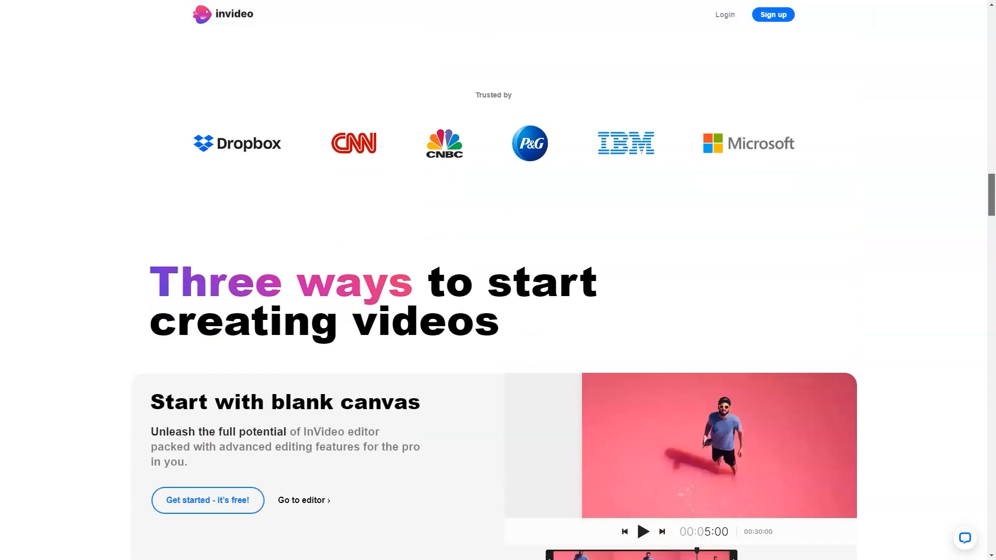
scroll("down", 3)
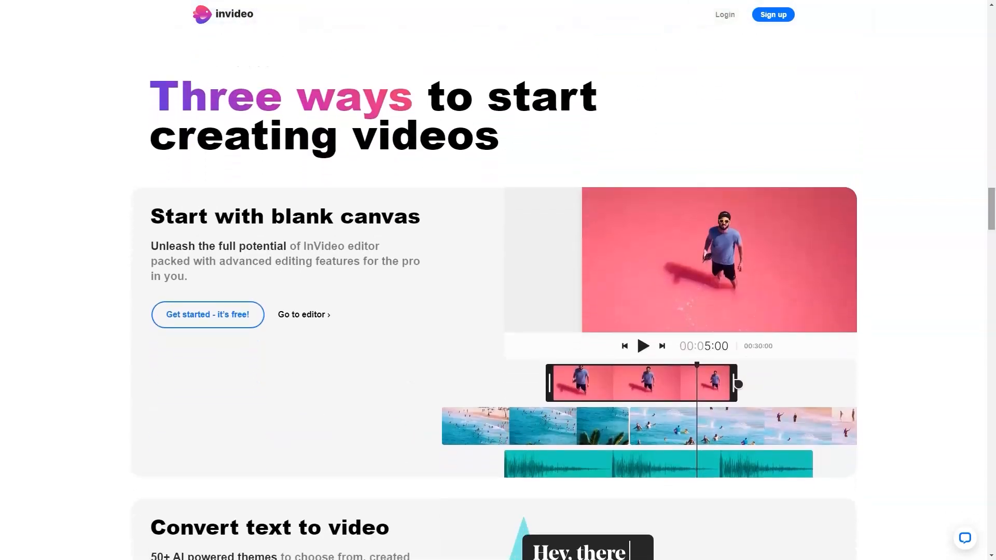
scroll("down", 3)
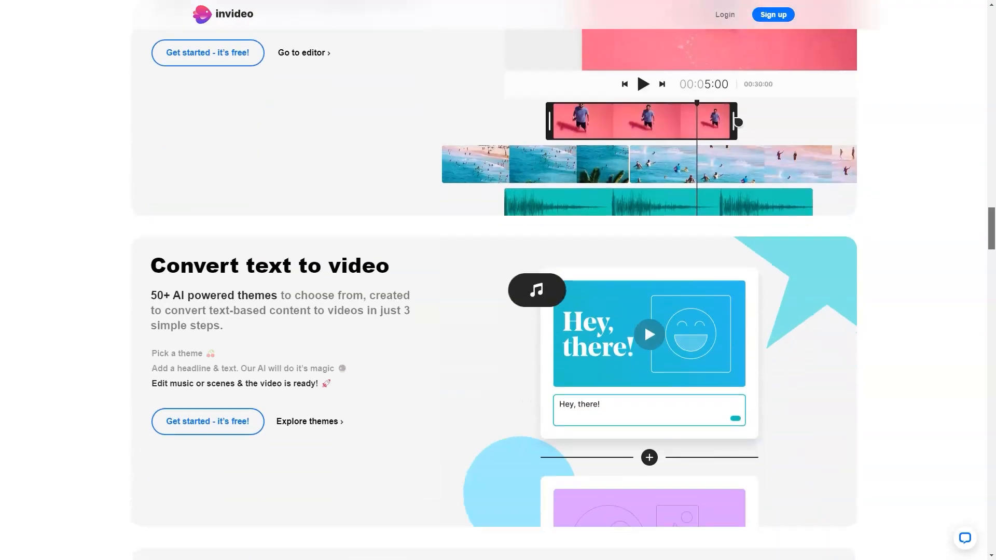
scroll("down", 3)
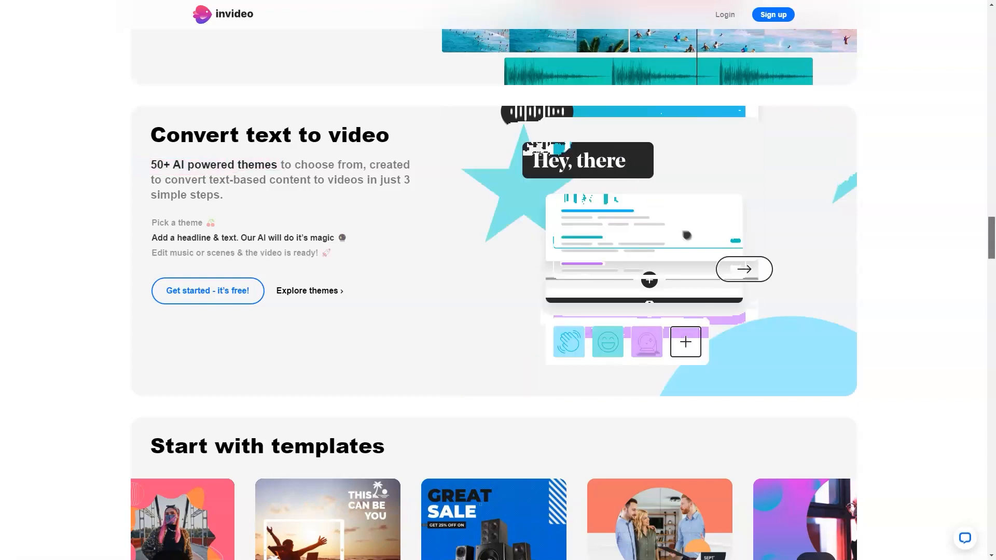
scroll("down", 3)
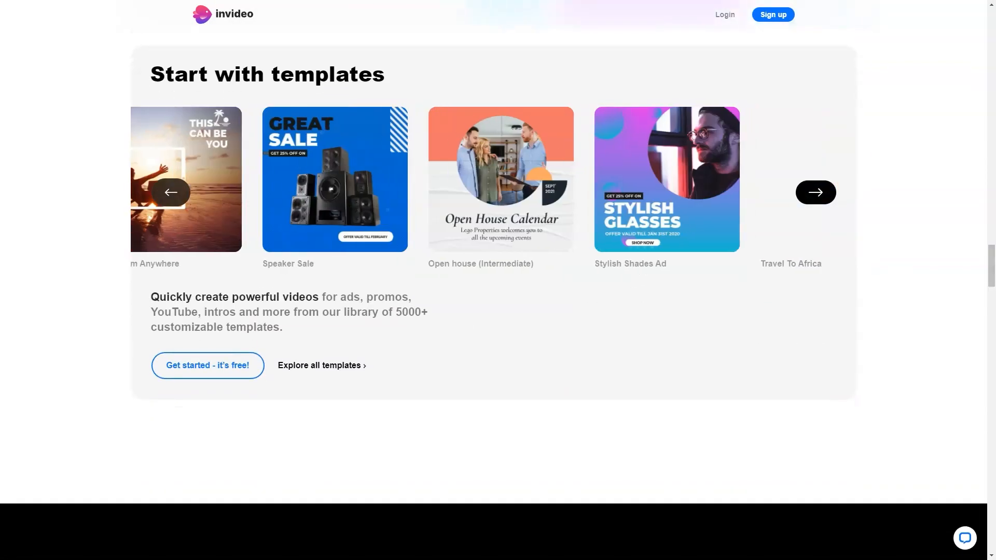
Step: Advance the templates carousel twice, then bring the Free, Business and Unlimited pricing plans into view
left_click(815, 192)
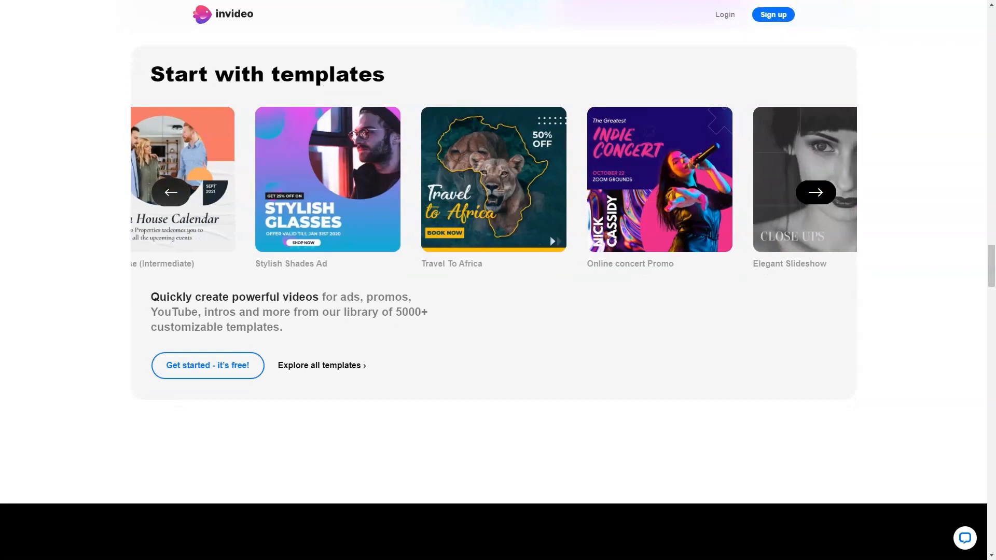
left_click(815, 193)
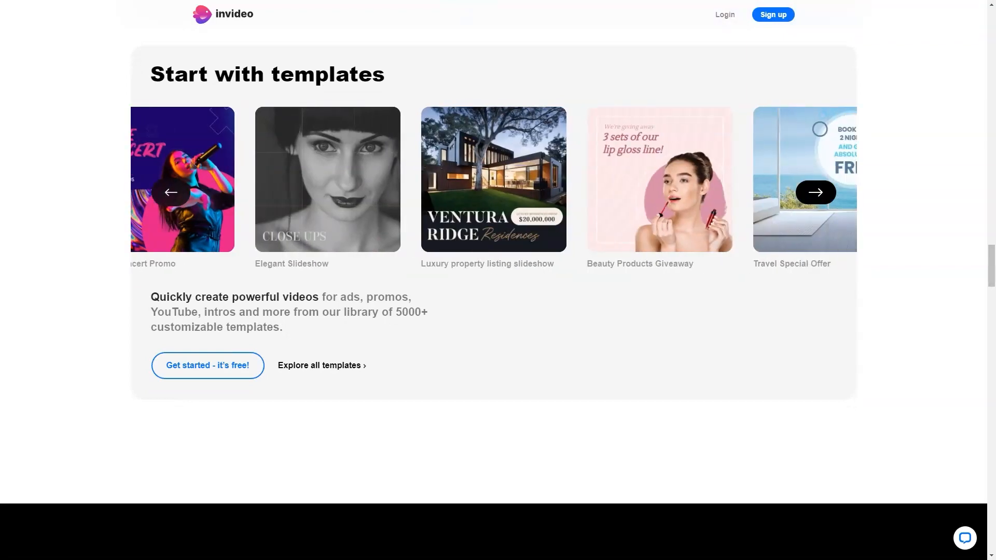
scroll("down", 3)
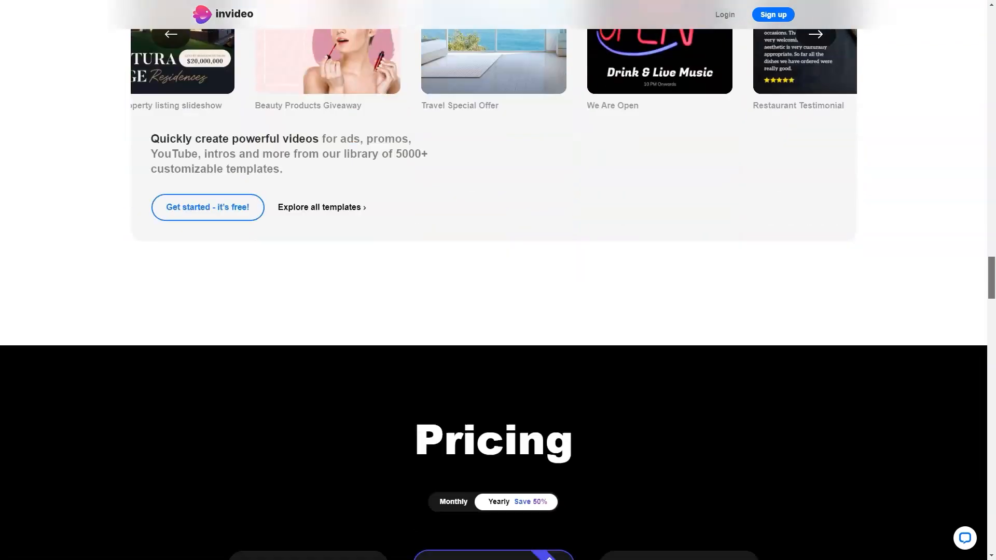
scroll("down", 3)
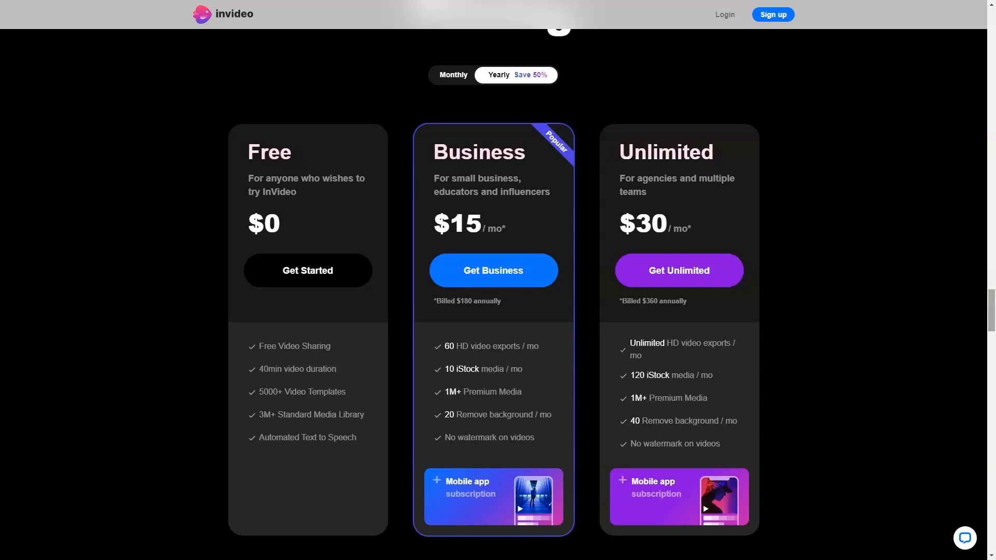
Step: Browse more testimonials, the mobile app promo and Let's connect, then return to the homepage top via the invideo logo
scroll("down", 3)
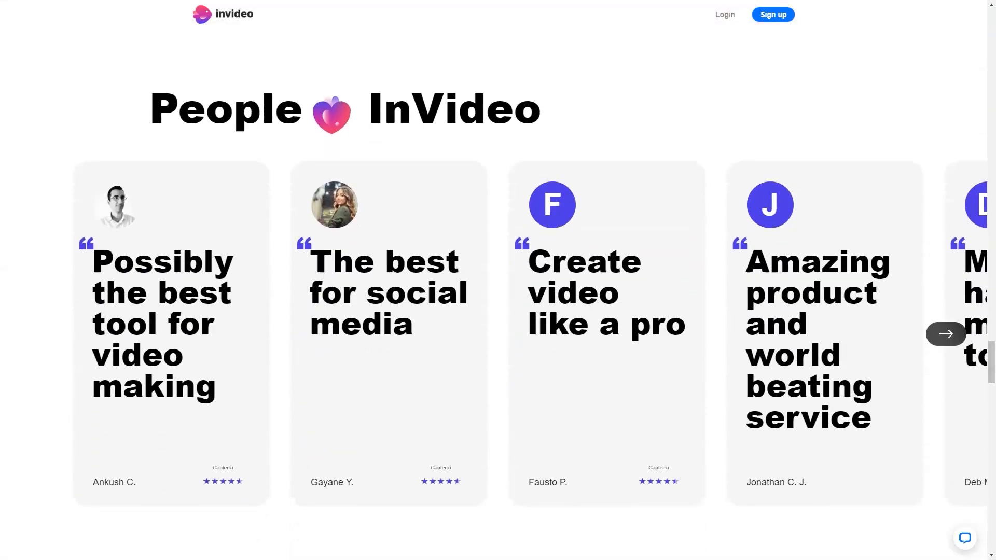
left_click(946, 333)
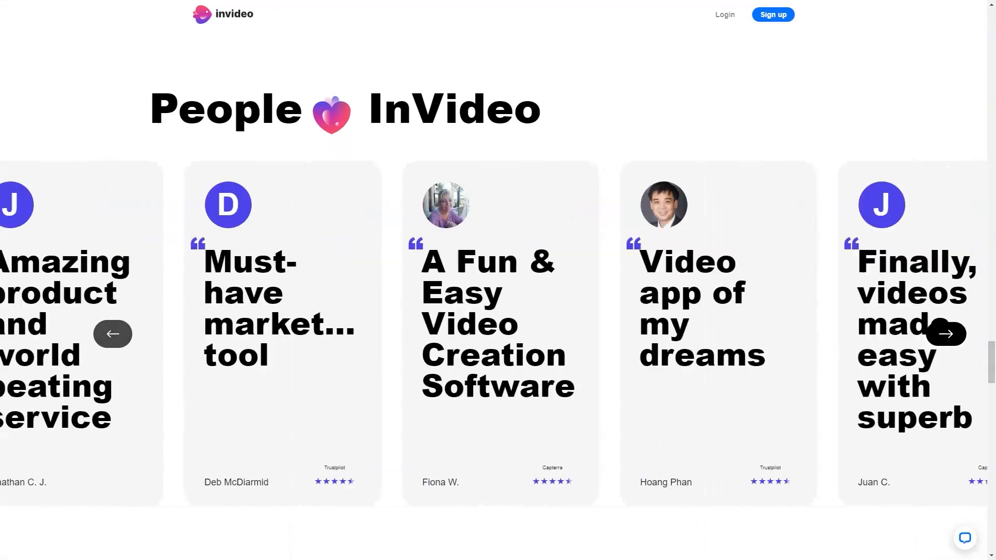
scroll("down", 3)
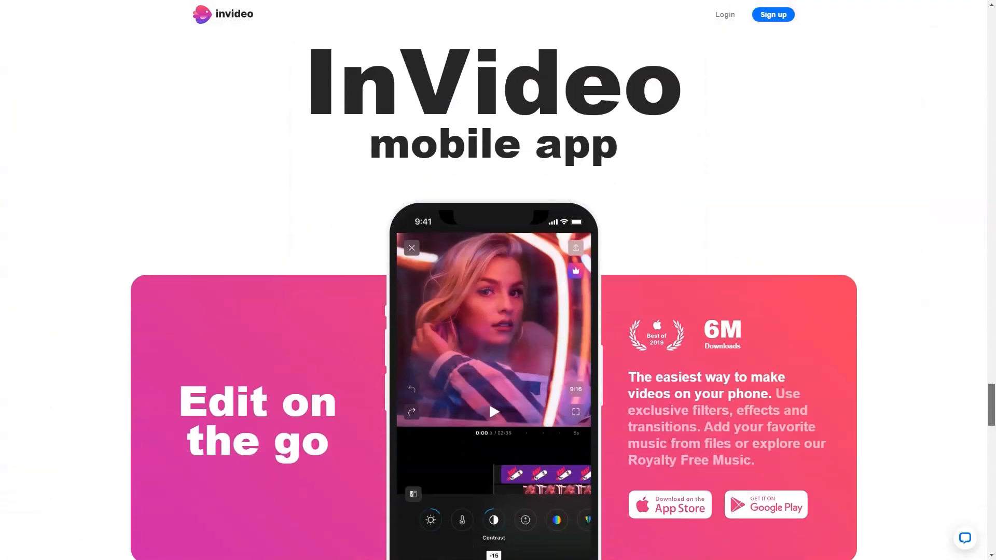
scroll("down", 3)
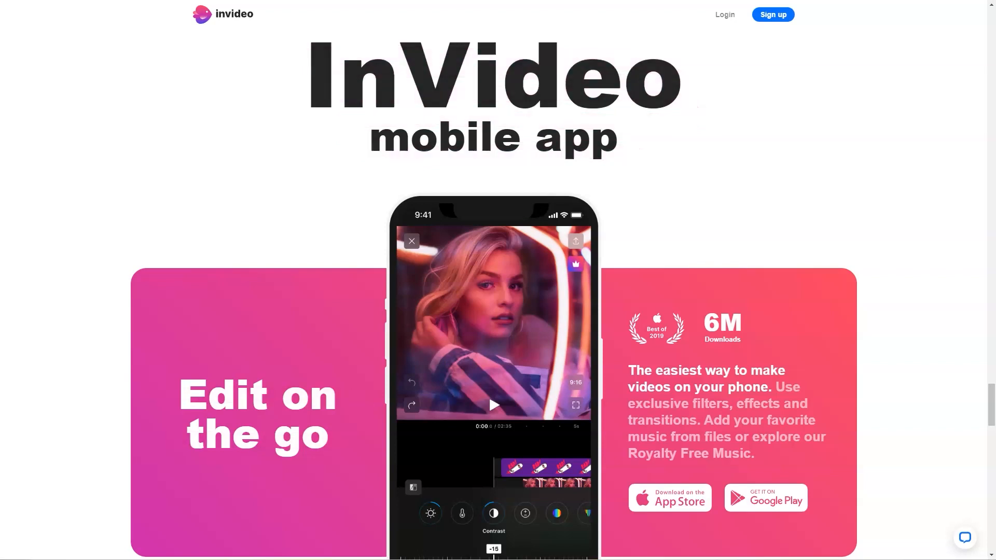
scroll("down", 3)
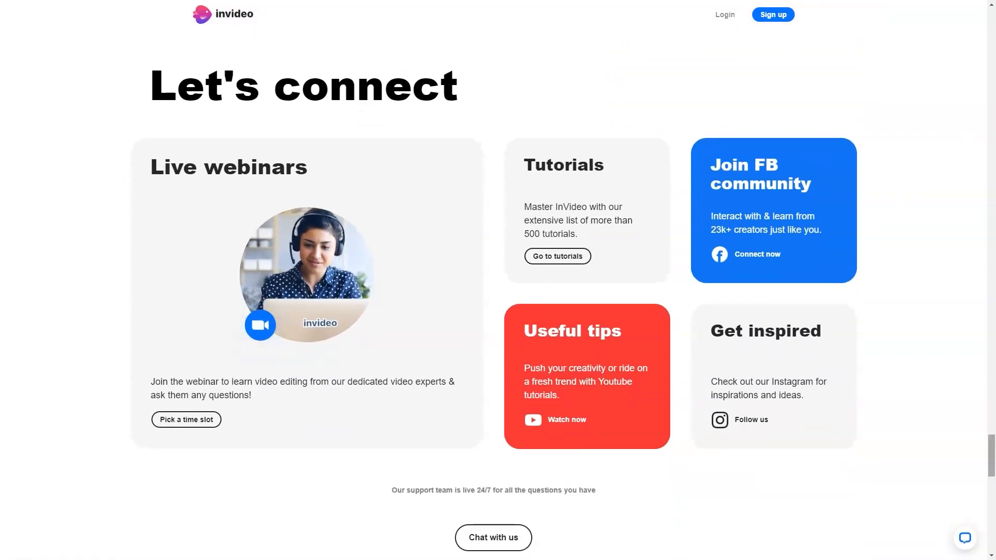
left_click(222, 14)
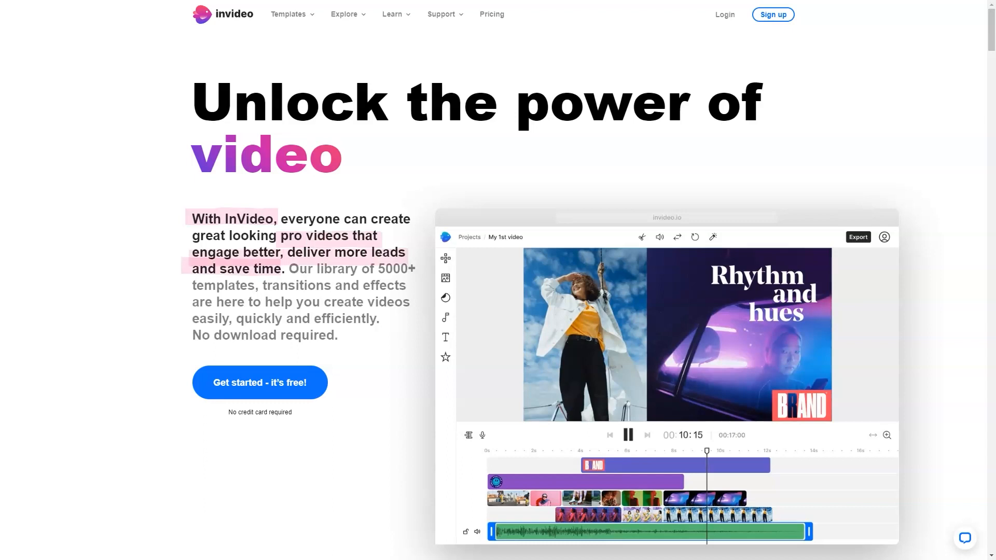
Step: Move down past the editing, audio and brand kit features and preview the Voiceover demo
scroll("down", 3)
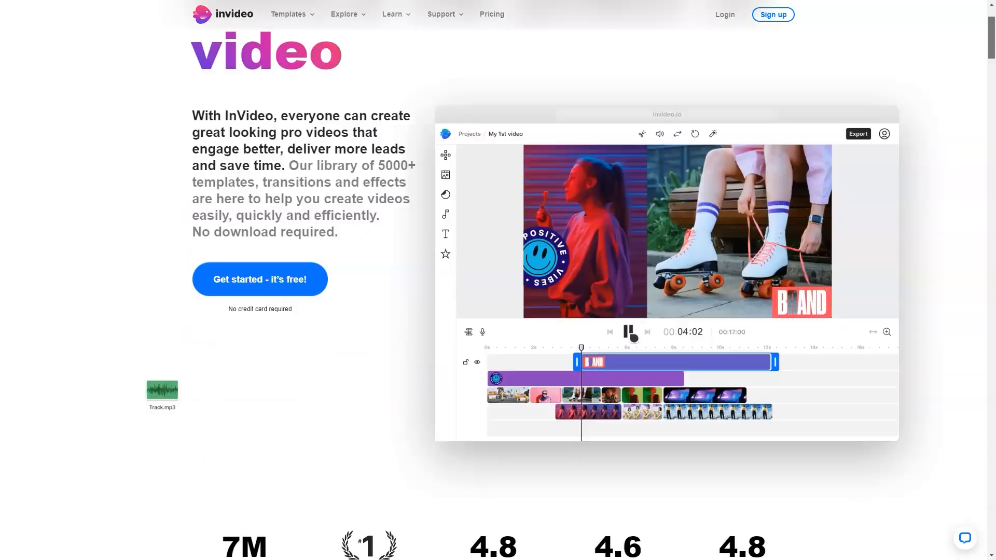
scroll("down", 3)
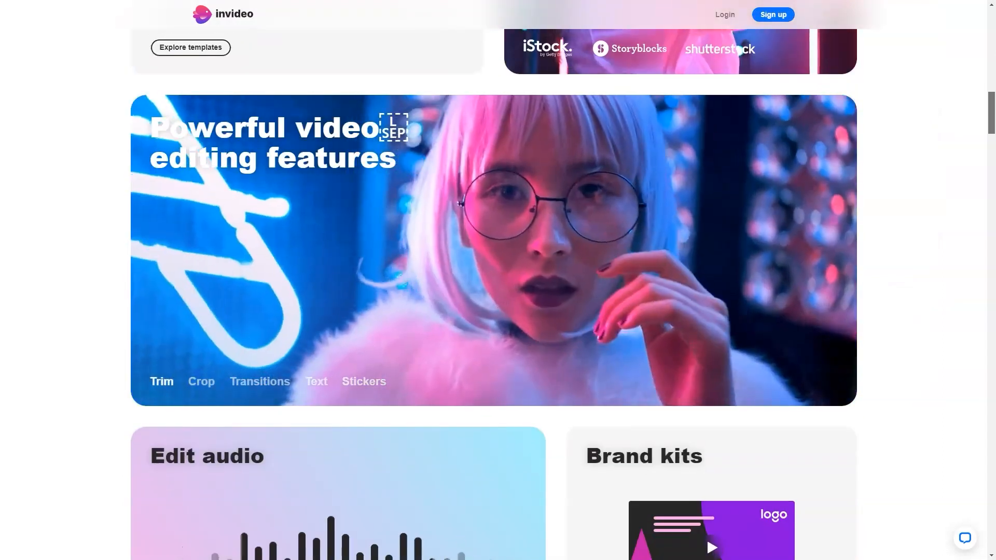
scroll("down", 3)
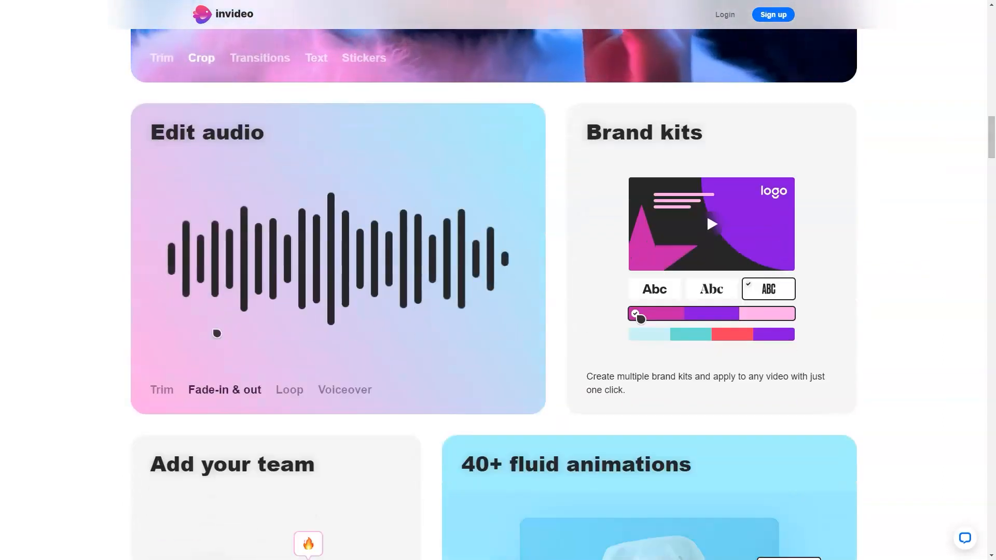
left_click(344, 389)
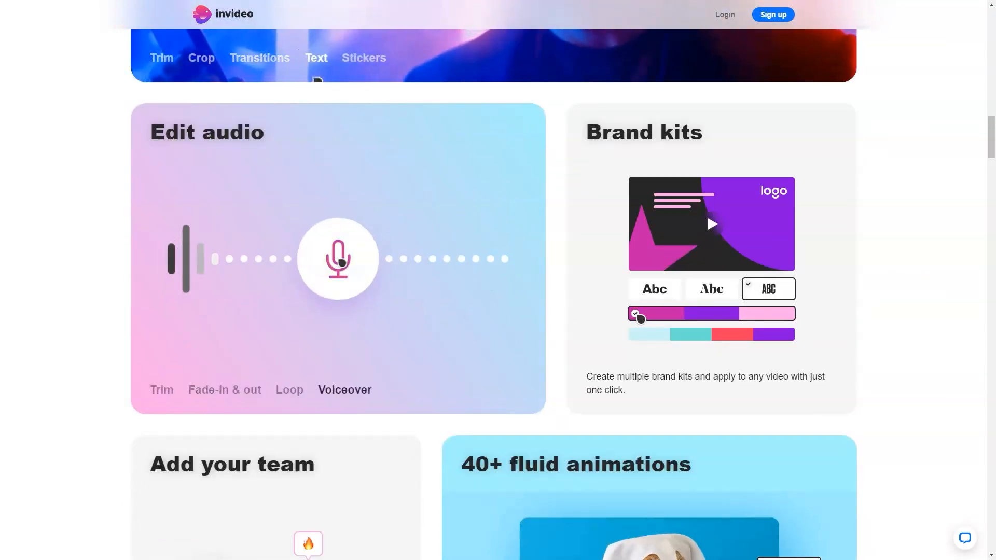
Step: Preview the Disco animation again and settle on the three ways to start creating videos
scroll("down", 3)
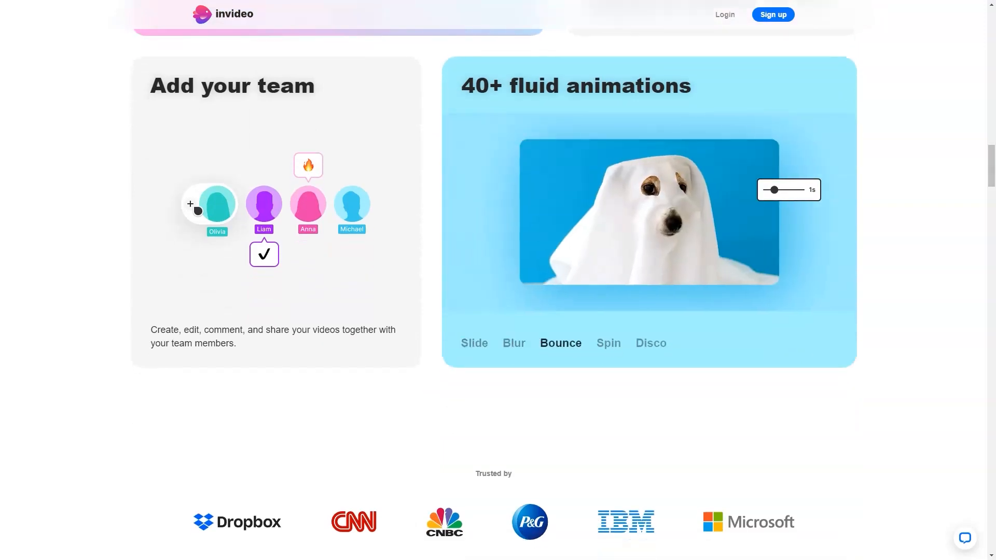
left_click(651, 343)
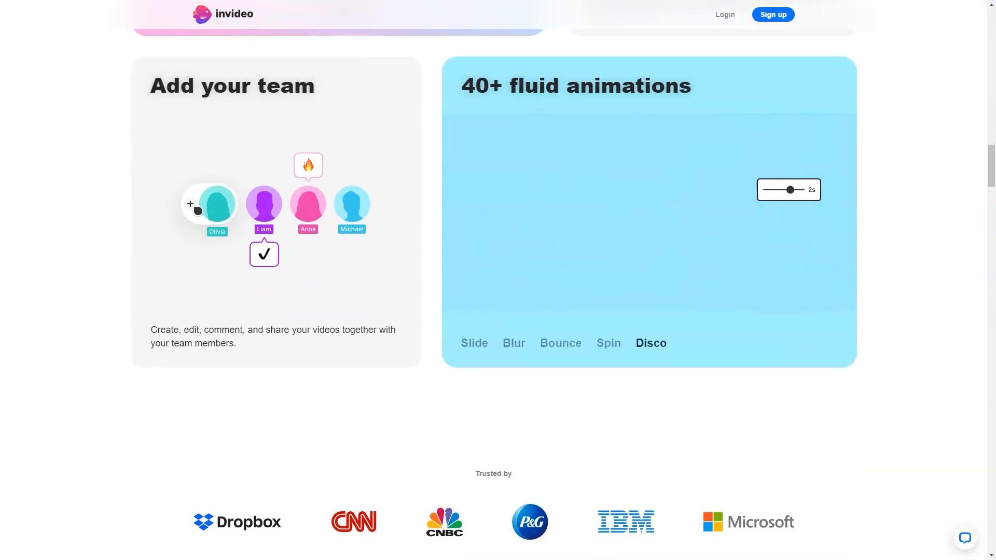
scroll("up", 3)
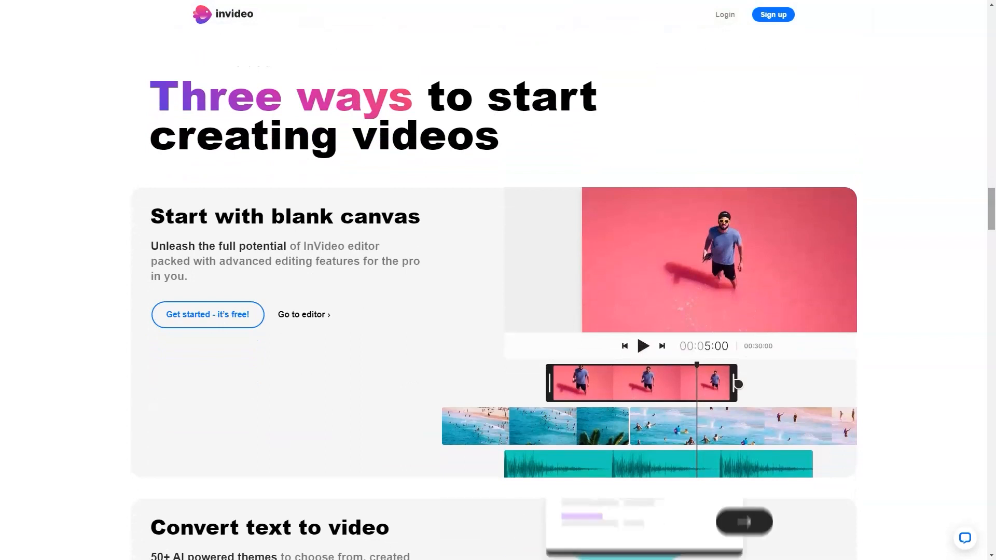
Step: Scroll past InVideo's text-to-video, templates, pricing and testimonials down to the mobile app section
scroll("down", 3)
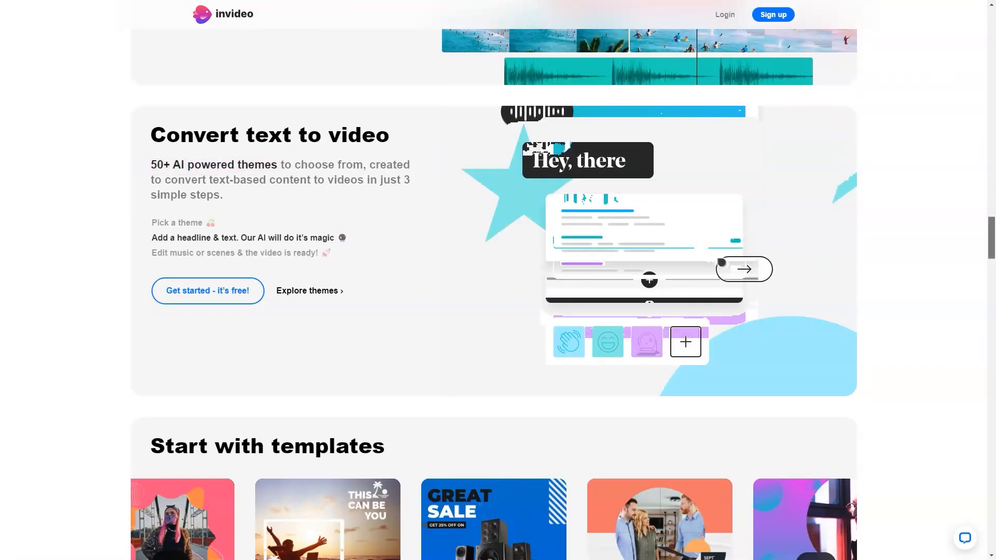
scroll("down", 3)
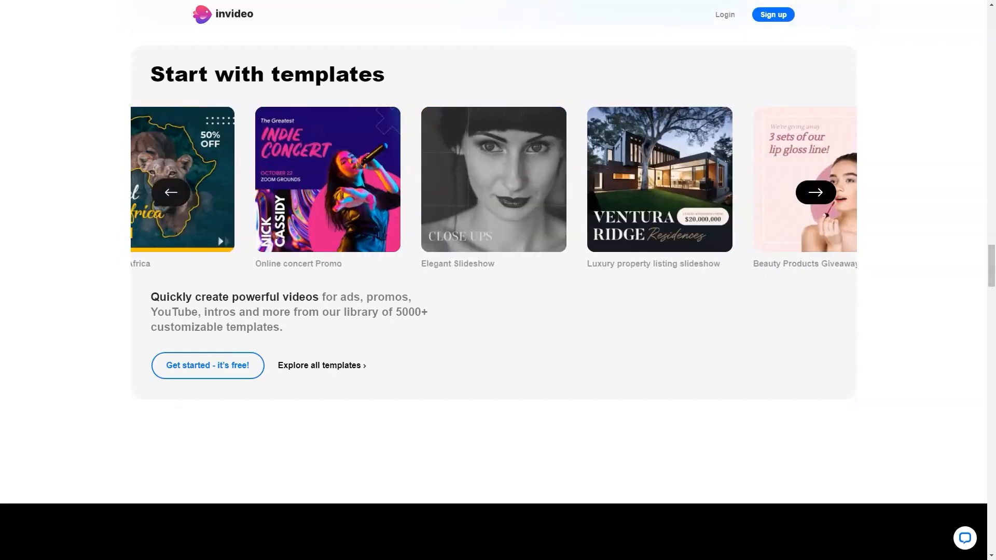
scroll("down", 3)
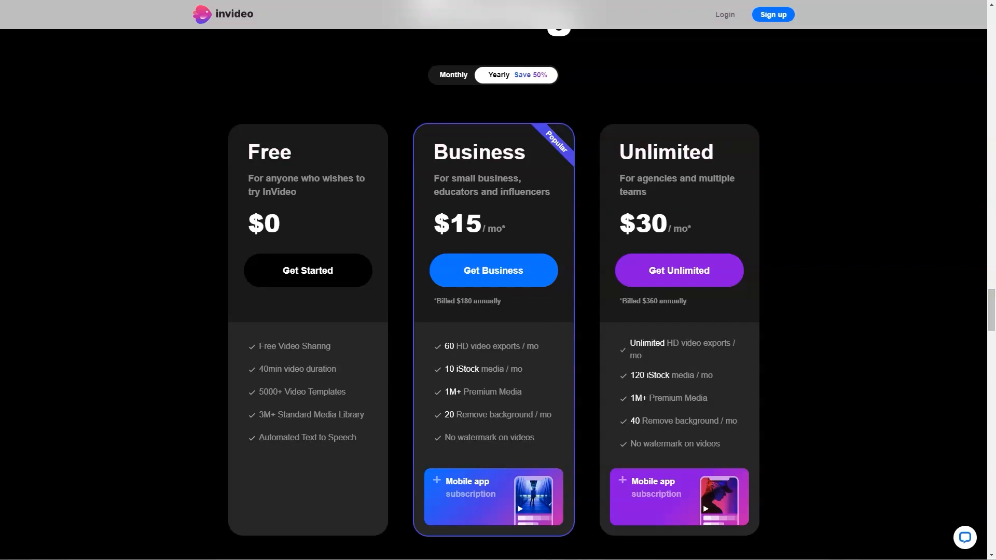
scroll("down", 3)
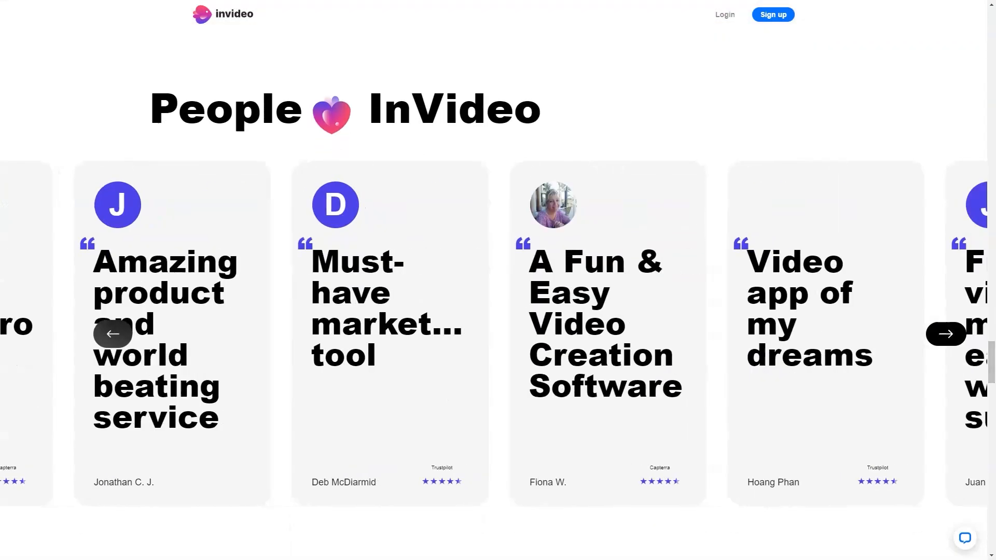
scroll("down", 3)
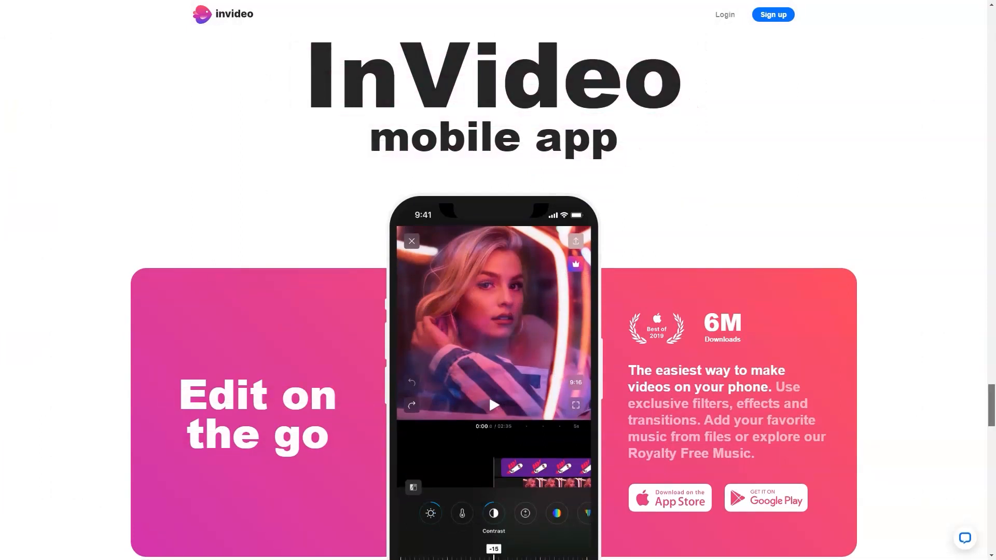
scroll("down", 3)
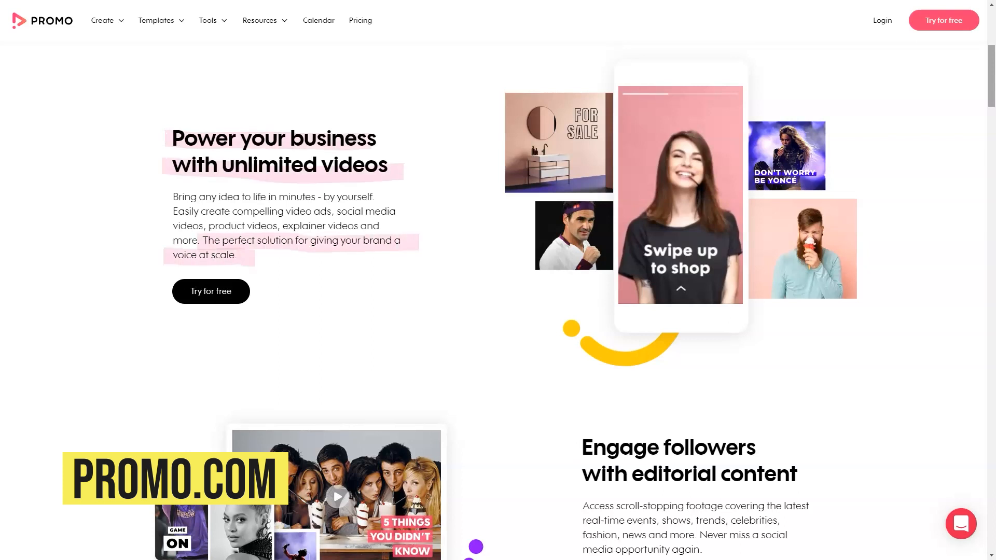
Step: Scroll Promo.com's homepage through the unlimited videos pitch, templates, support and business types to 'What our customers think'
scroll("down", 3)
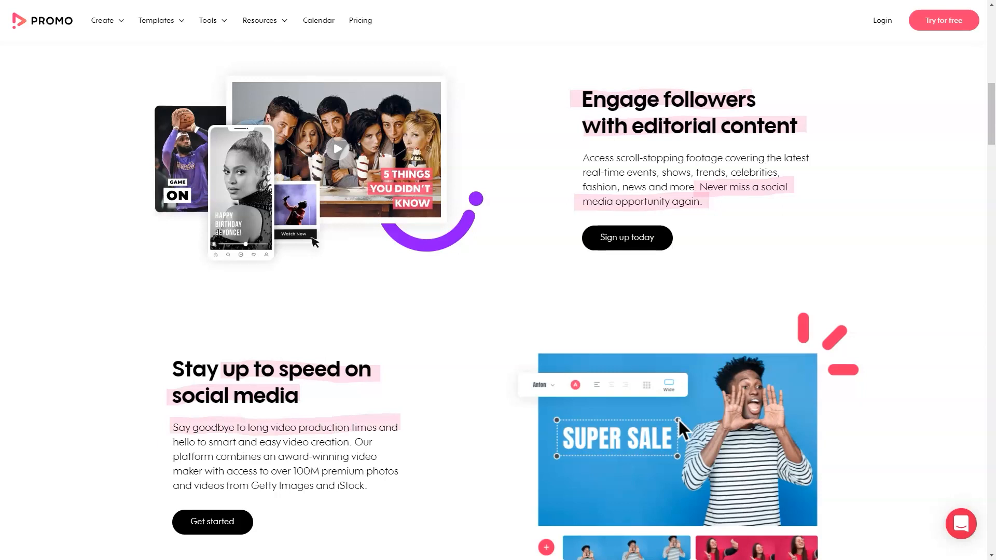
scroll("down", 3)
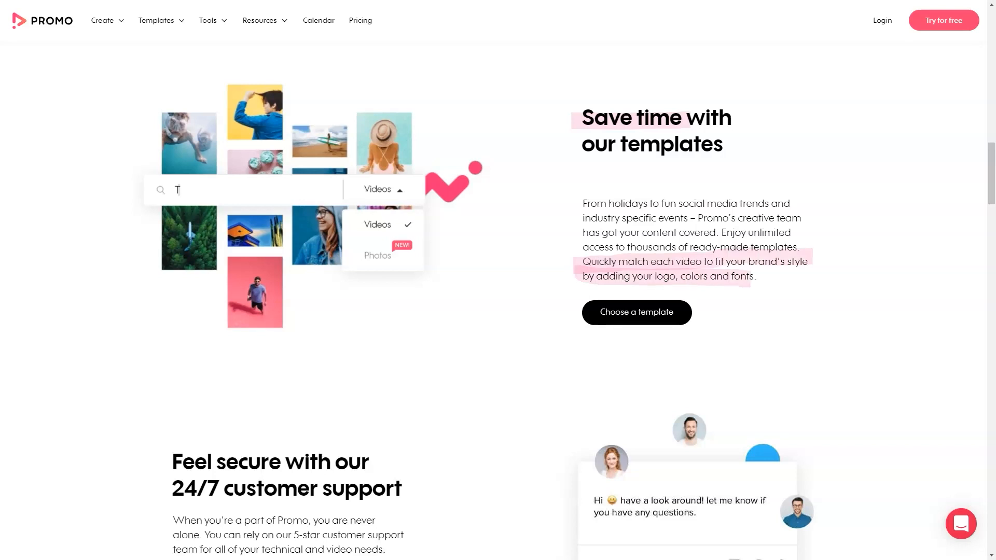
scroll("down", 3)
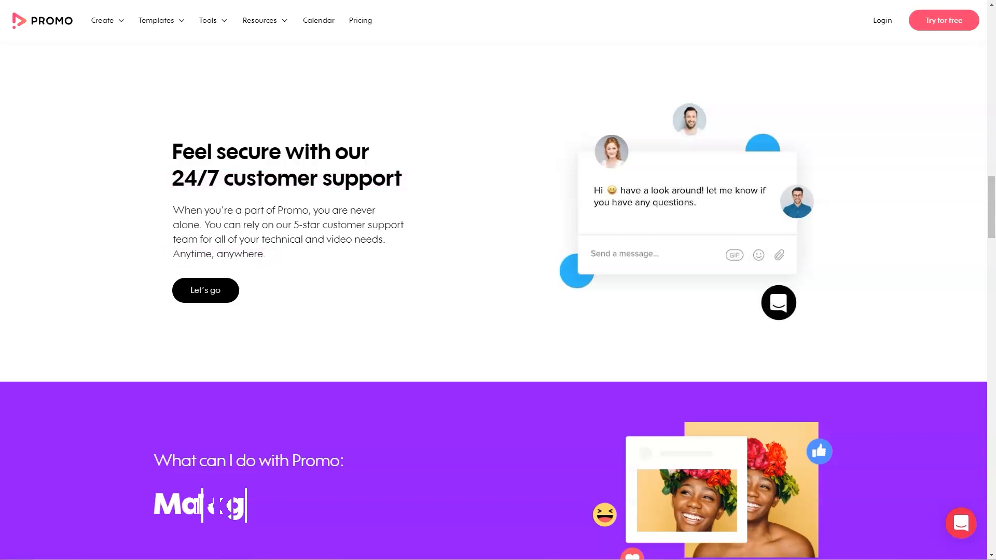
scroll("down", 3)
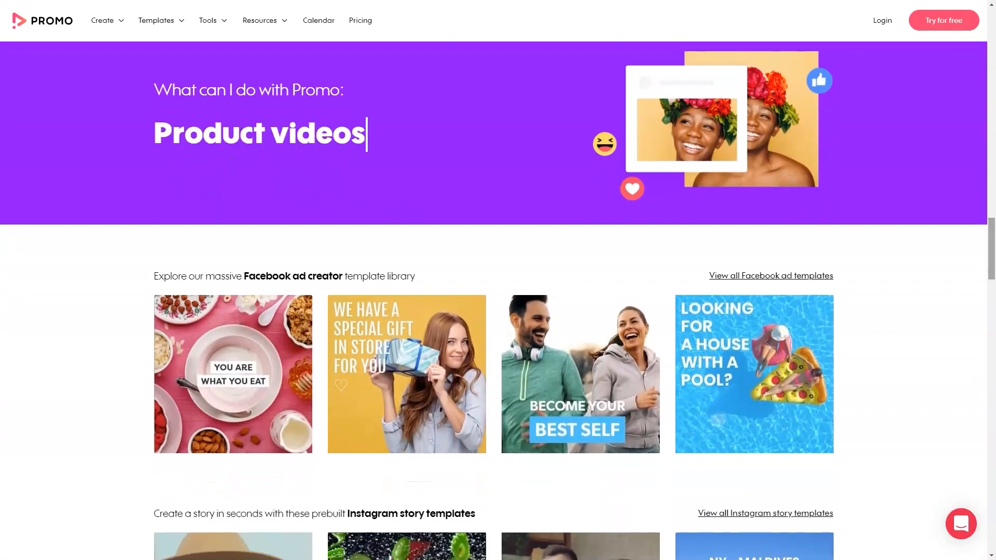
scroll("down", 3)
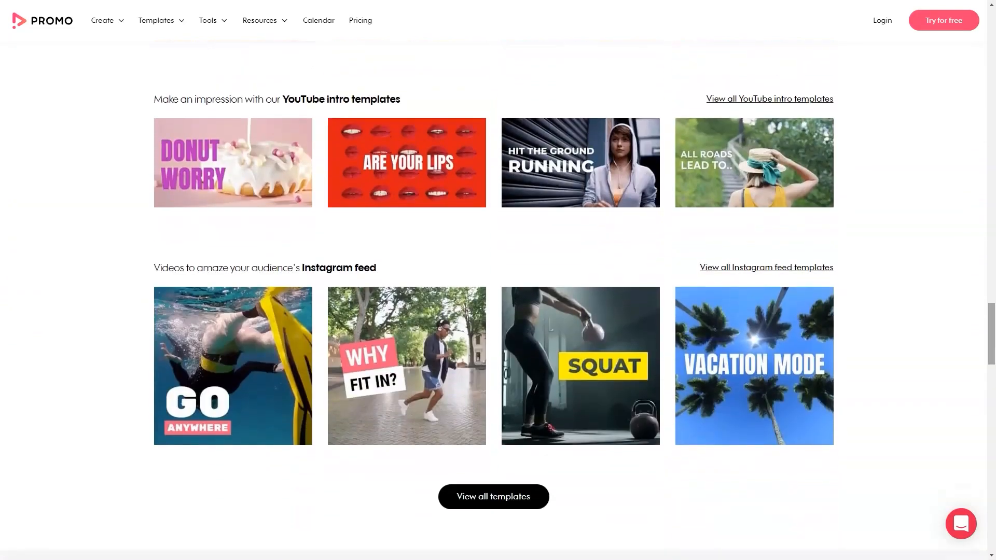
scroll("down", 3)
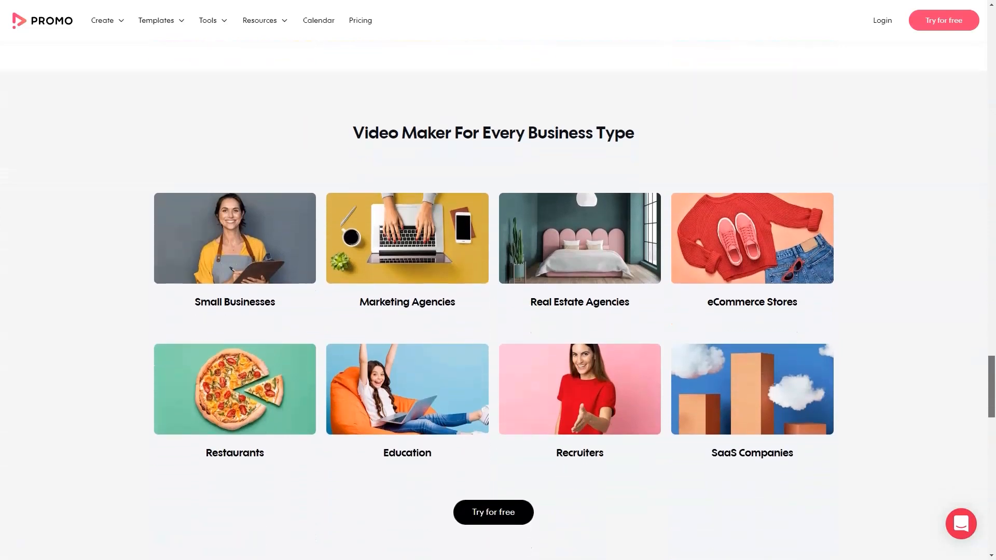
scroll("up", 3)
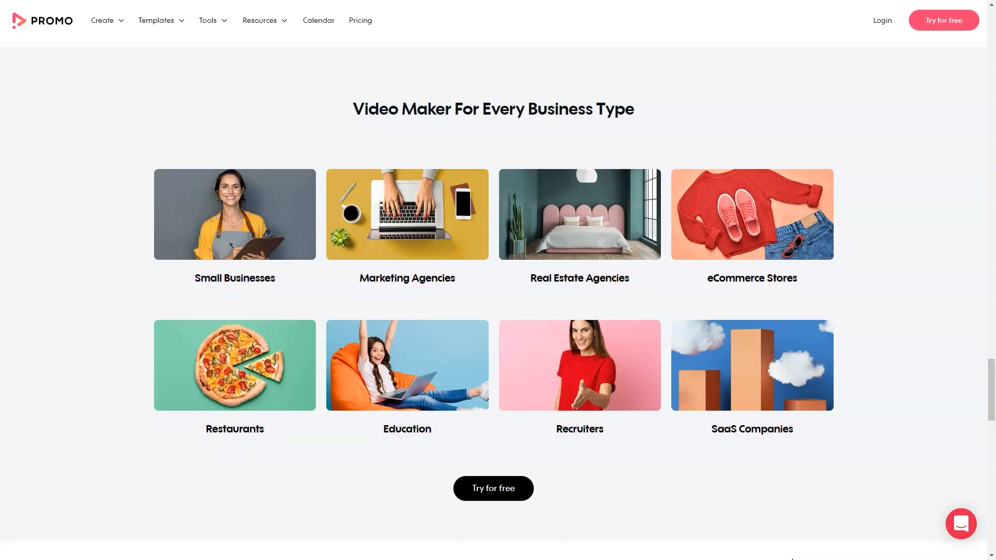
scroll("down", 3)
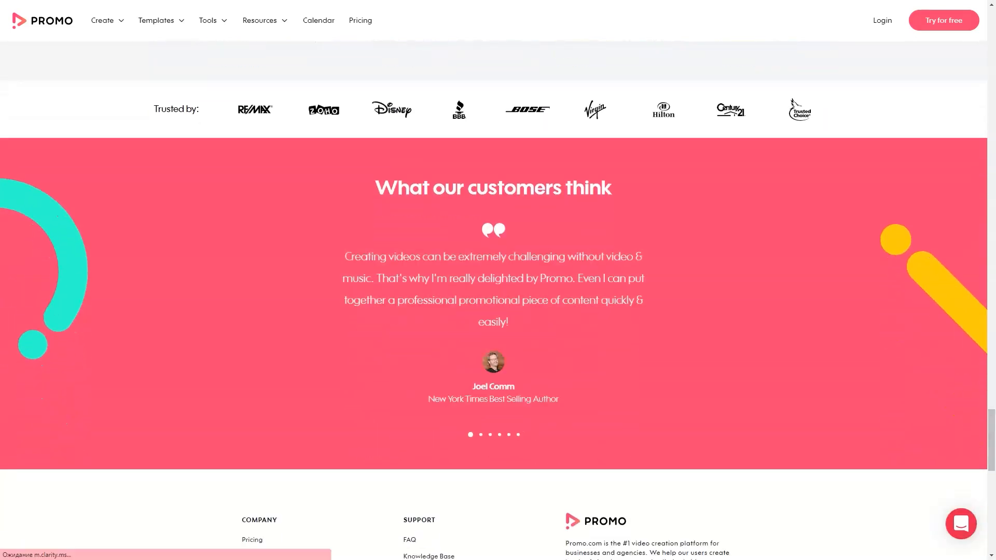
scroll("down", 3)
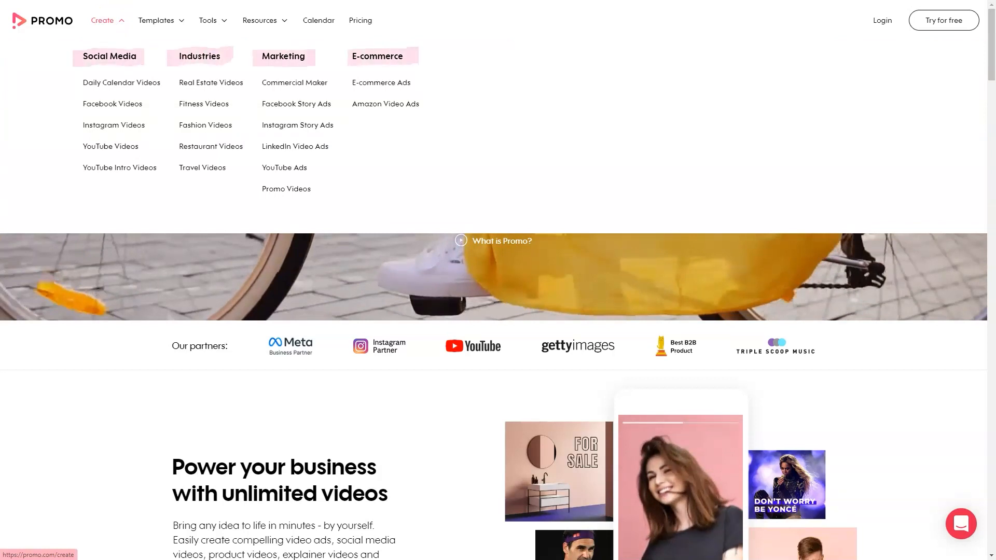
Step: Look over Promo.com's Create, Templates and Tools menus in the top bar
left_click(156, 20)
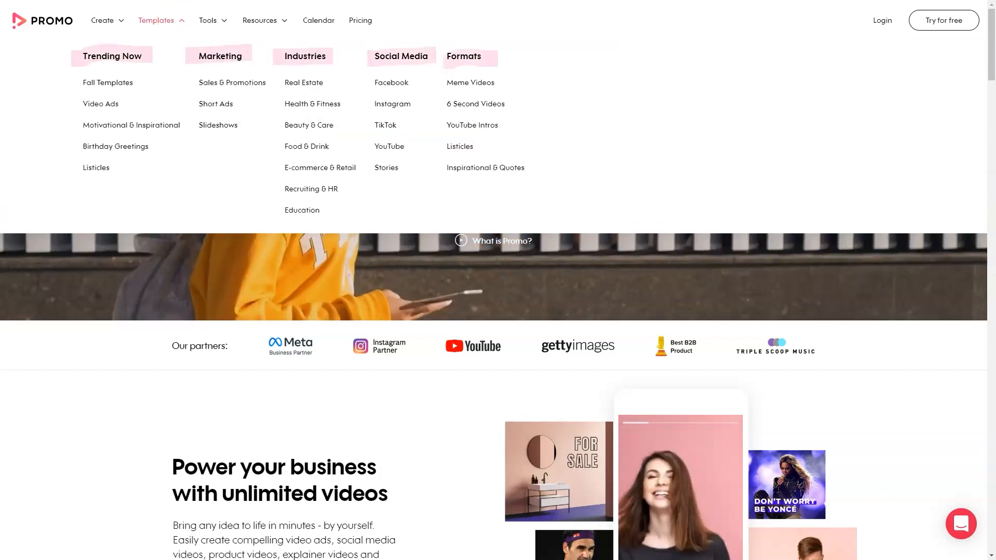
left_click(209, 19)
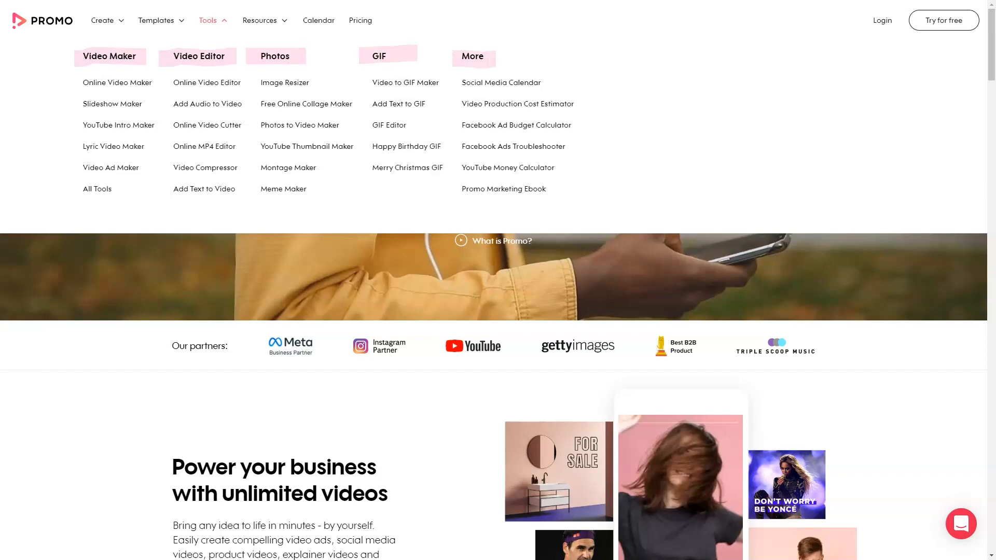
left_click(260, 19)
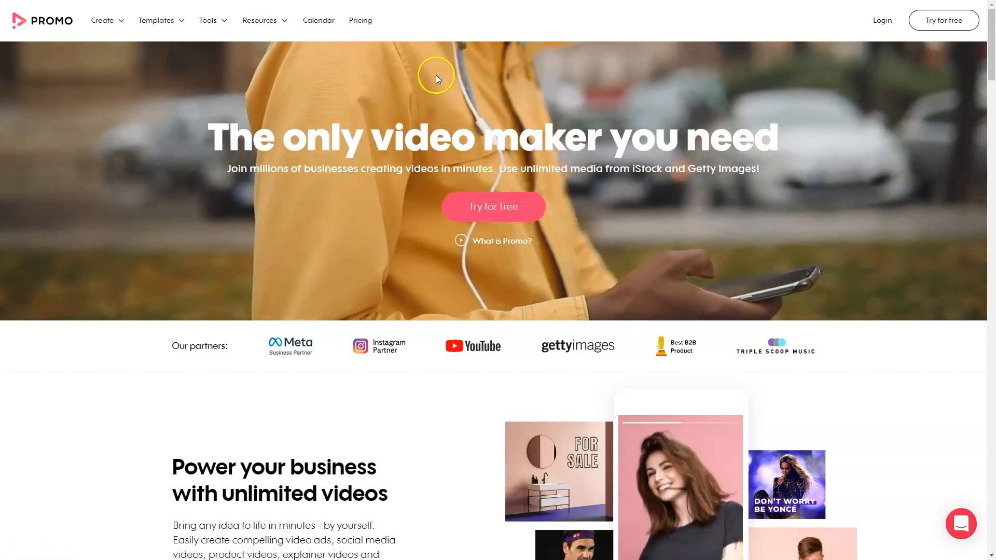
left_click(208, 20)
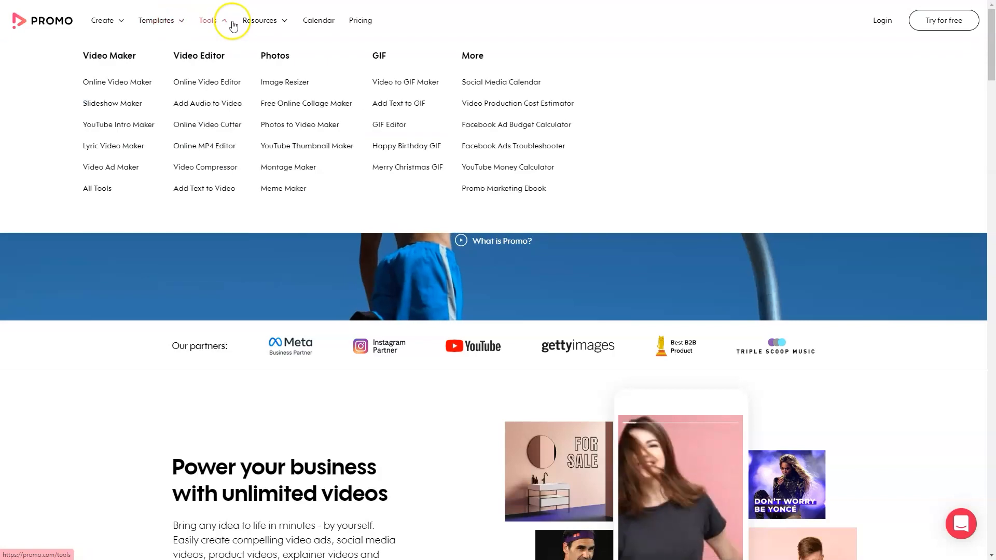
mouse_move(212, 25)
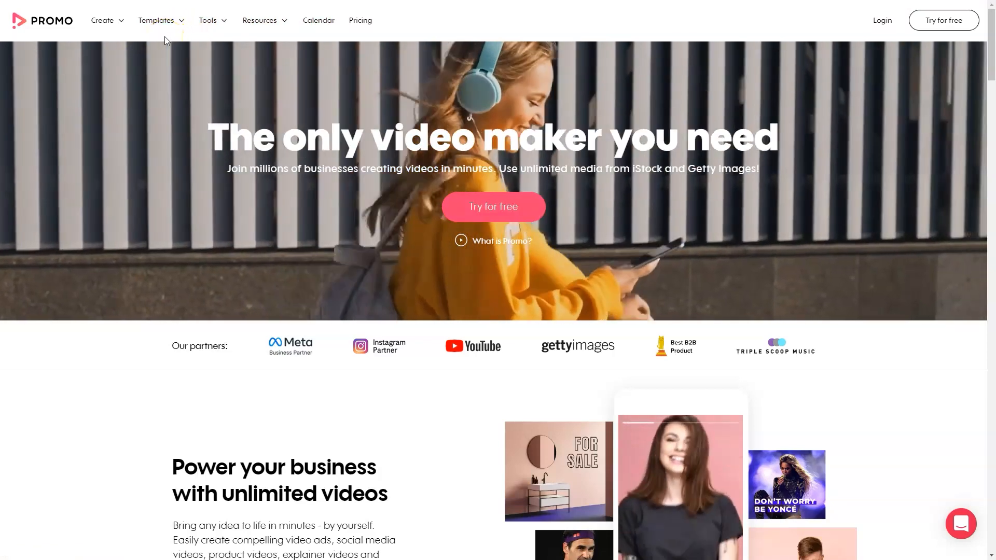
Step: Bring up the October 2022 content calendar and move down to the Halloween video ideas
left_click(318, 20)
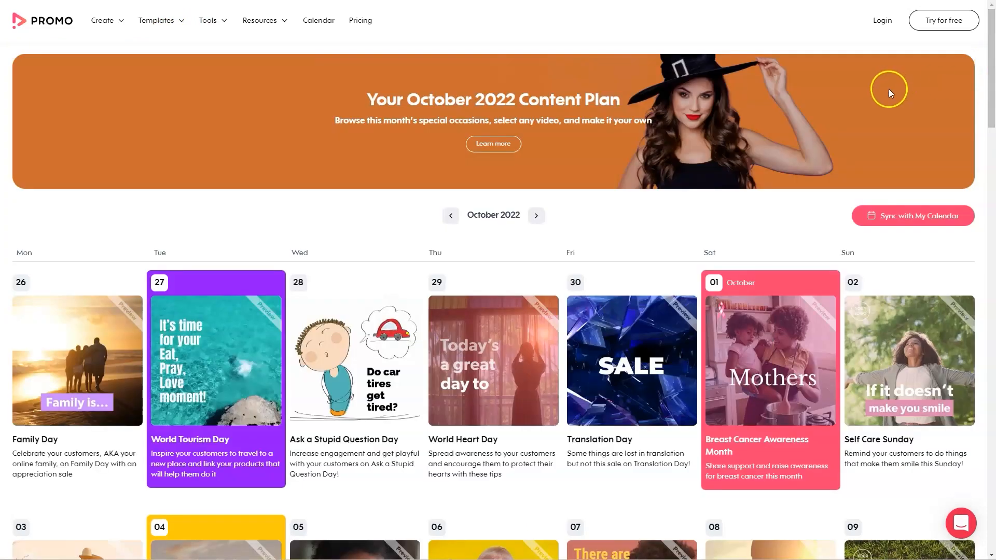
scroll("down", 3)
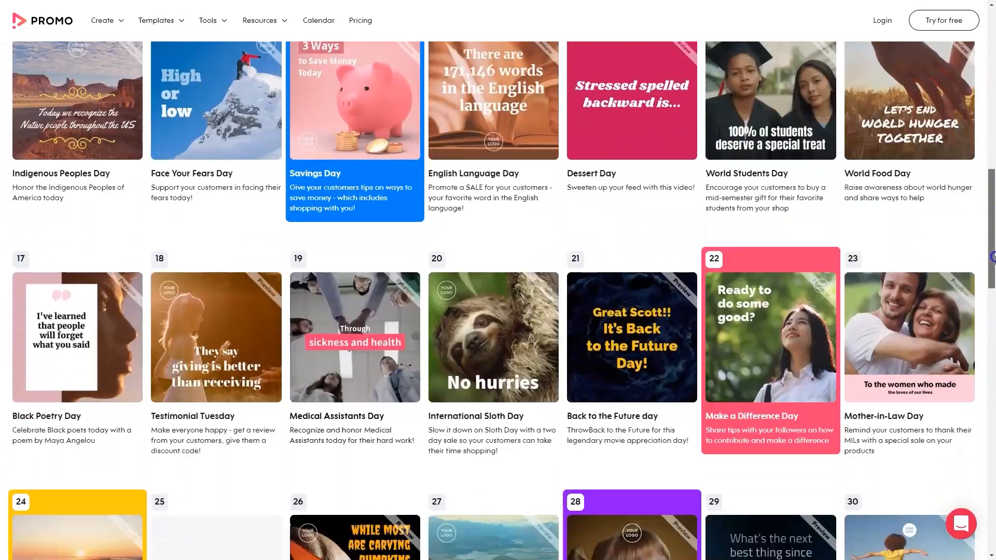
scroll("down", 3)
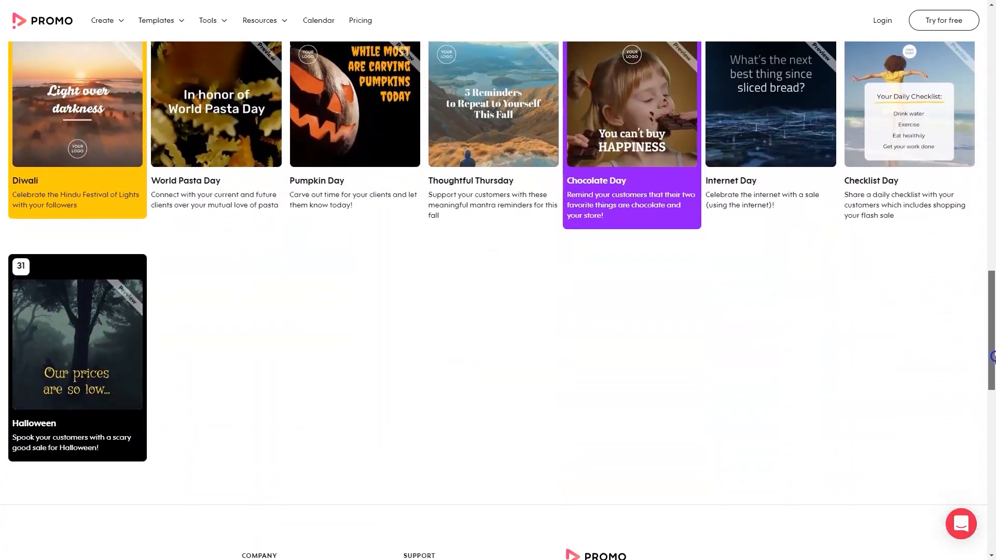
Step: Browse the Facebook Video Maker page through 'Why choose Promo.com?' to 'How You Can Use Facebook Videos'
left_click(104, 20)
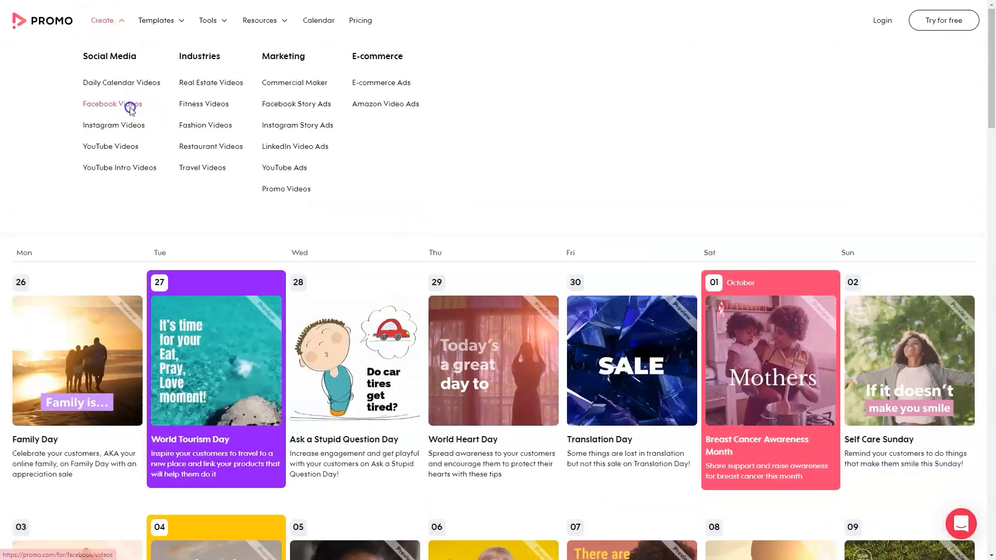
mouse_move(209, 161)
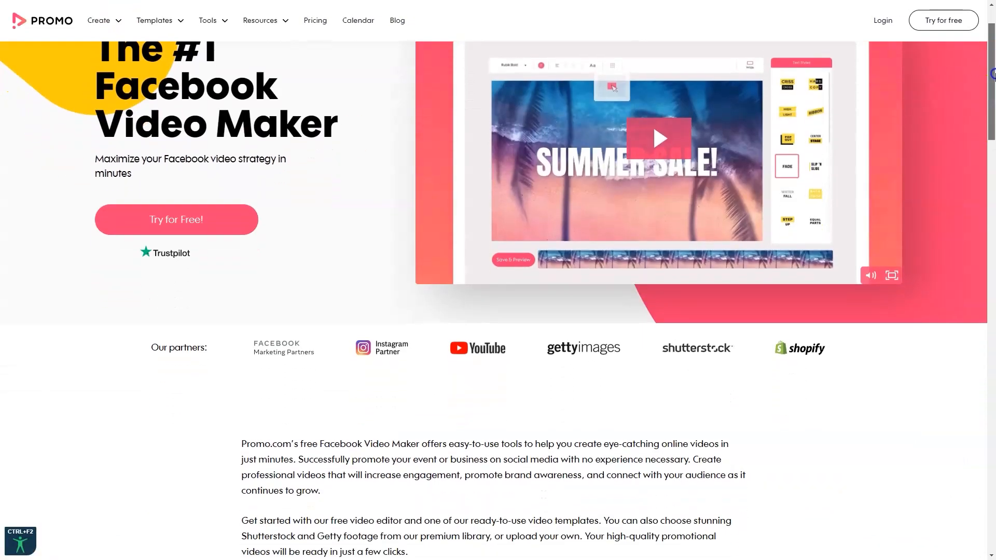
scroll("down", 3)
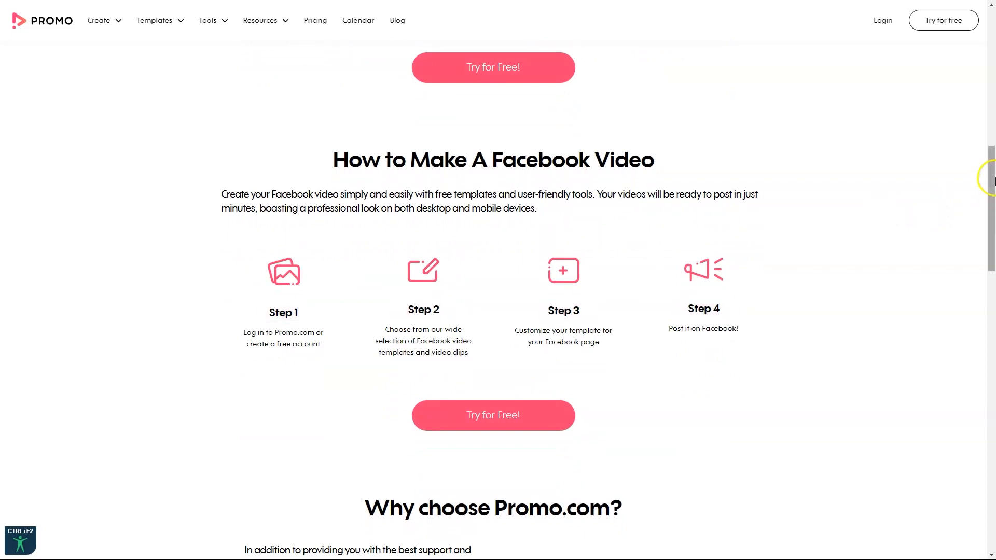
scroll("down", 3)
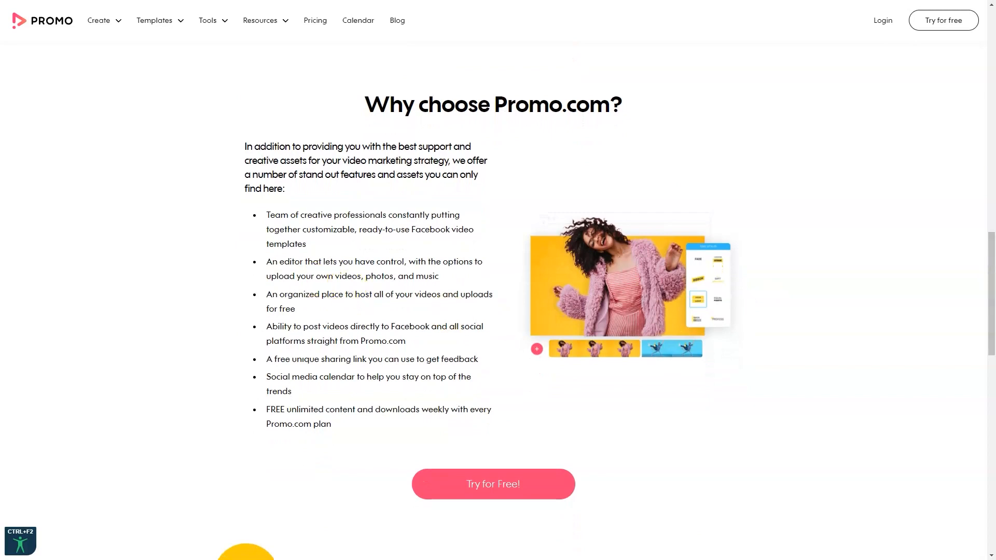
double_click(362, 214)
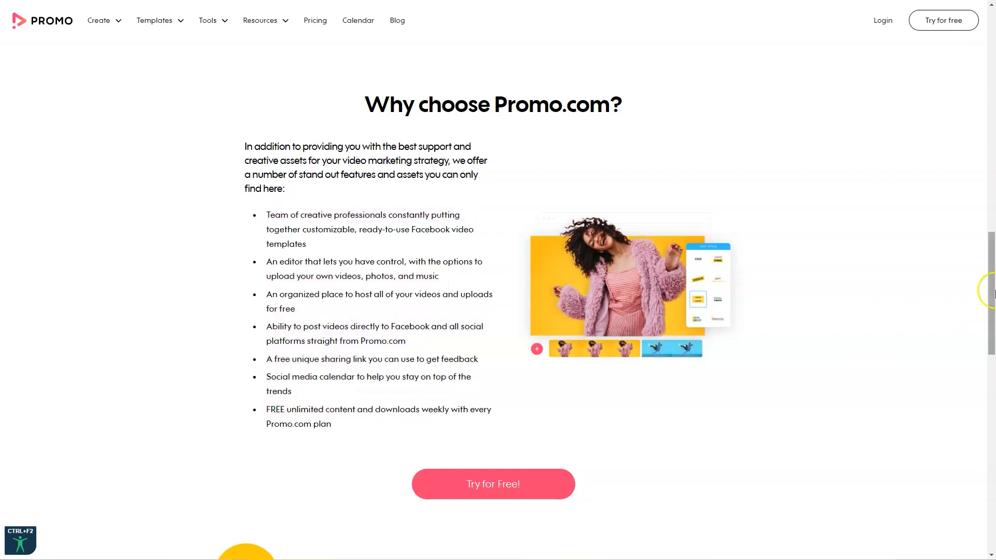
scroll("down", 3)
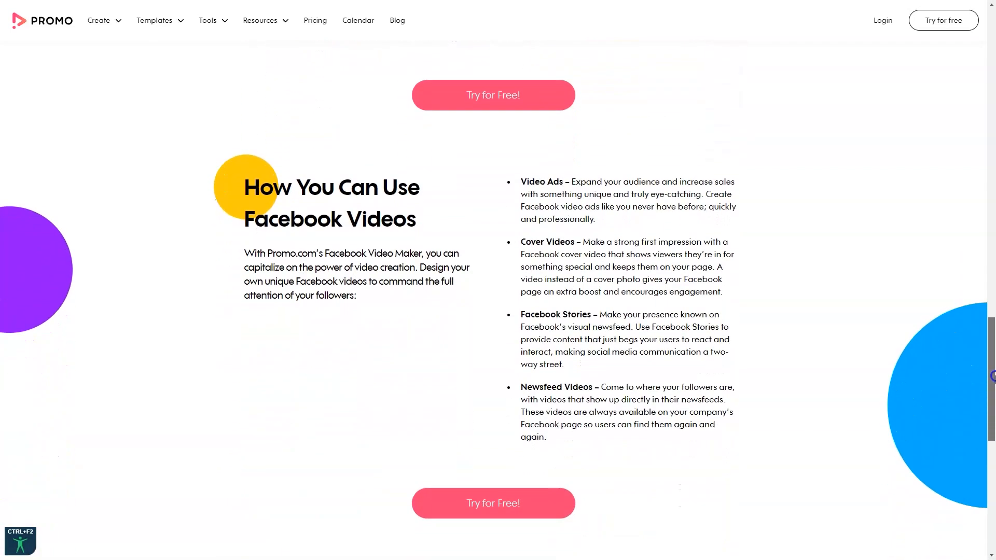
scroll("down", 3)
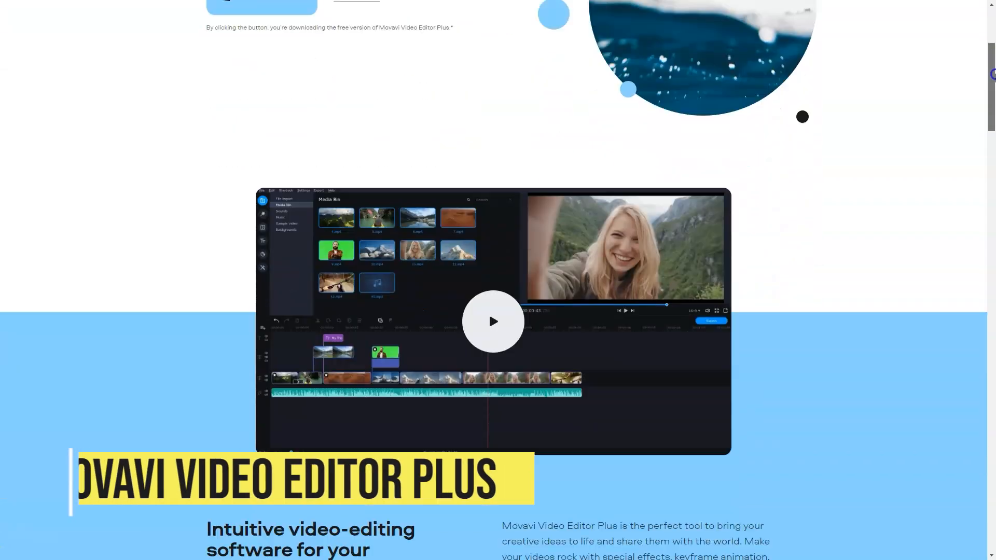
Step: Read the Movavi Video Editor Plus intro and 'Why choose Movavi's simplicity' comparison down to the features showcase
scroll("down", 3)
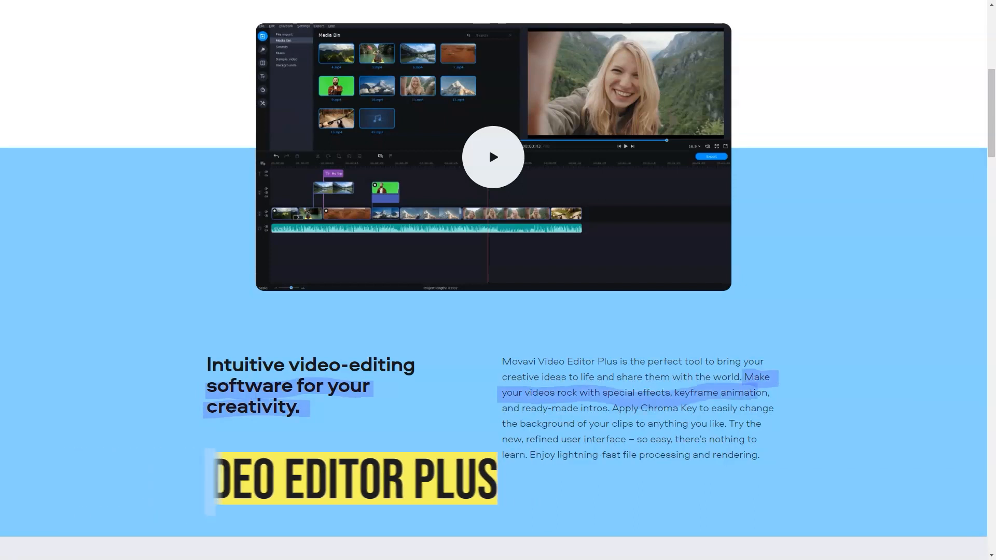
scroll("down", 3)
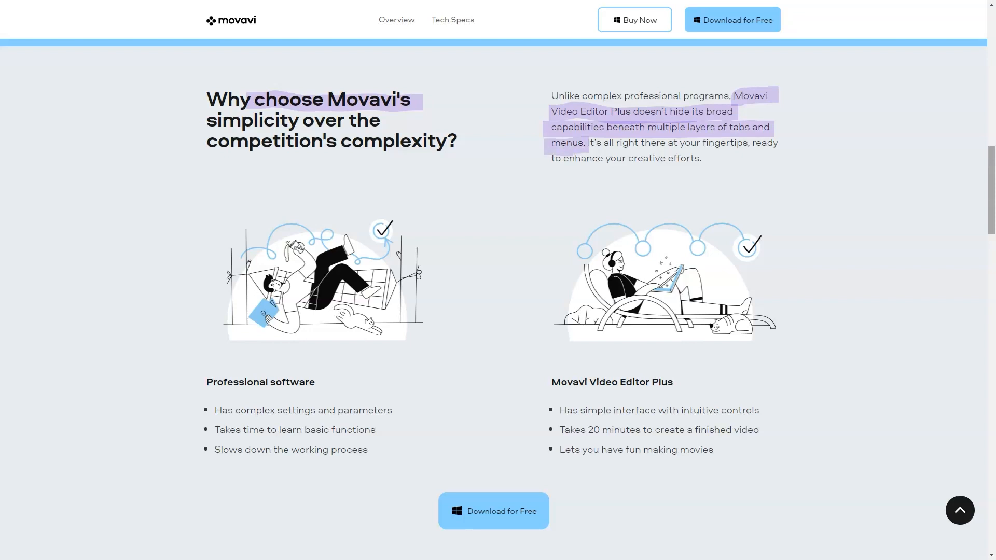
double_click(590, 430)
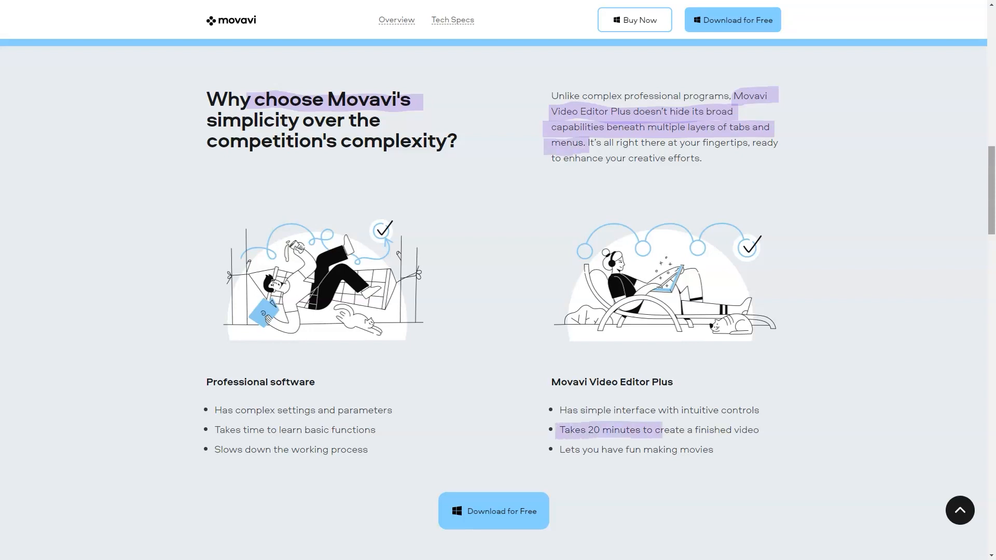
scroll("down", 3)
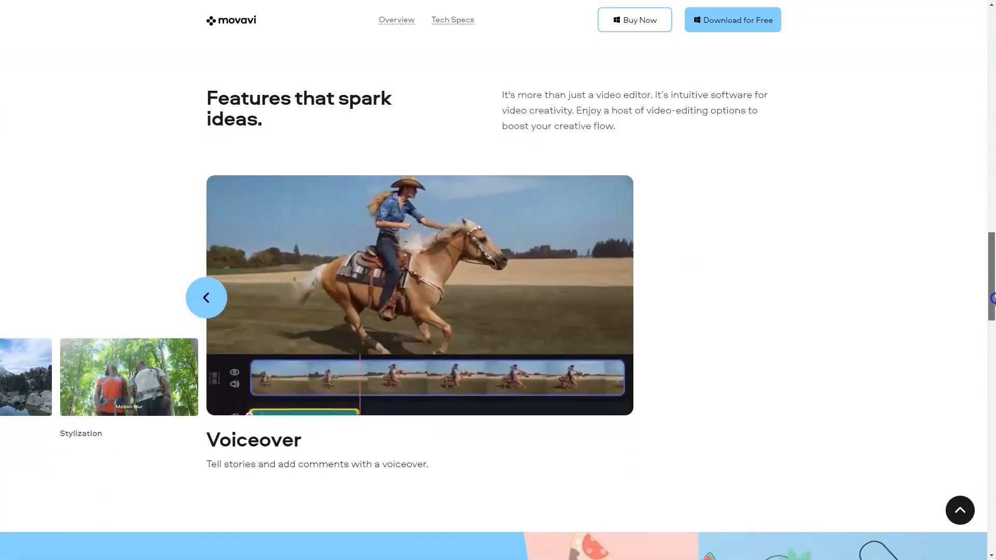
Step: Step the feature carousel back through Stylization, Picture in picture, Stabilization, Vertical video, Chroma key to Titles, filters, transitions
left_click(205, 298)
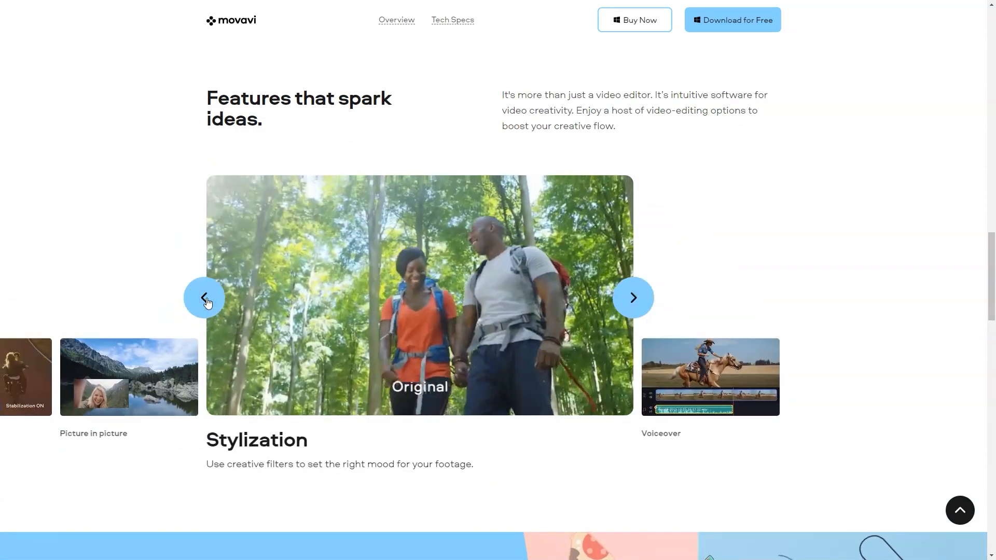
left_click(204, 298)
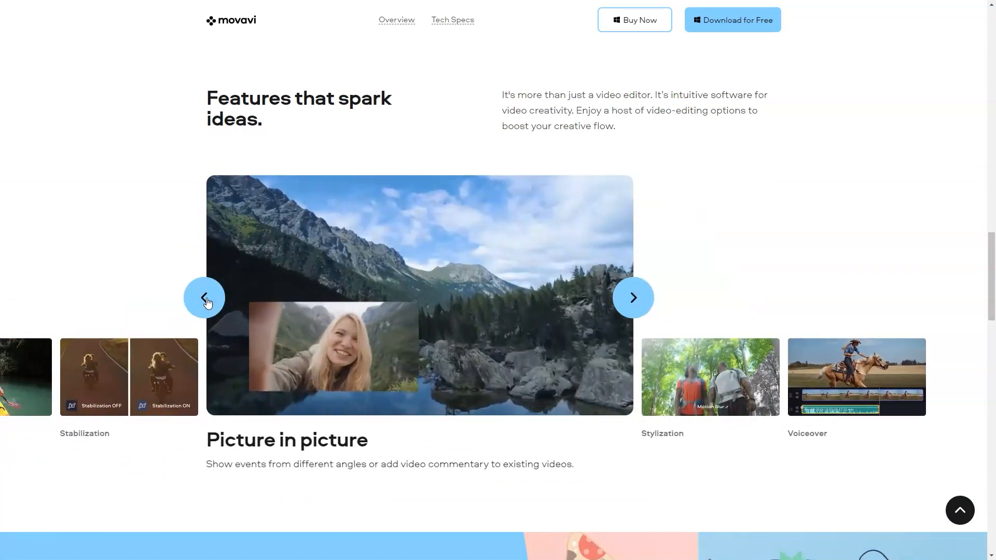
left_click(204, 298)
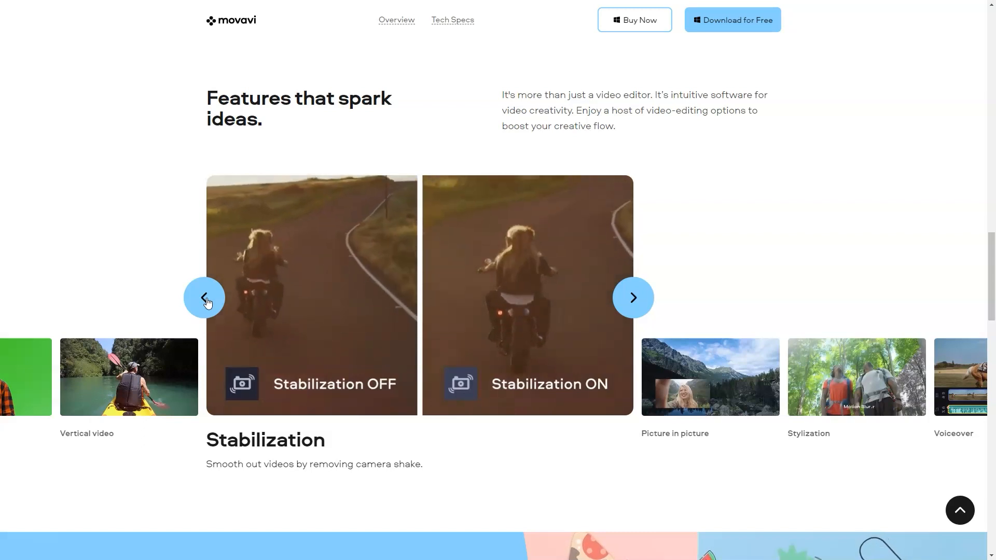
left_click(204, 298)
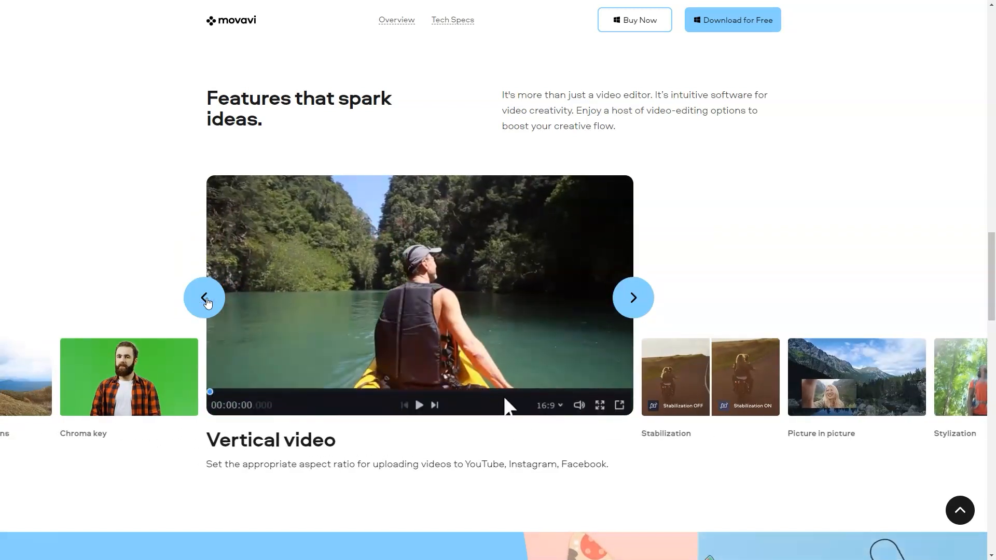
left_click(205, 297)
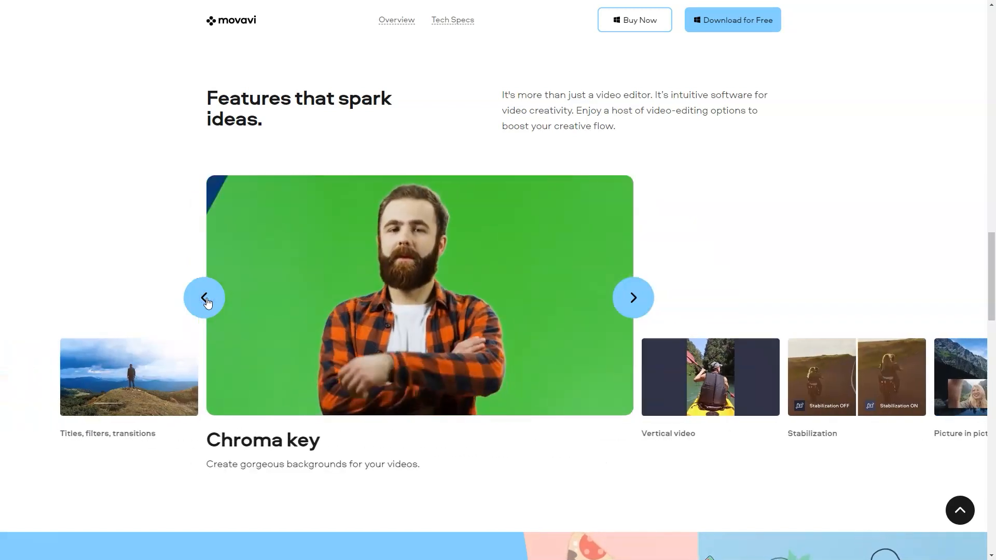
left_click(205, 297)
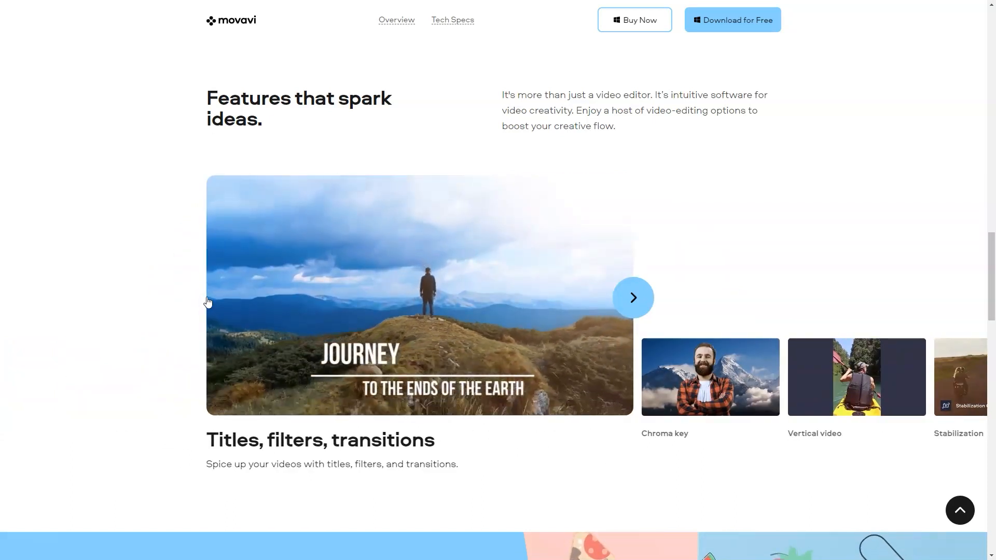
Step: View the Effects Store and specs, then jump back to the top of the page
scroll("down", 3)
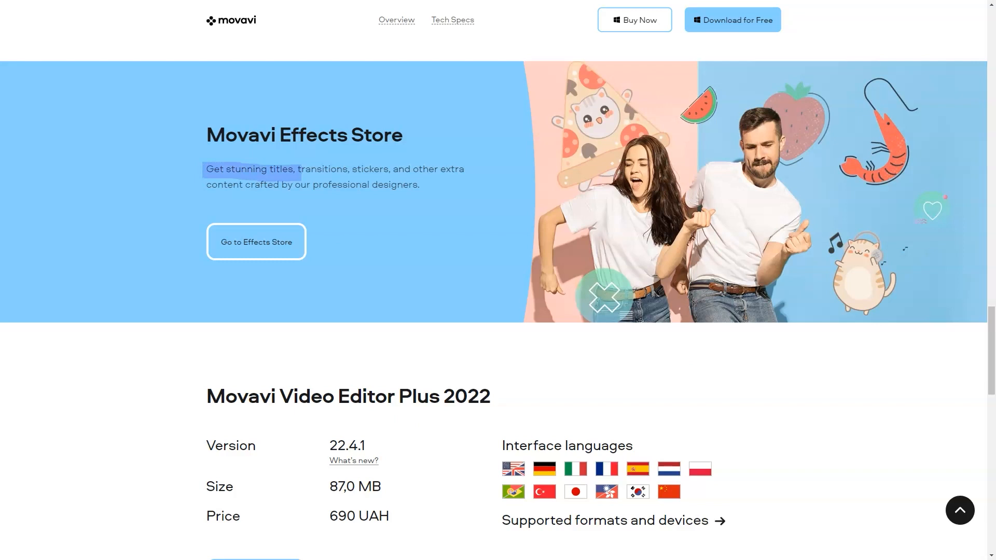
left_click_drag(296, 169, 419, 184)
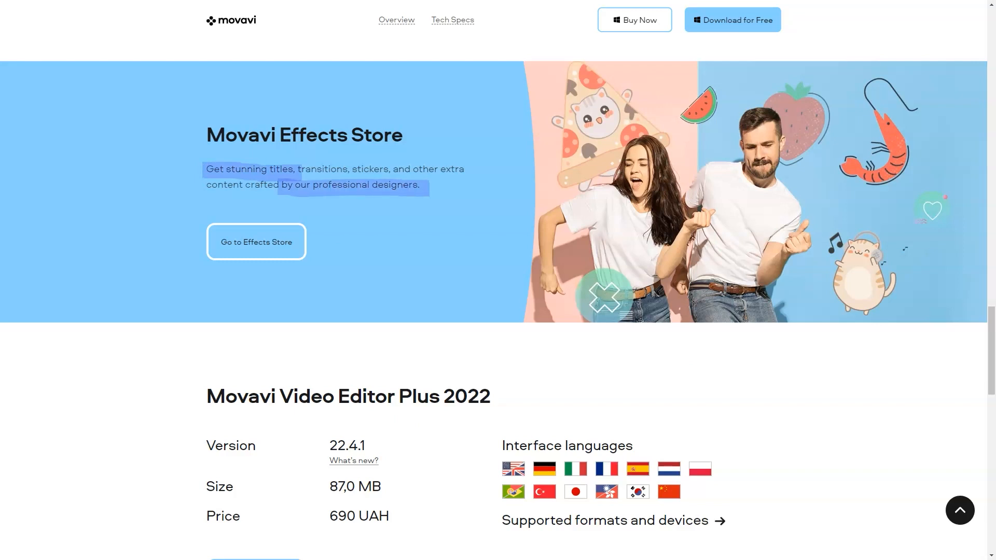
left_click(473, 32)
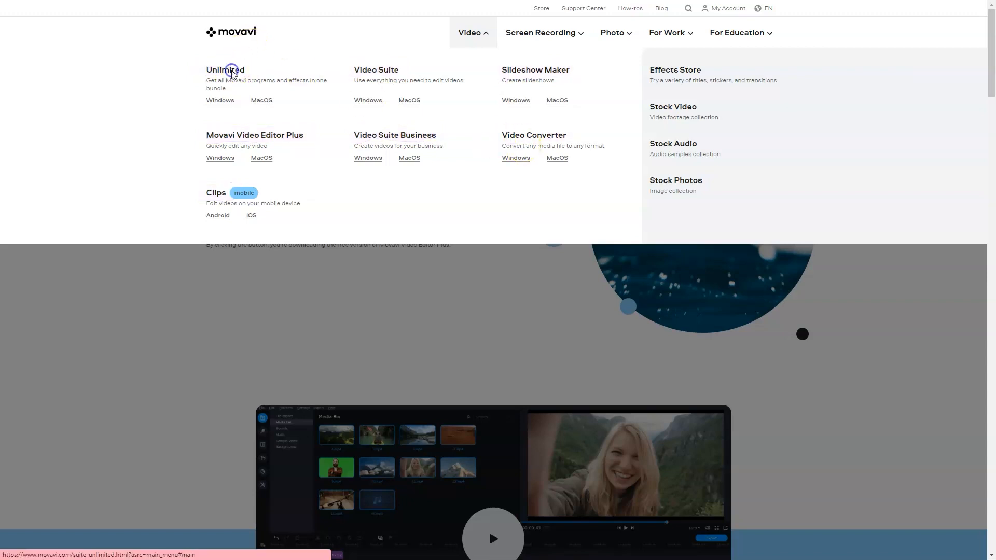
Step: Browse the Movavi Unlimited bundle page down through its apps, comparison table and awards
left_click(225, 69)
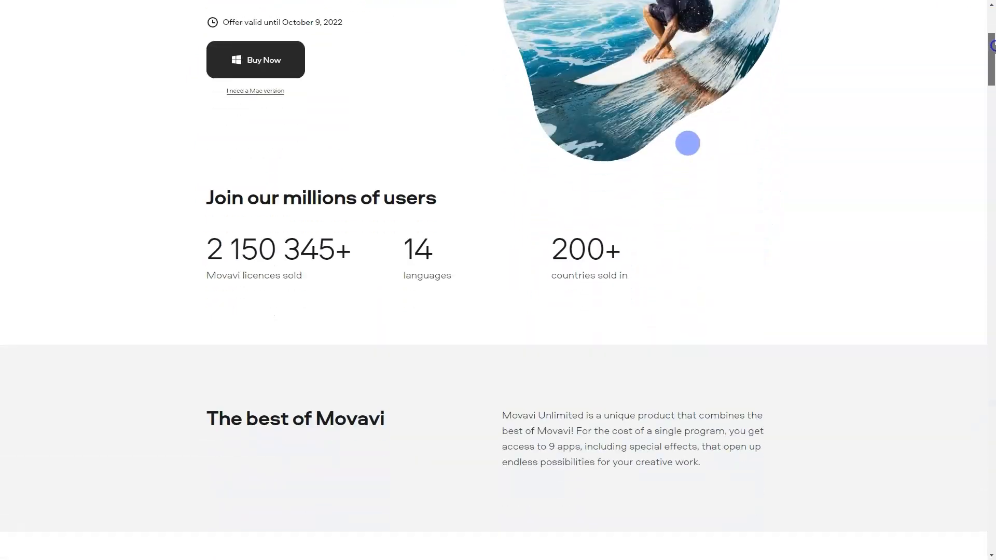
scroll("down", 3)
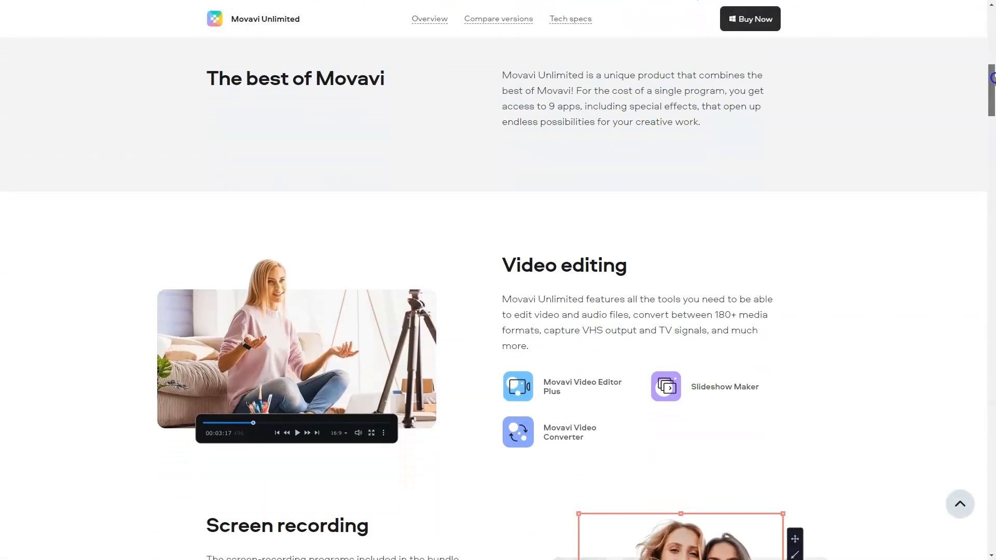
scroll("down", 3)
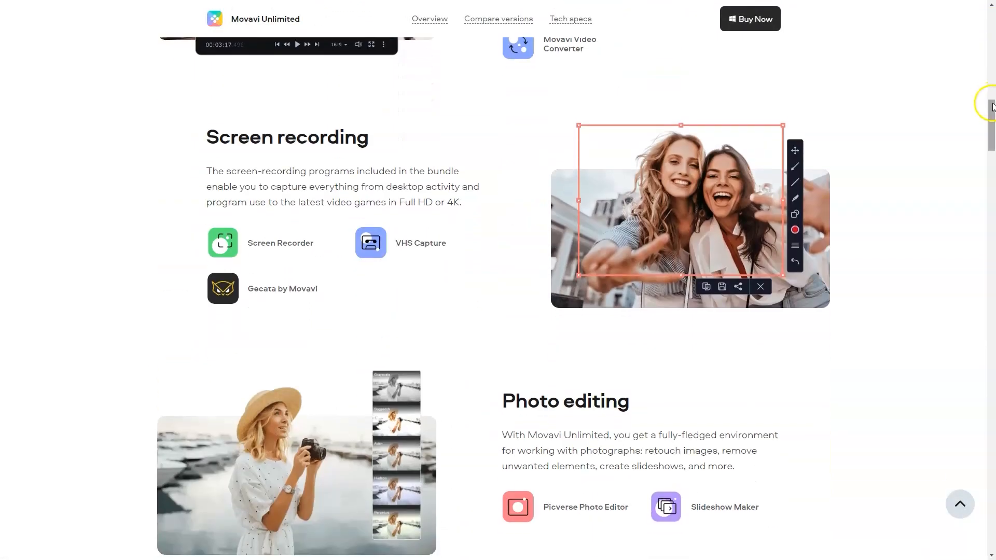
scroll("down", 3)
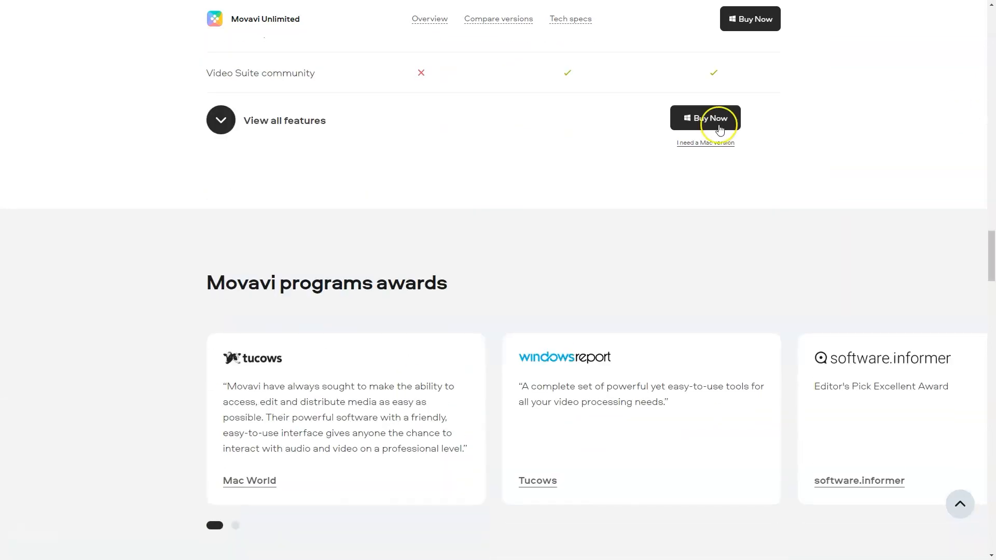
scroll("down", 3)
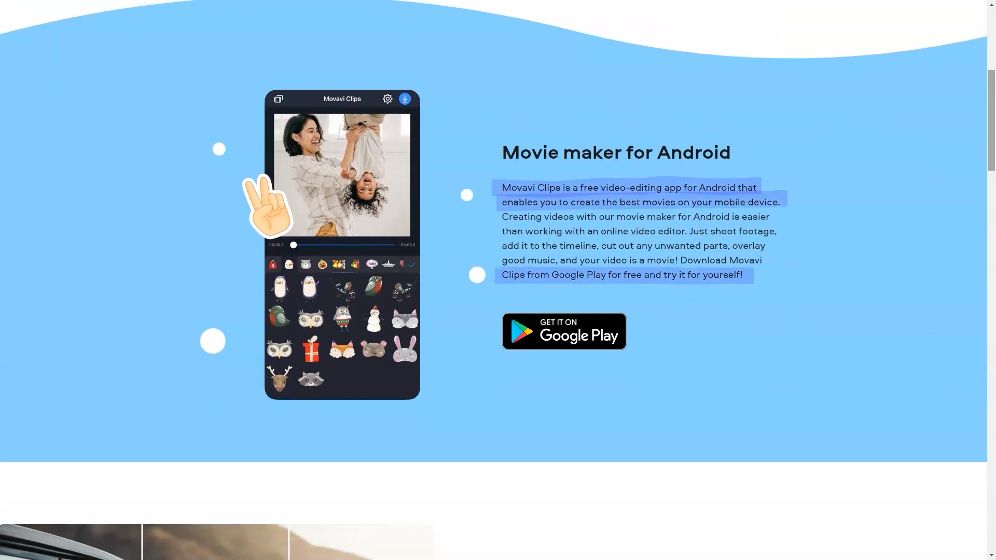
Step: Scroll the Movavi Clips Android page from 'Movie maker for Android' to 'Create dynamic slideshows'
scroll("down", 3)
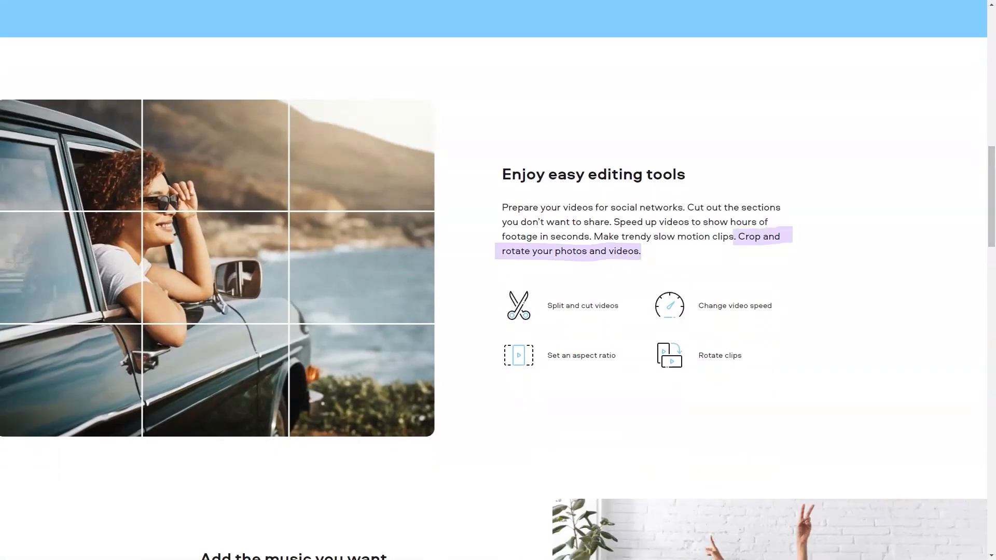
scroll("down", 3)
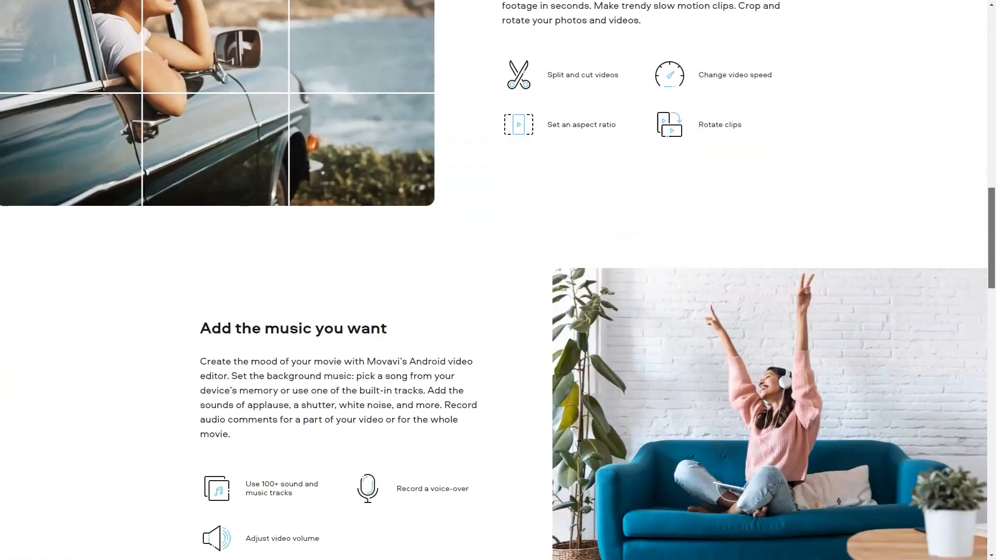
scroll("down", 3)
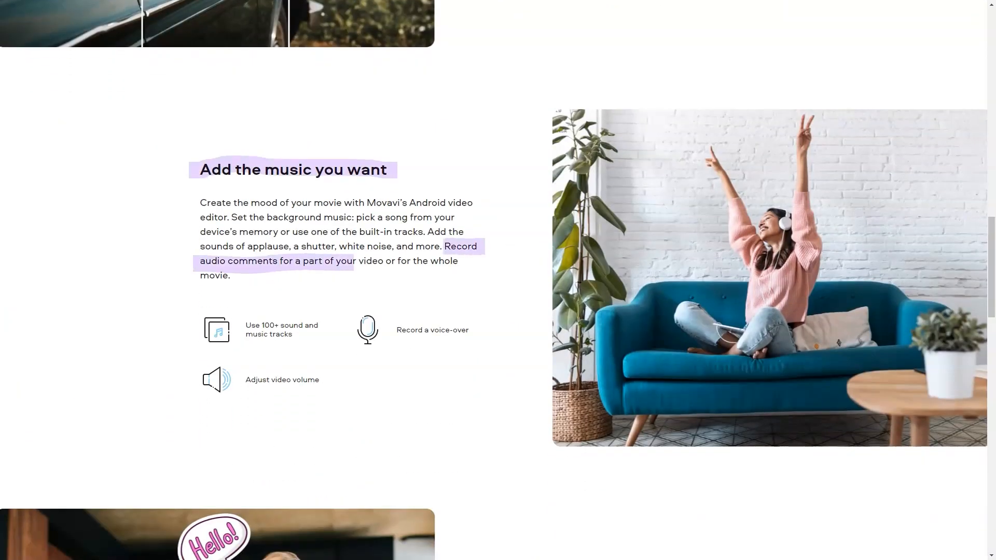
scroll("down", 3)
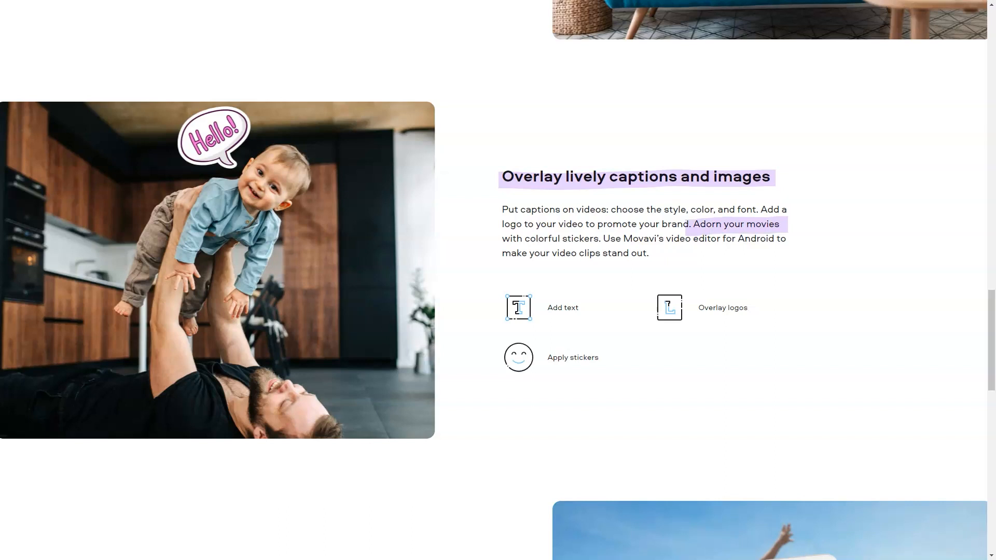
scroll("down", 3)
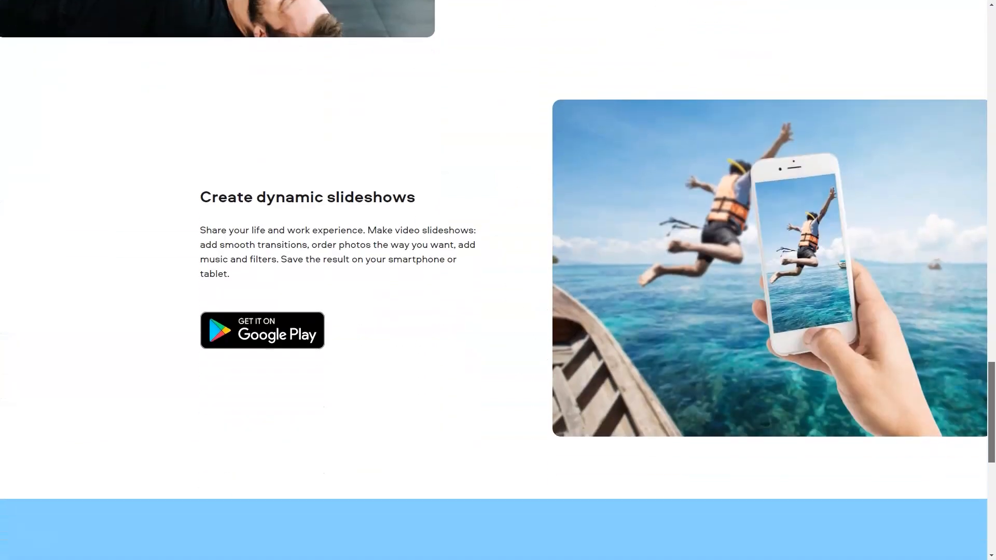